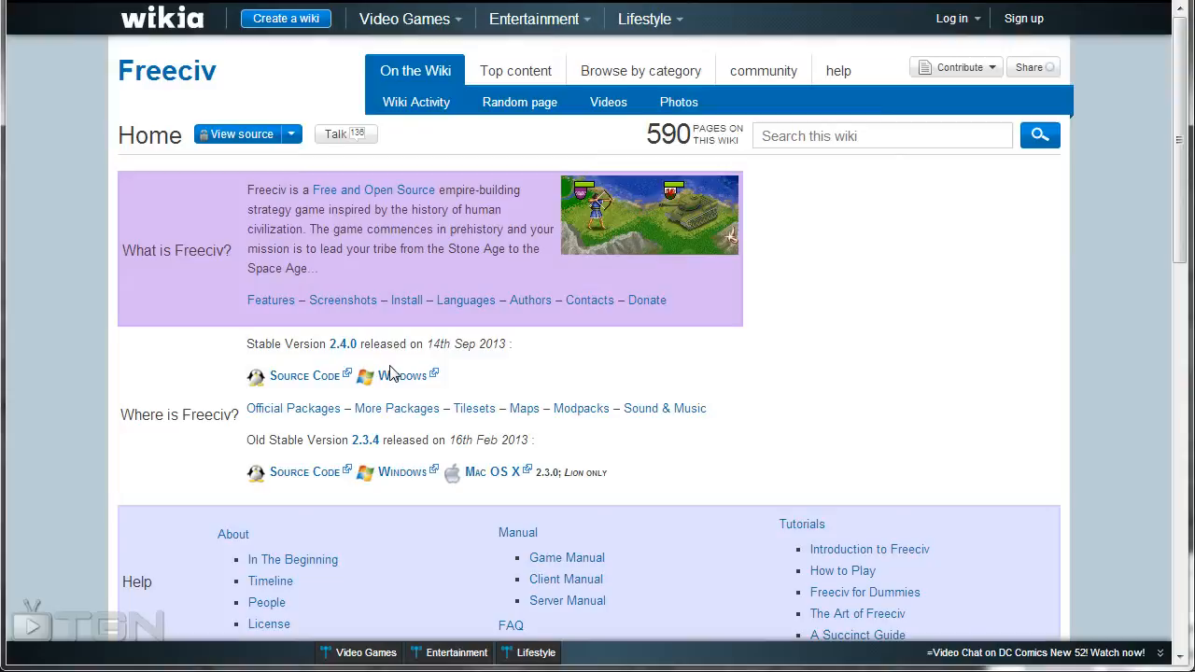
pyautogui.moveTo(348, 164)
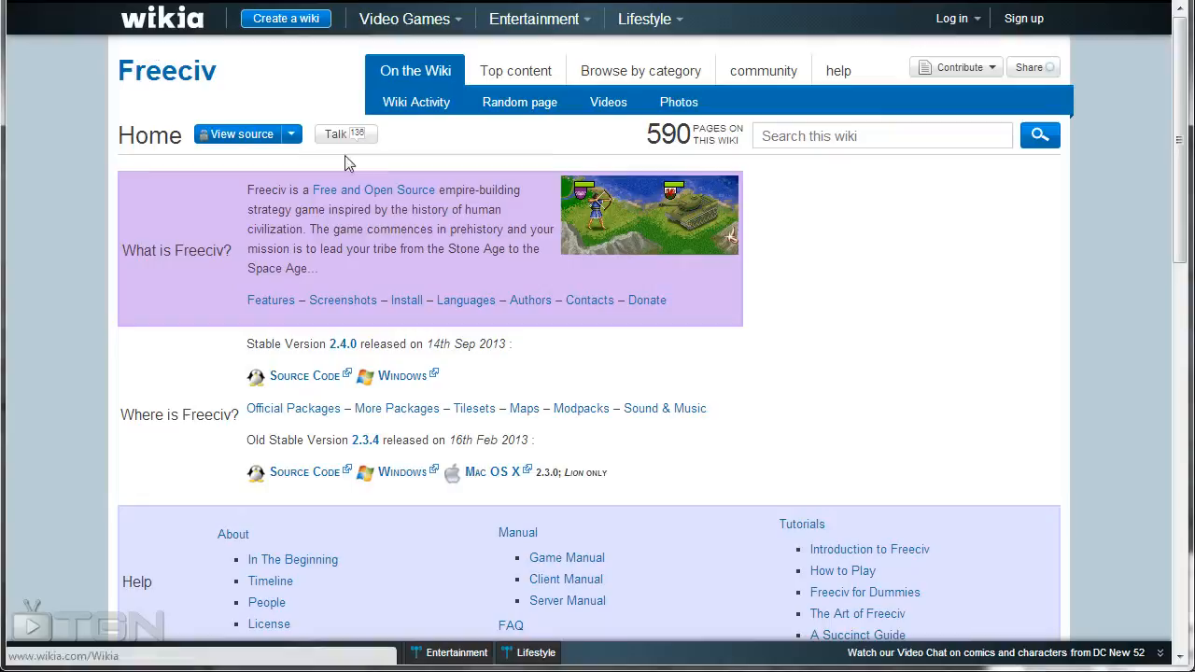
# - Scroll the Freeciv Wikia Download page through the Stable 2.4 Windows packages and Stable 2.3
pyautogui.scroll(-3)
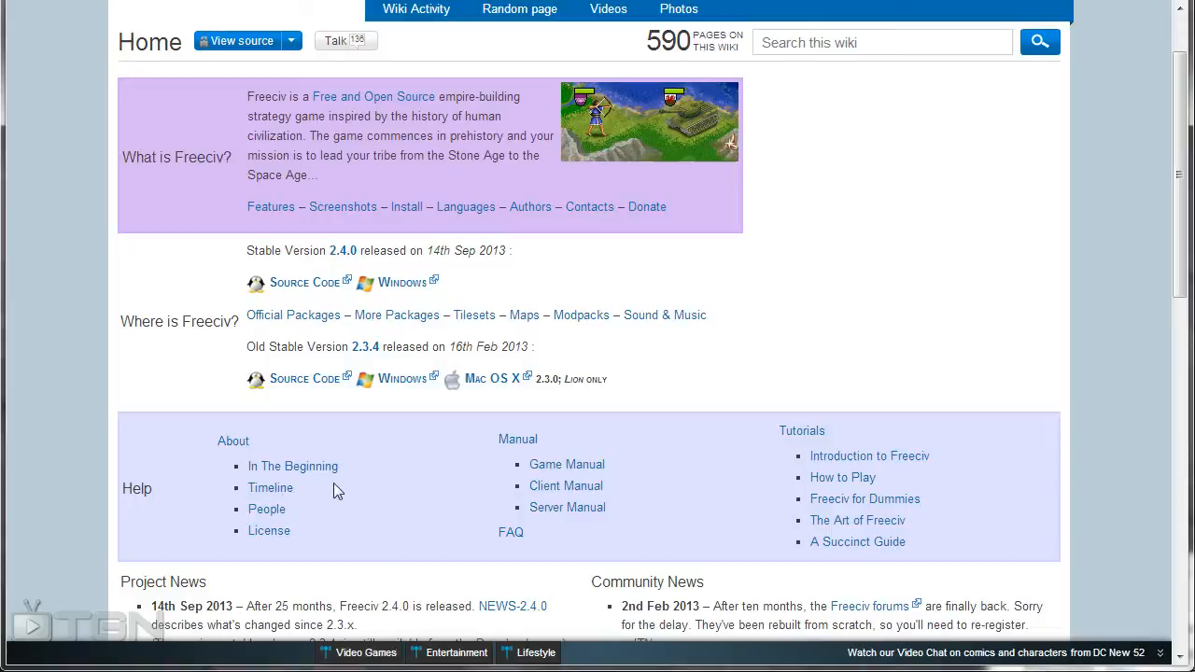
pyautogui.moveTo(747, 439)
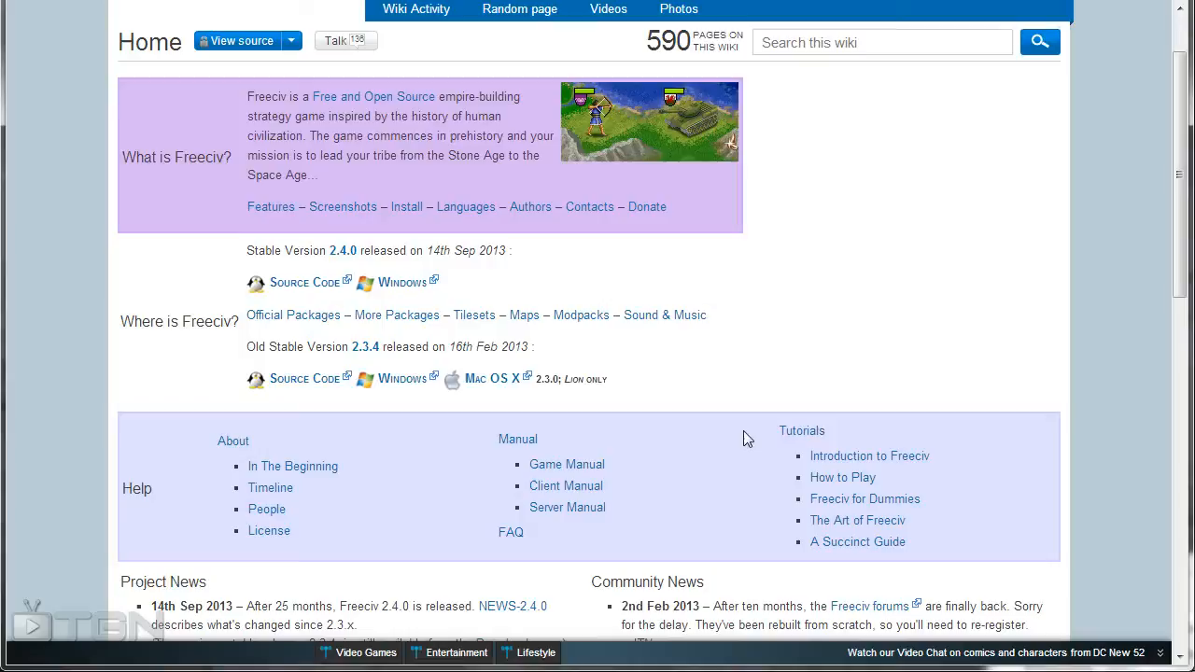
pyautogui.scroll(3)
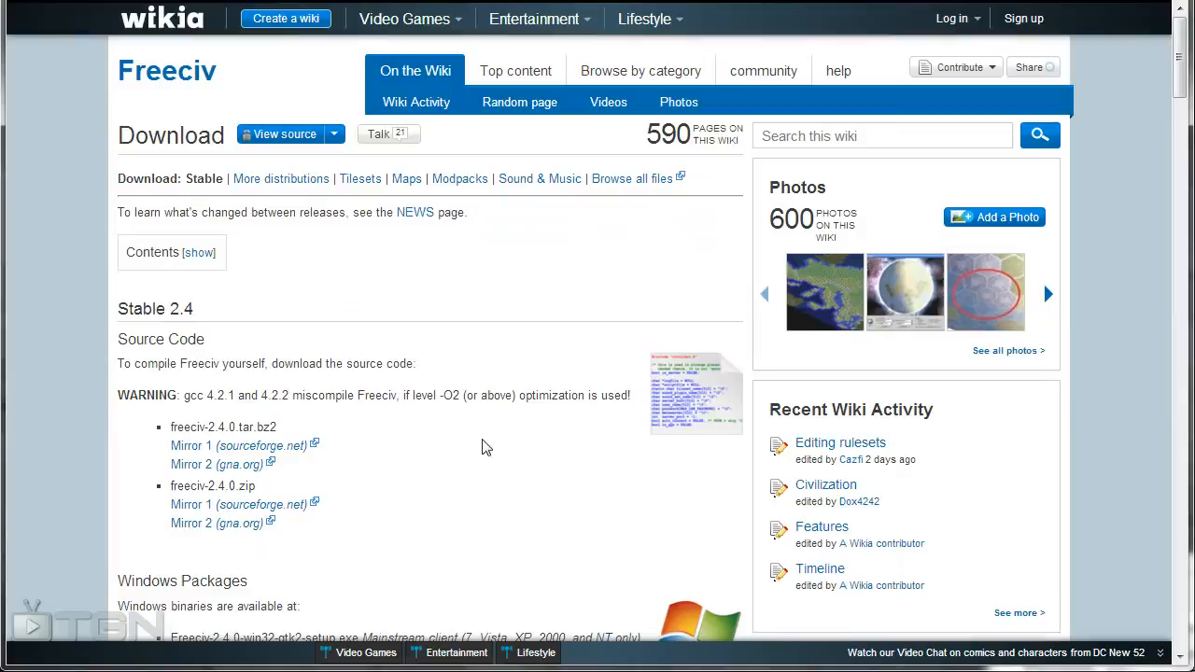
pyautogui.scroll(-3)
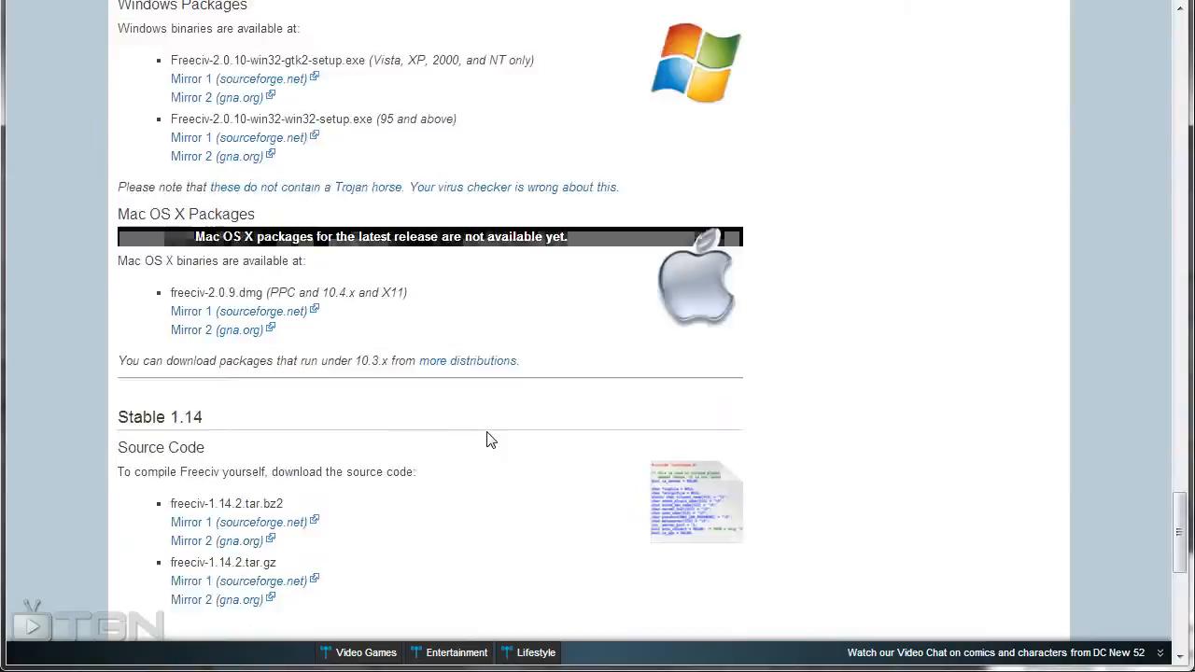
pyautogui.scroll(3)
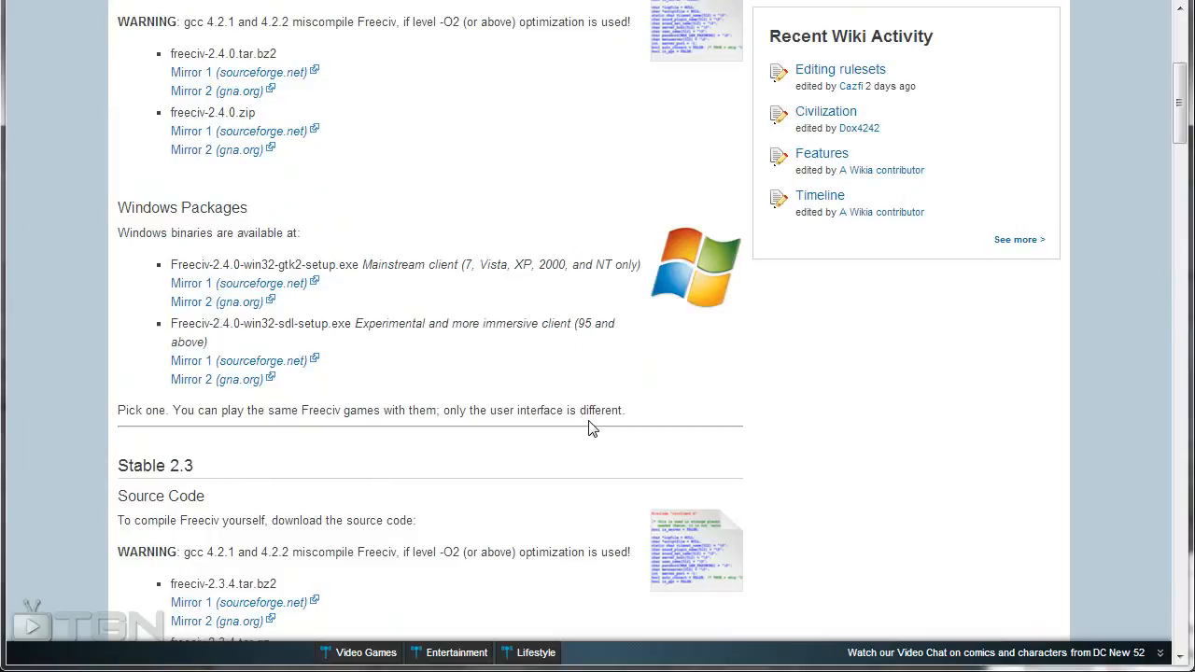
pyautogui.scroll(3)
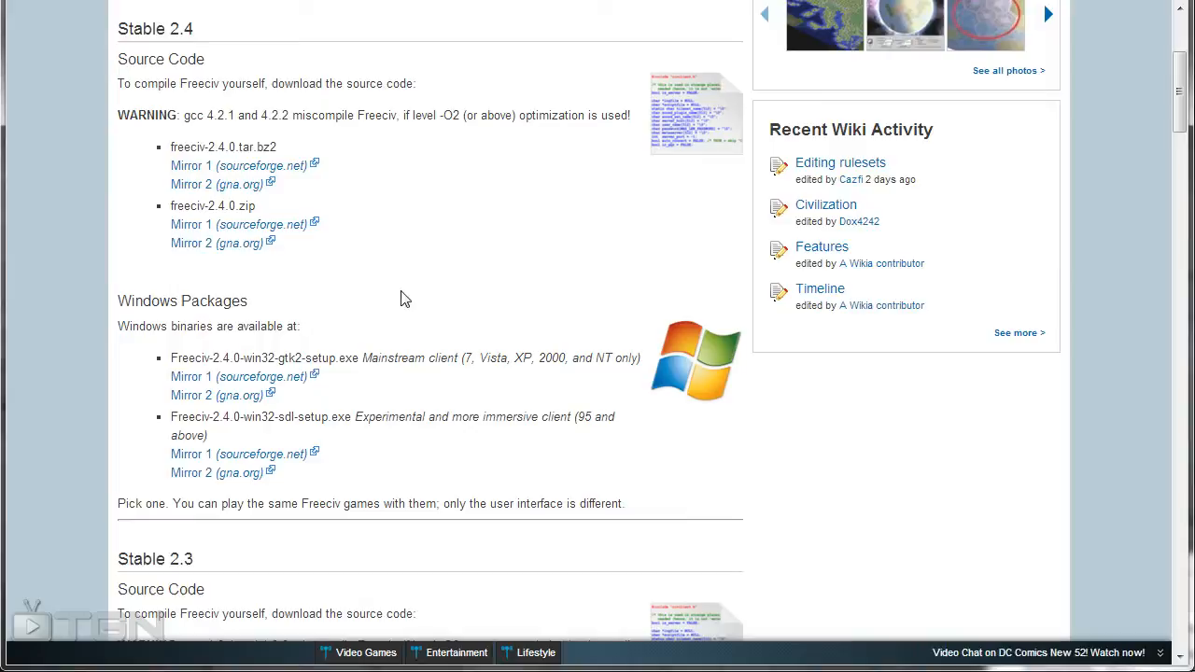
pyautogui.moveTo(365, 342)
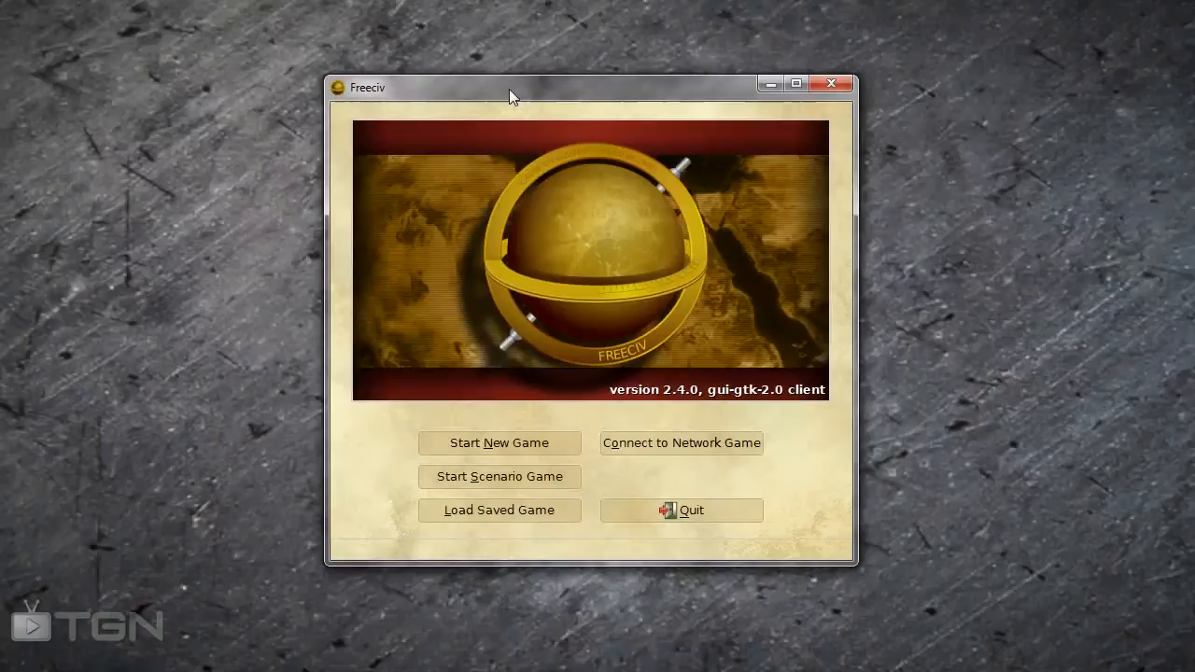
pyautogui.moveTo(733, 400)
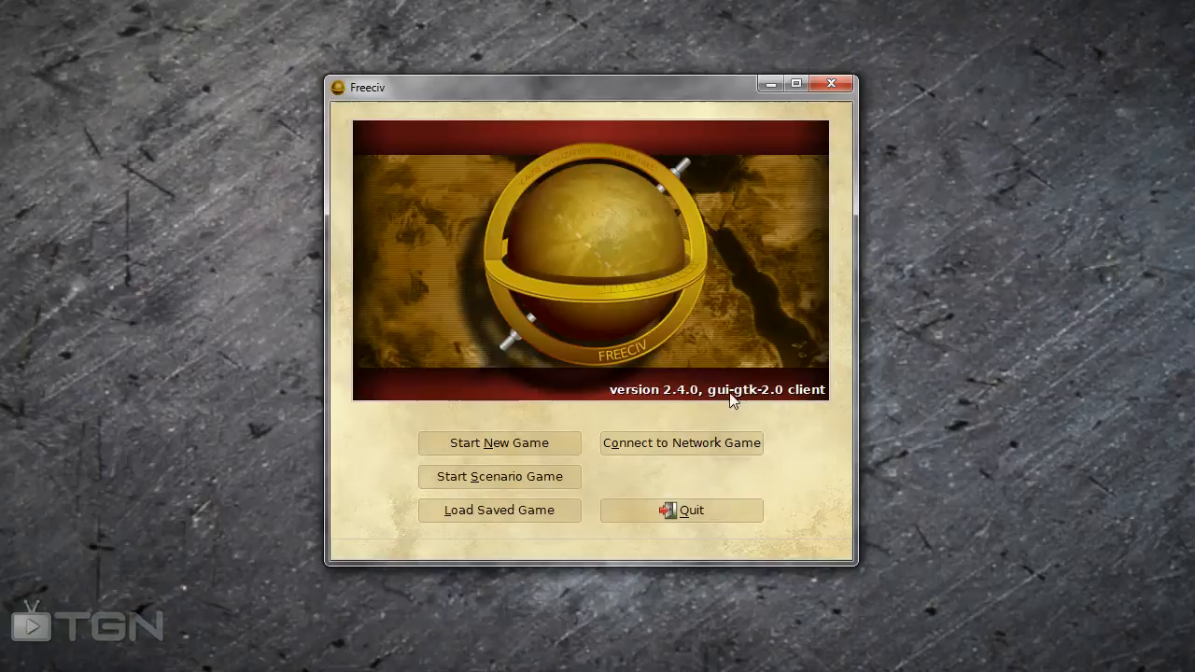
pyautogui.moveTo(499, 510)
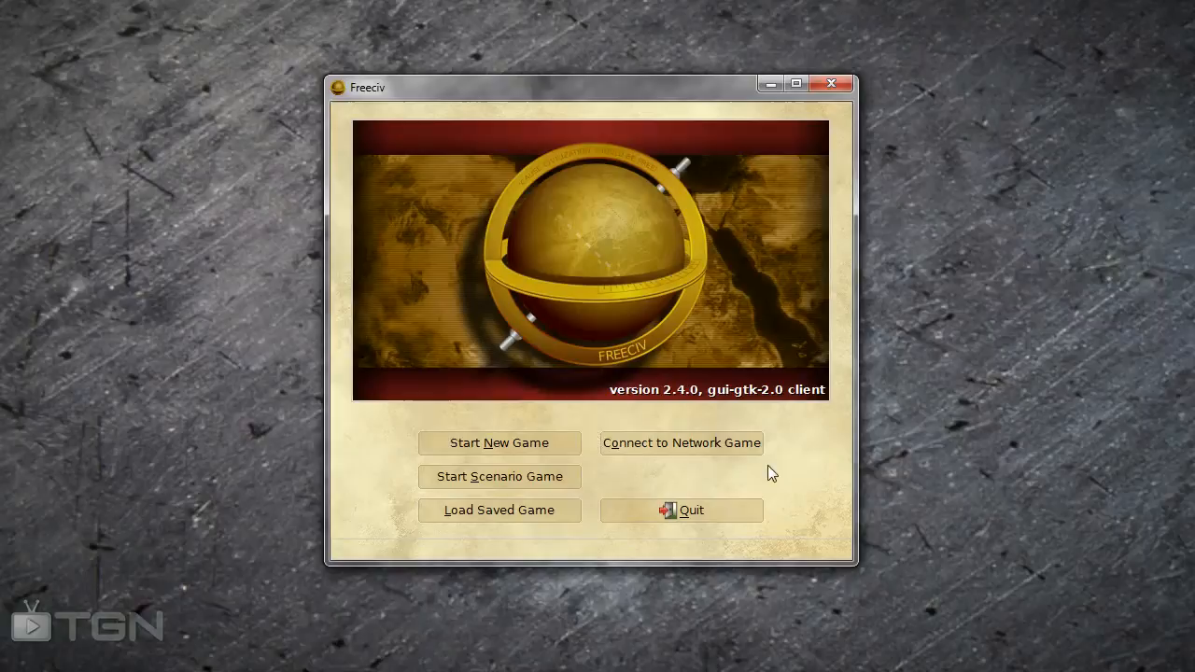
pyautogui.moveTo(464, 414)
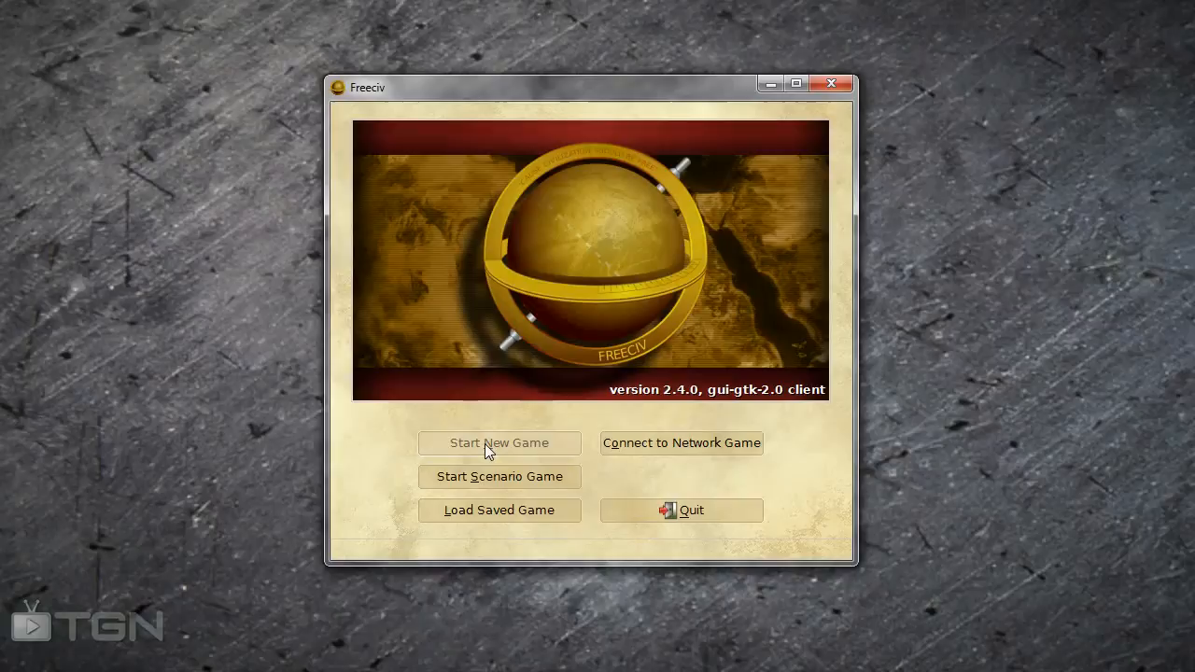
# - Start a new single-player game so the local Freeciv 2.4.0 server launches
pyautogui.click(498, 443)
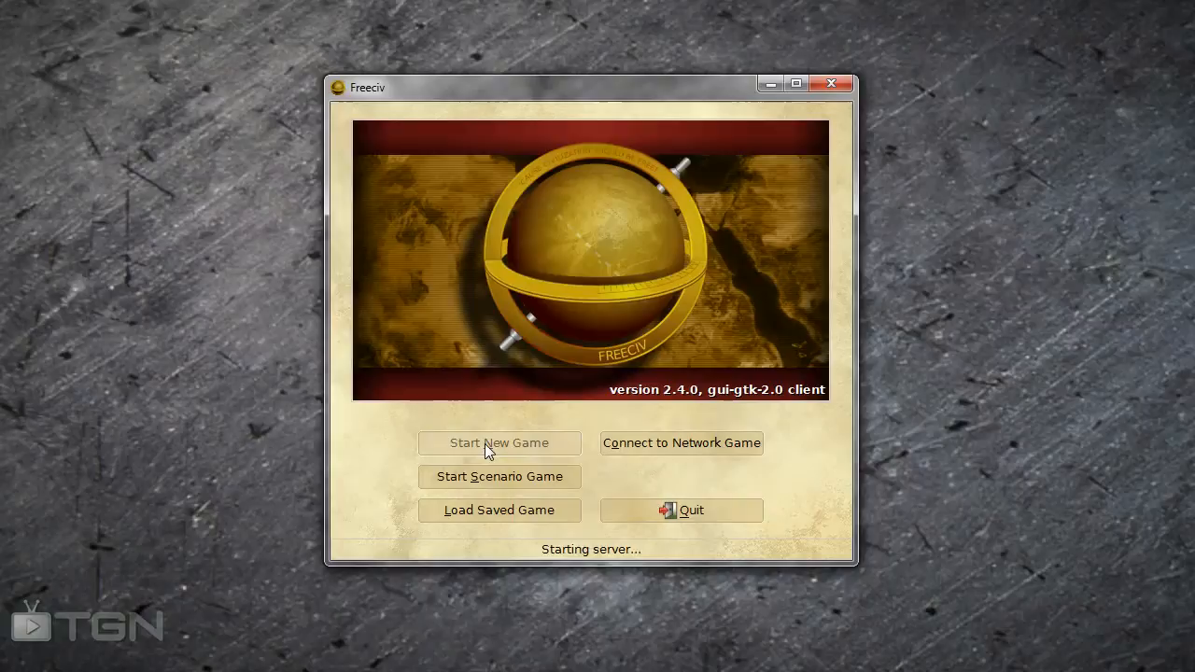
pyautogui.click(498, 443)
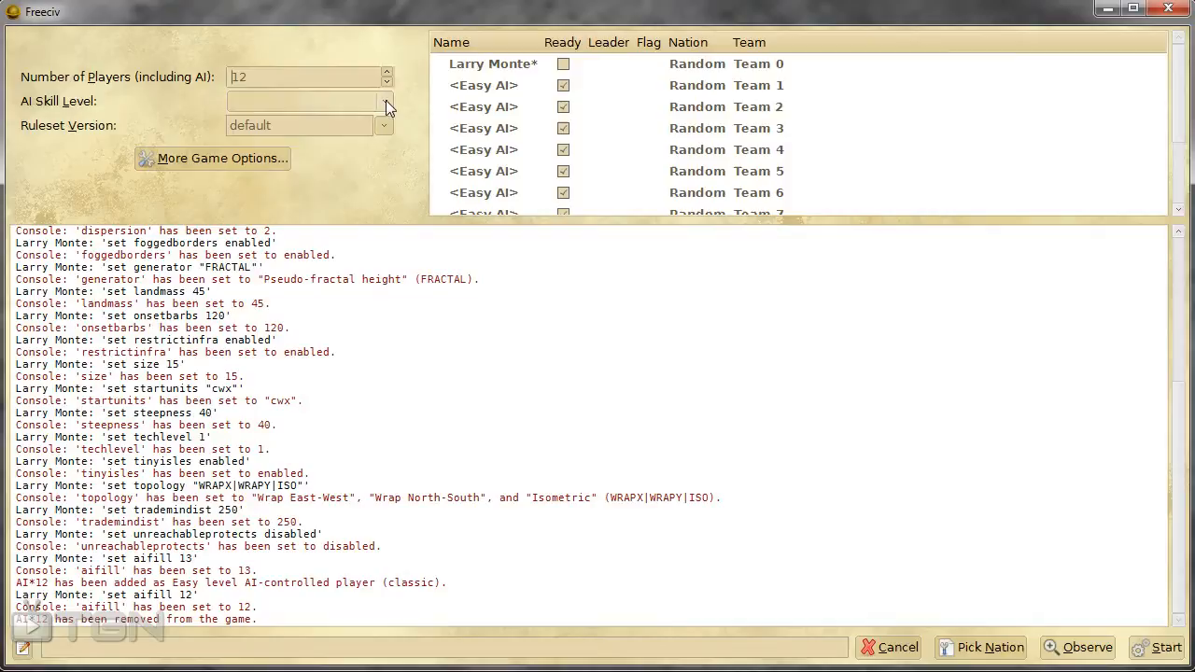
# - Change the AI skill level from Easy to Novice for all eleven opponents
pyautogui.click(385, 100)
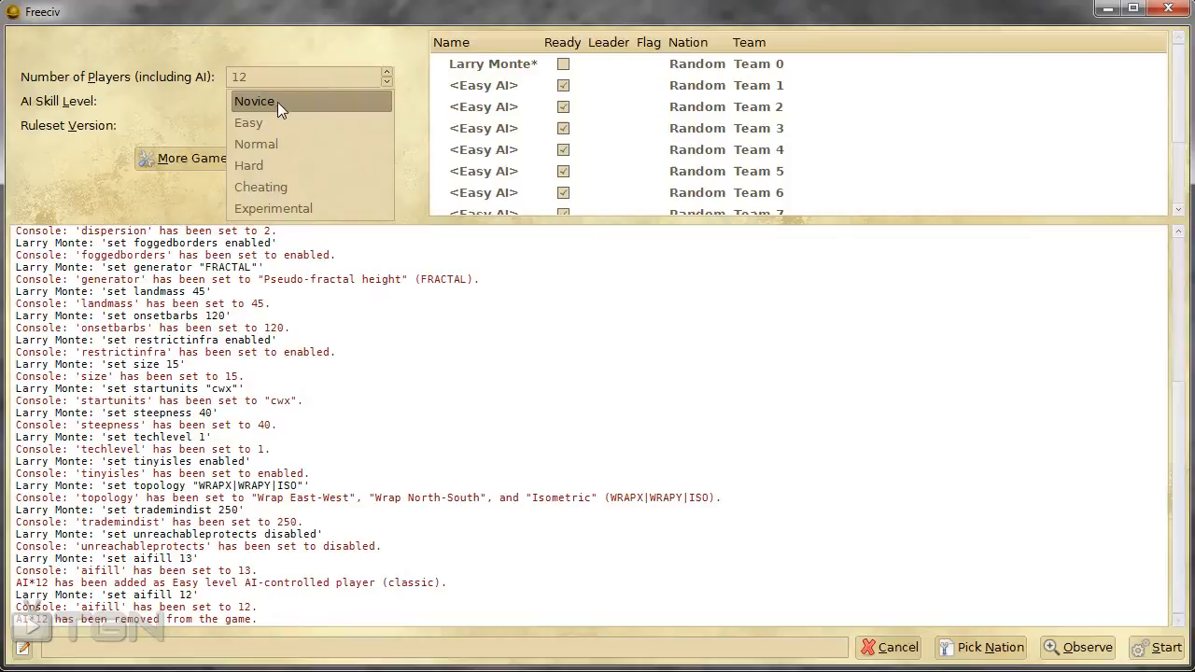
pyautogui.moveTo(250, 107)
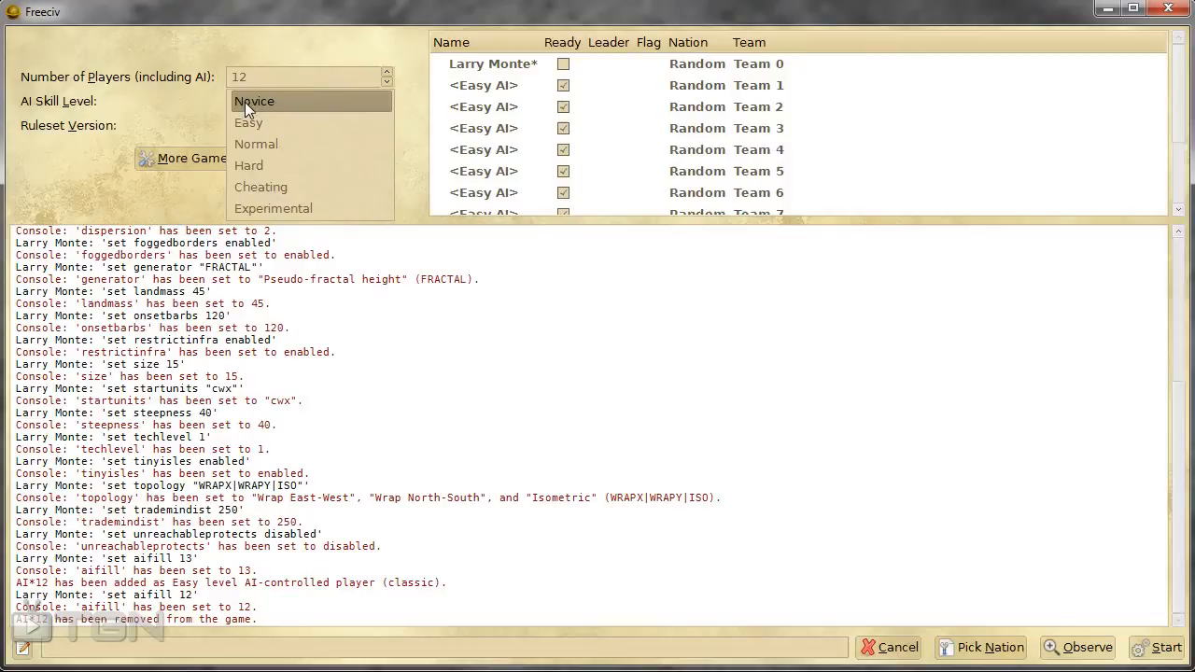
pyautogui.moveTo(285, 107)
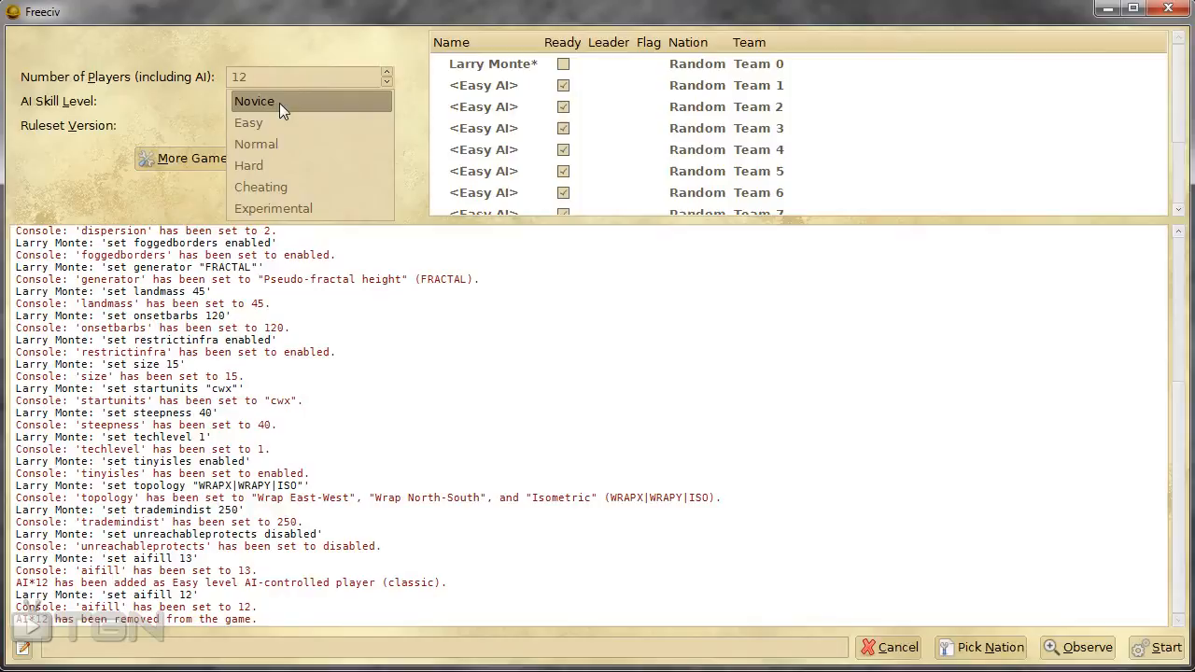
pyautogui.click(254, 101)
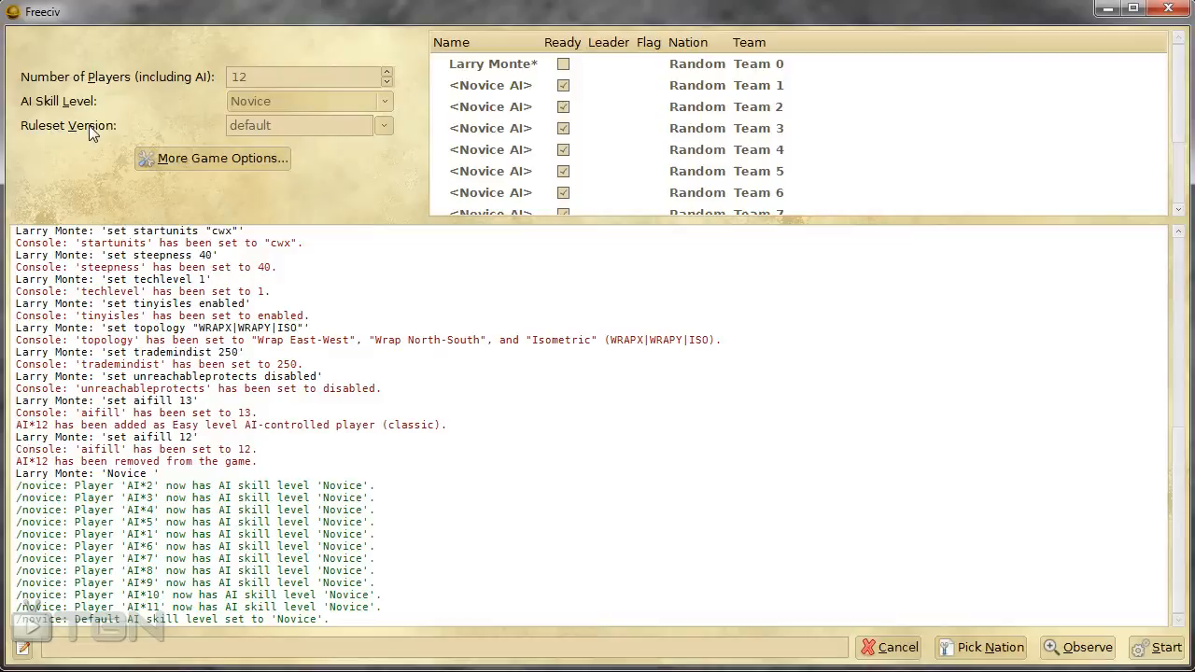
pyautogui.moveTo(347, 175)
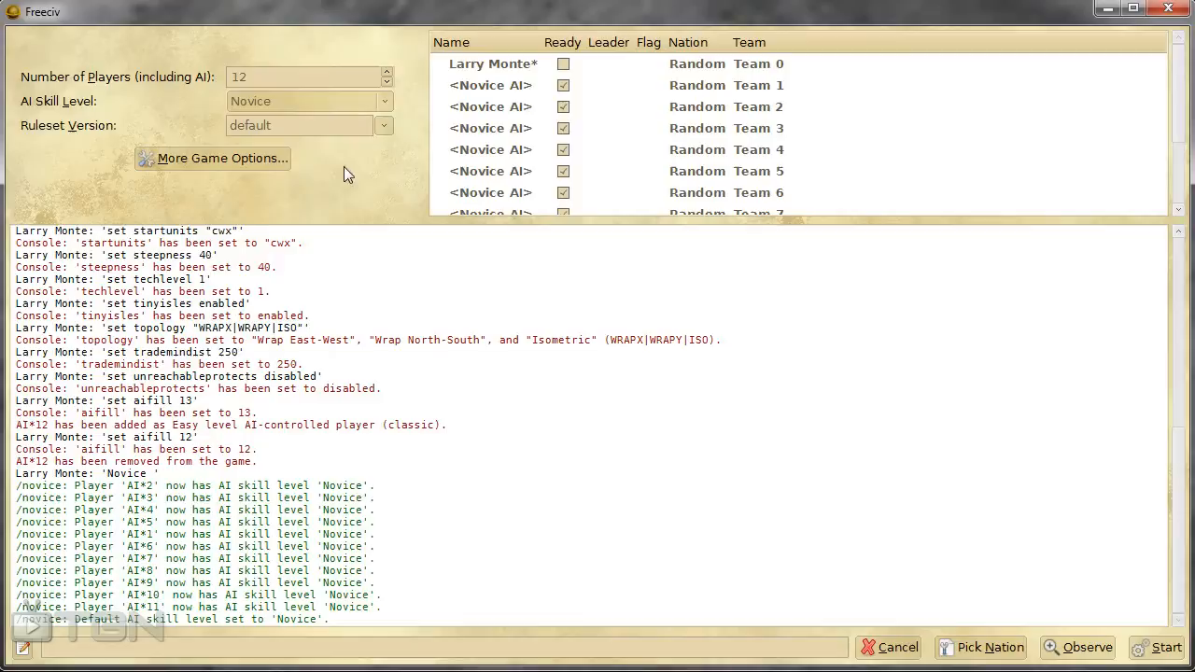
# - Select civ2civ3 from the Ruleset Version dropdown
pyautogui.click(383, 125)
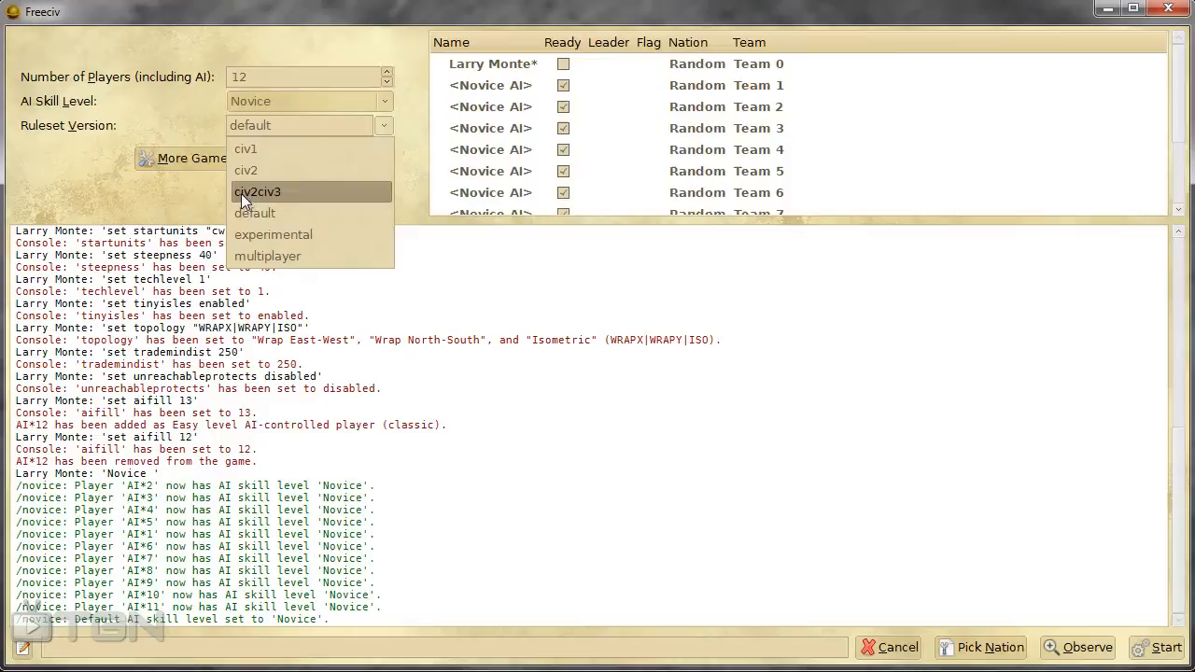
pyautogui.moveTo(275, 196)
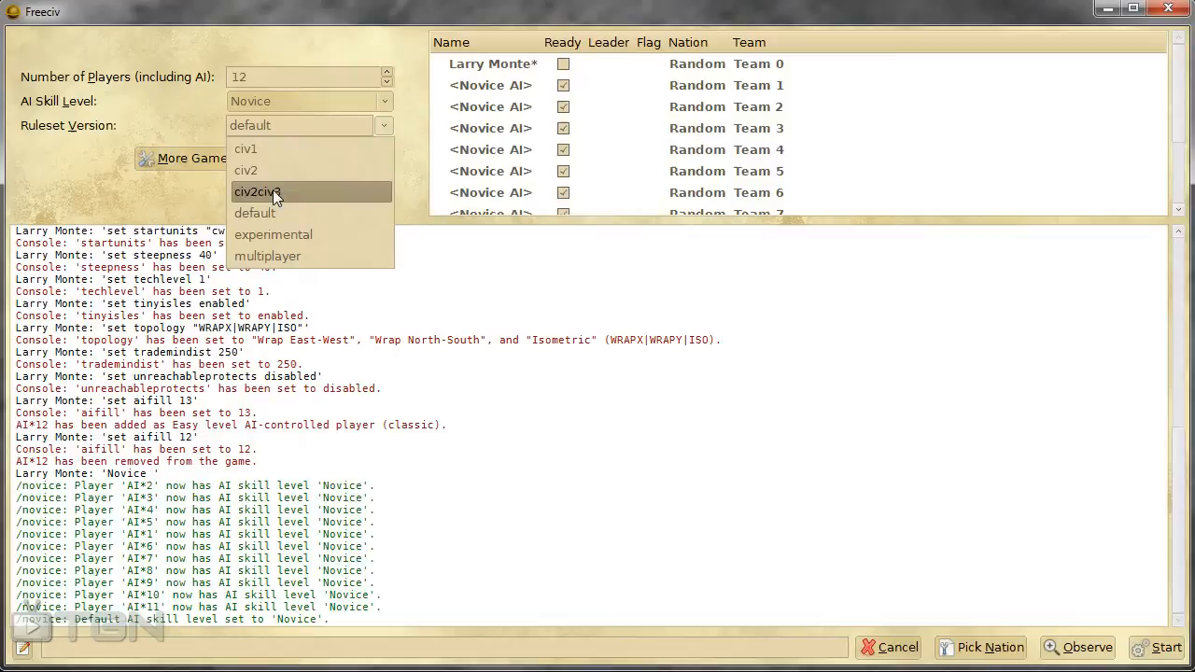
pyautogui.click(257, 191)
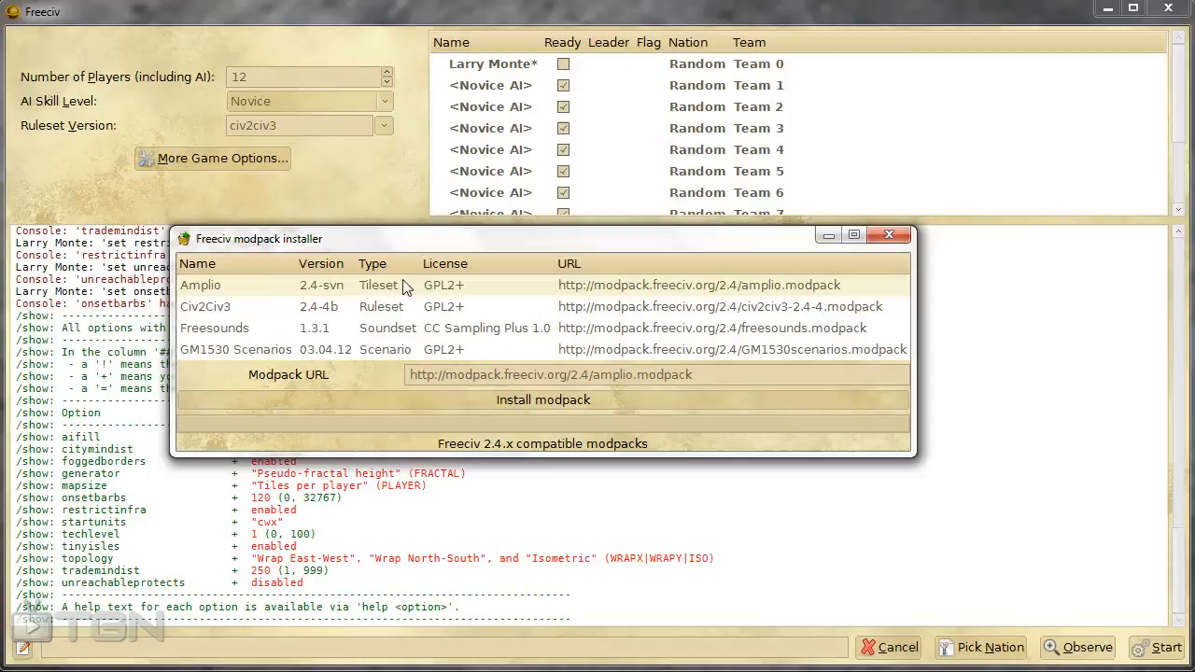
# - Select the Civ2Civ3 modpack, attempt installing it, and close the modpack installer
pyautogui.click(206, 306)
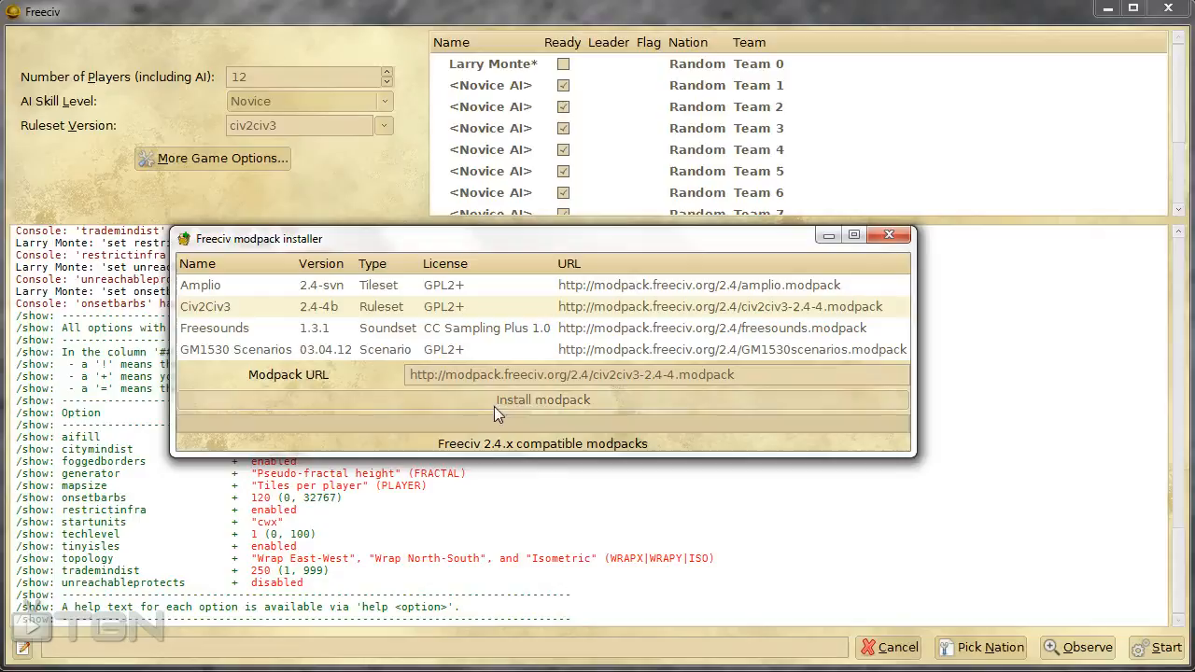
pyautogui.click(215, 328)
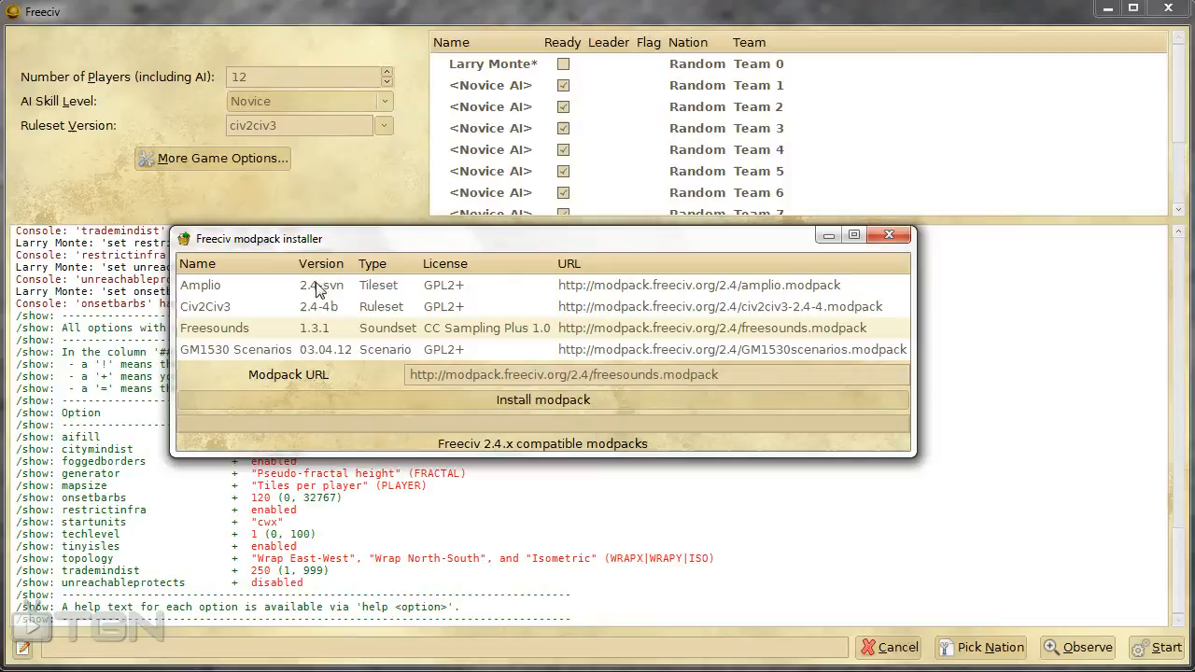
pyautogui.moveTo(740, 331)
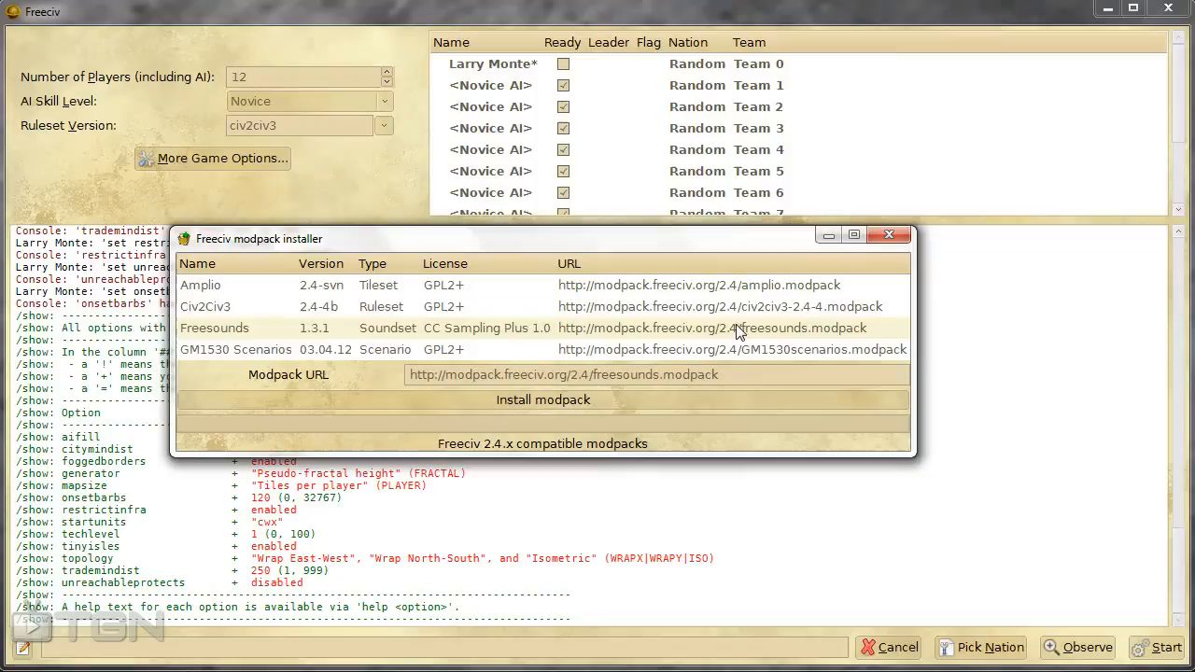
pyautogui.moveTo(888, 235)
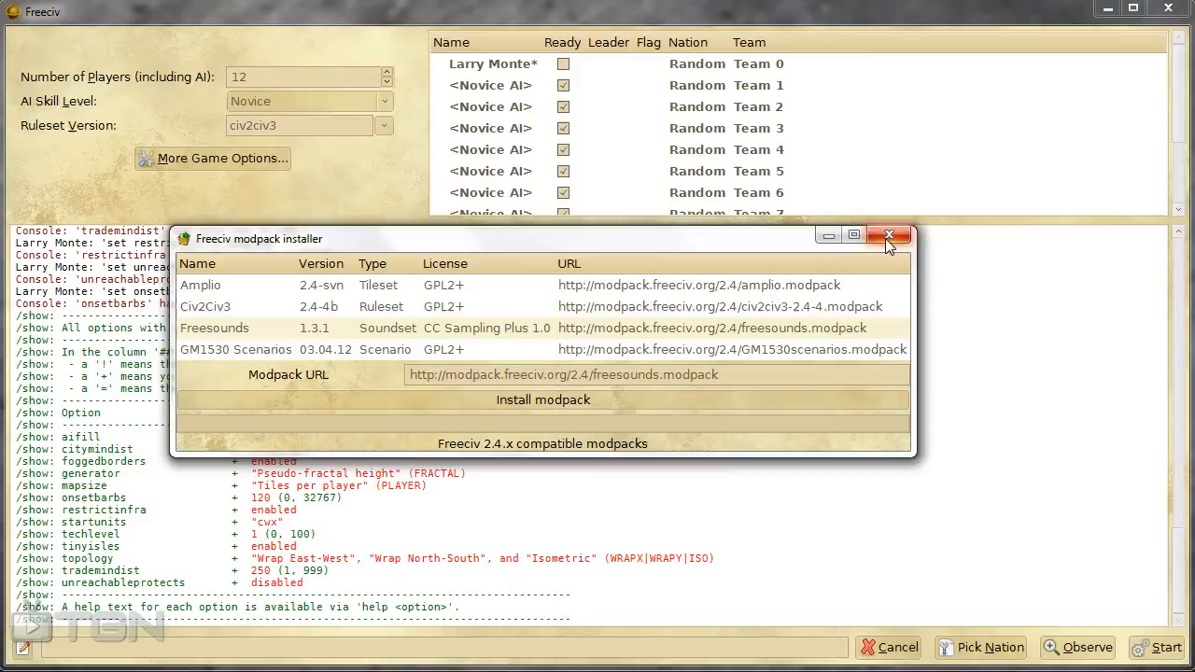
pyautogui.click(888, 235)
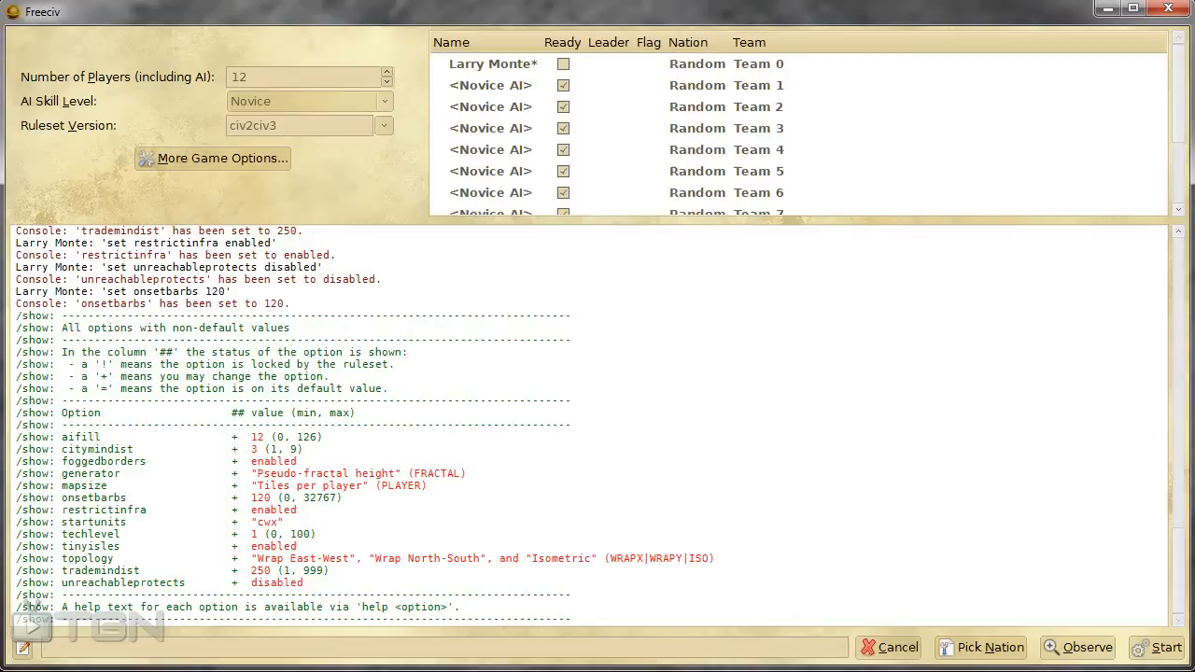
# - Bring up the full Game Settings and show the Geological settings tab
pyautogui.scroll(-3)
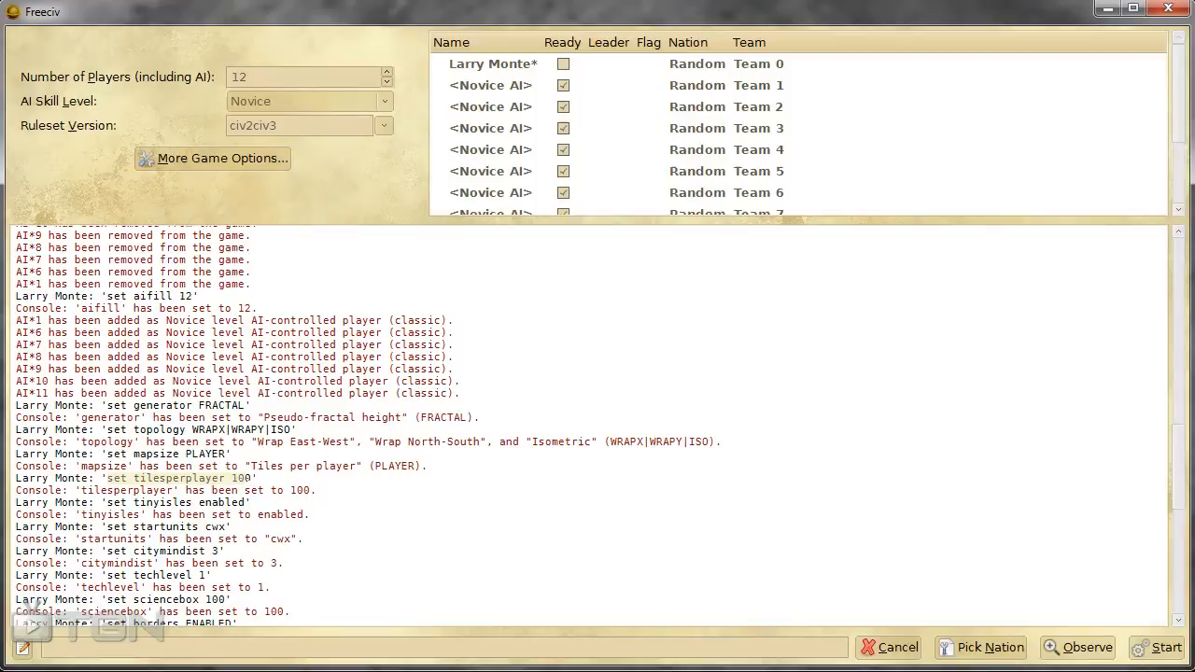
pyautogui.click(213, 158)
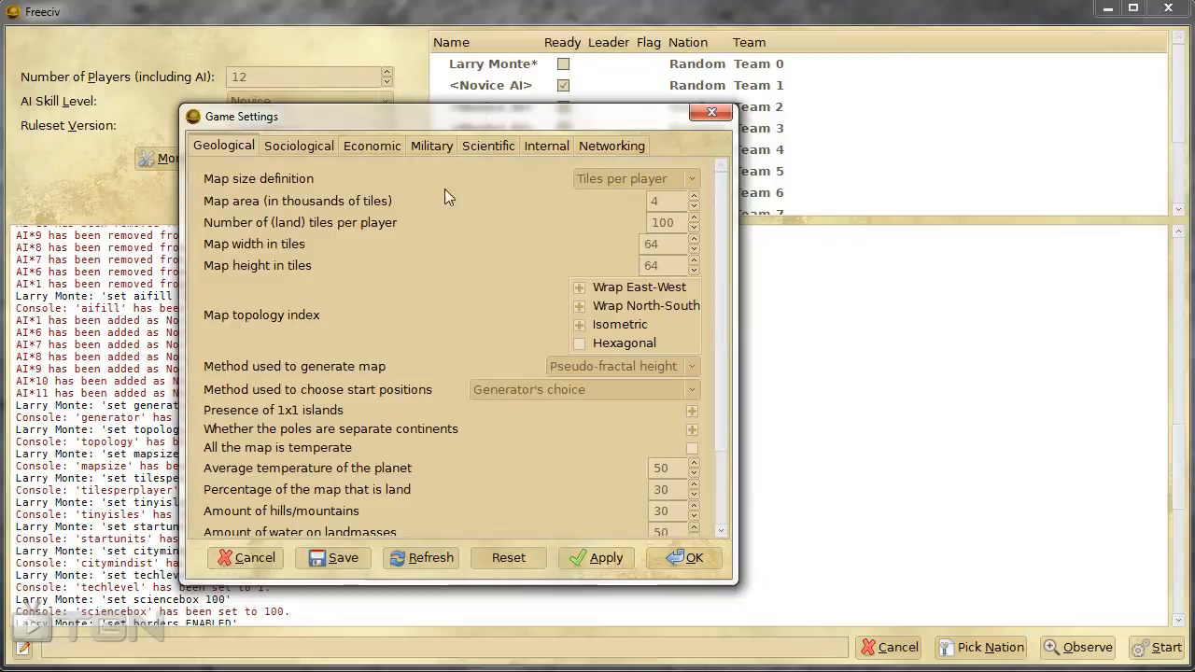
pyautogui.moveTo(299, 145)
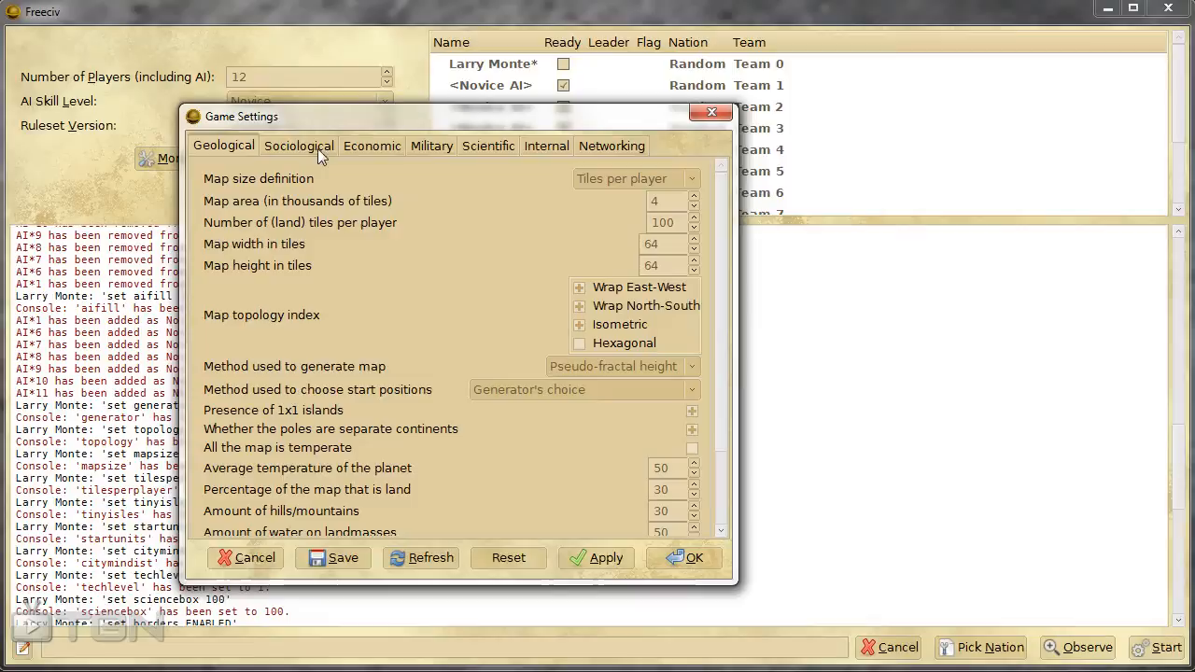
pyautogui.click(432, 146)
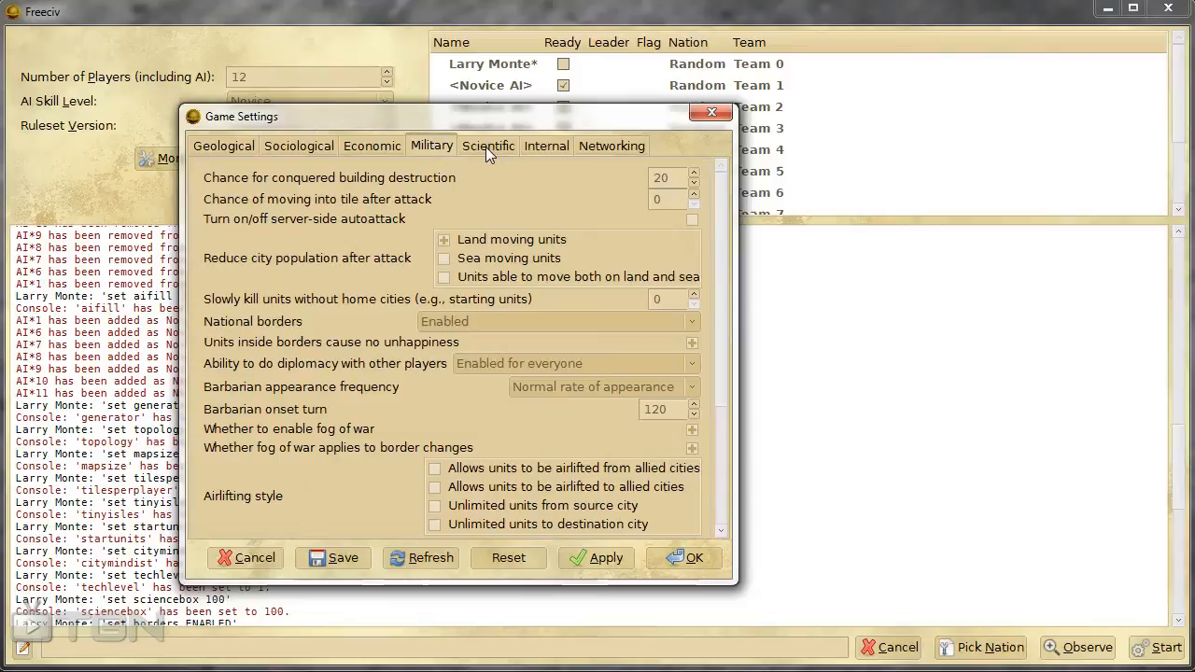
pyautogui.click(223, 146)
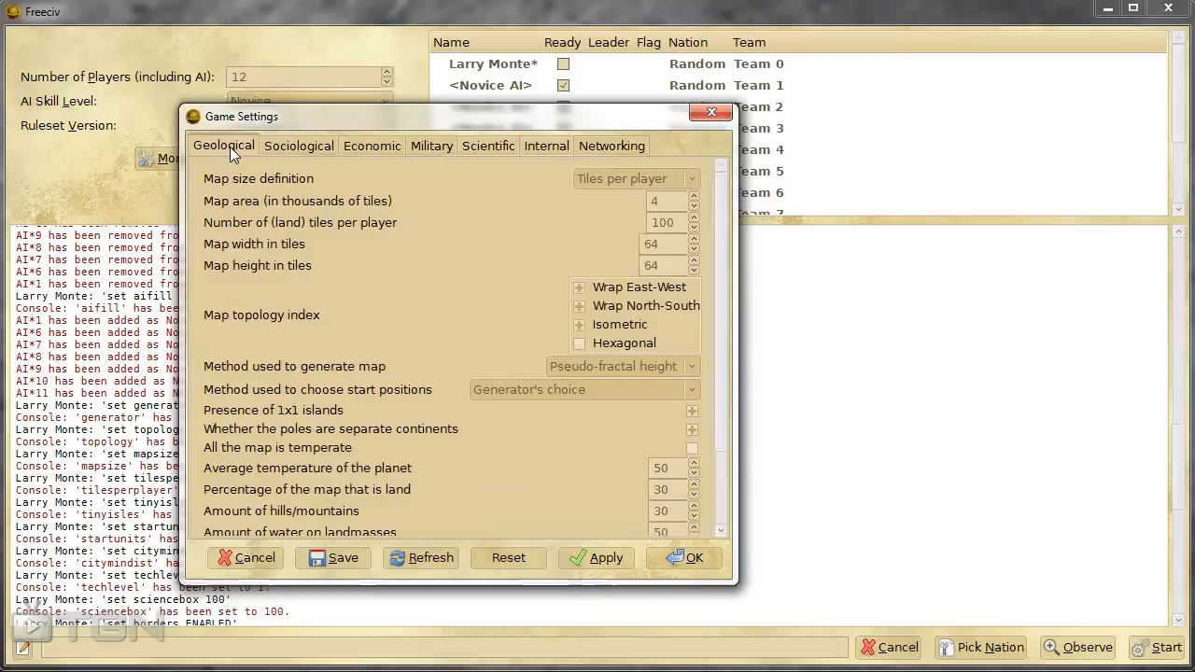
pyautogui.moveTo(635, 178)
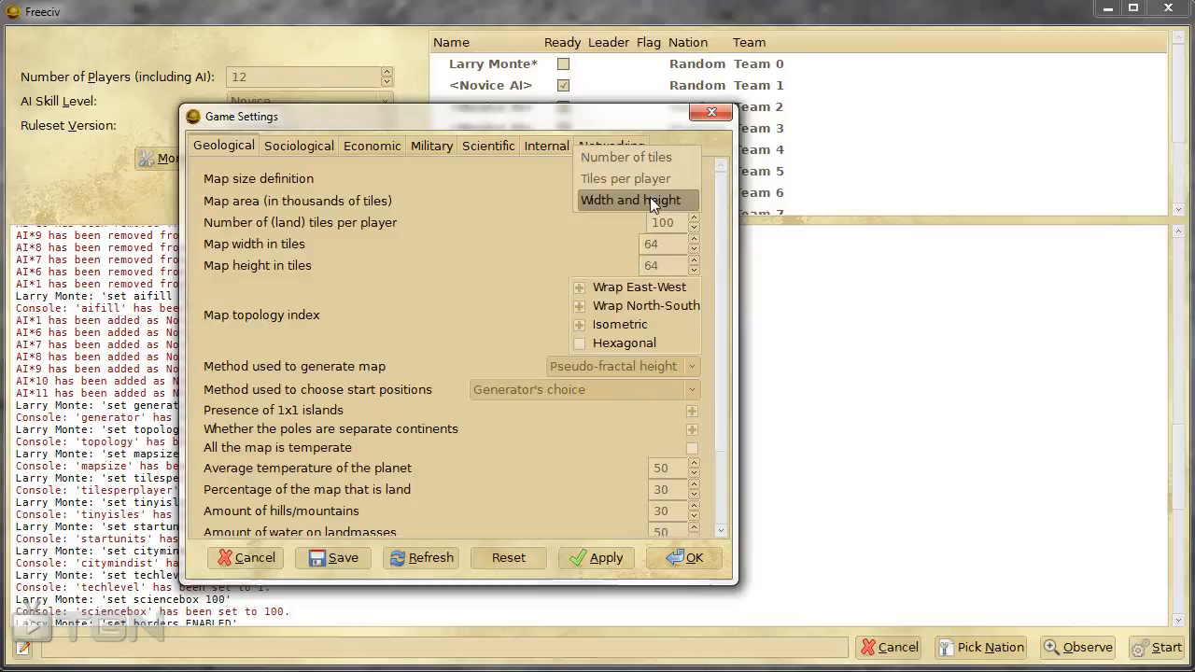
# - Define map size by width and height, 240 by 120, with 45% land
pyautogui.click(630, 199)
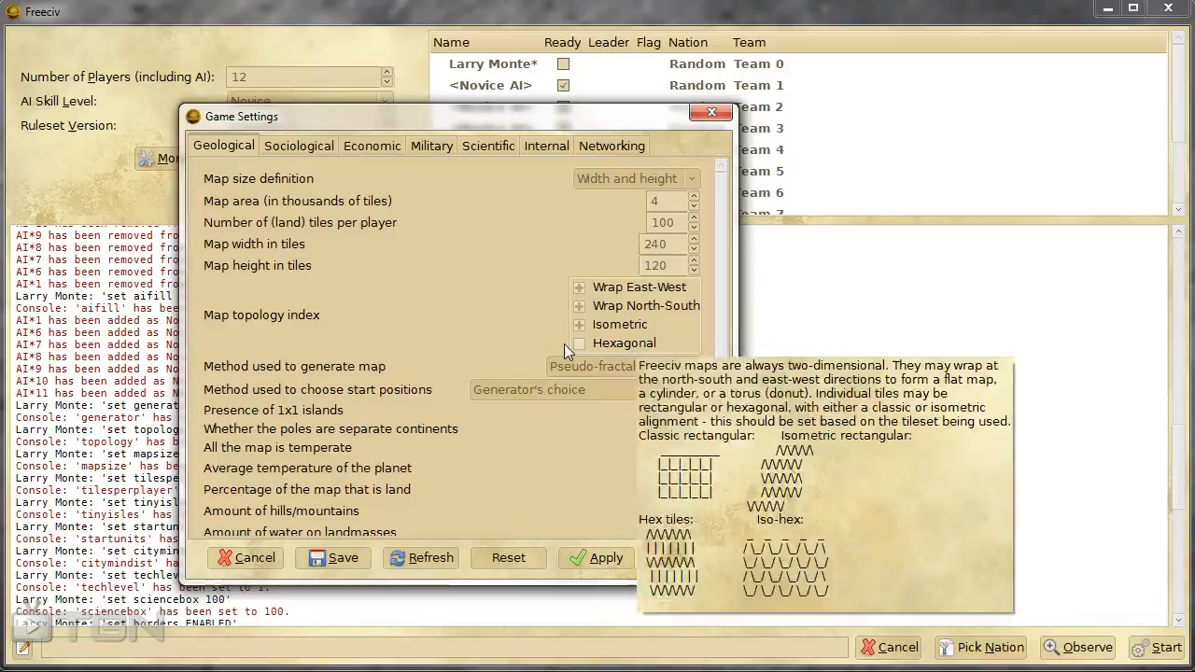
pyautogui.scroll(-3)
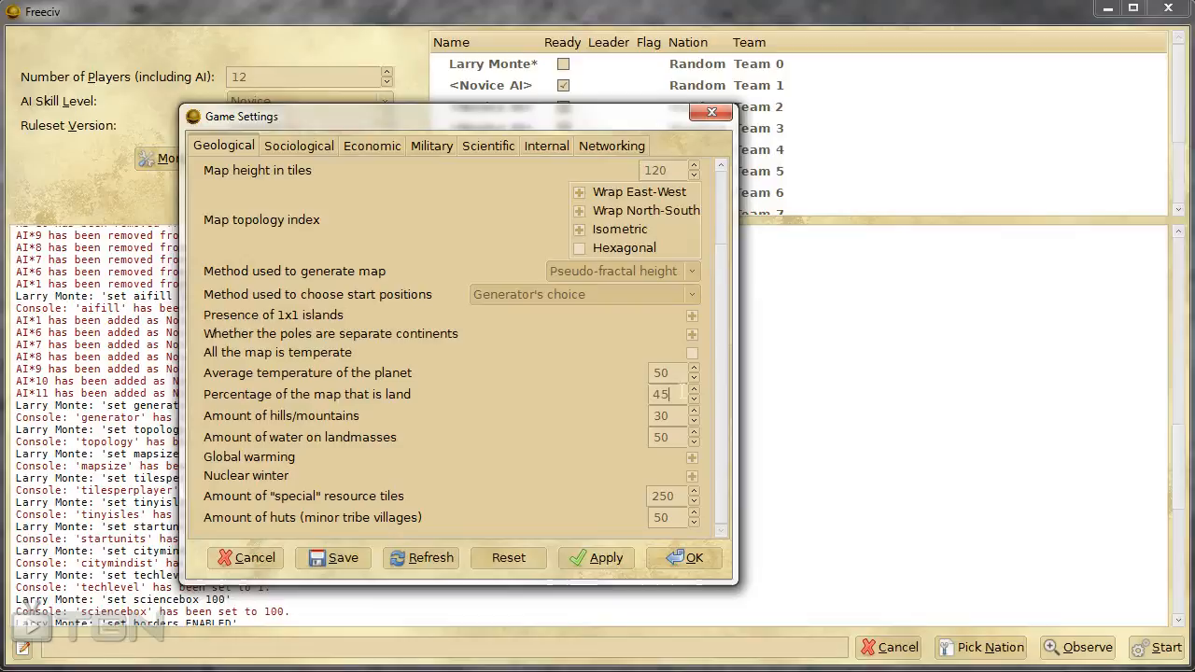
# - Set hills/mountains to 45 and huts to 100, then view Sociological settings
pyautogui.click(693, 410)
pyautogui.write('100')
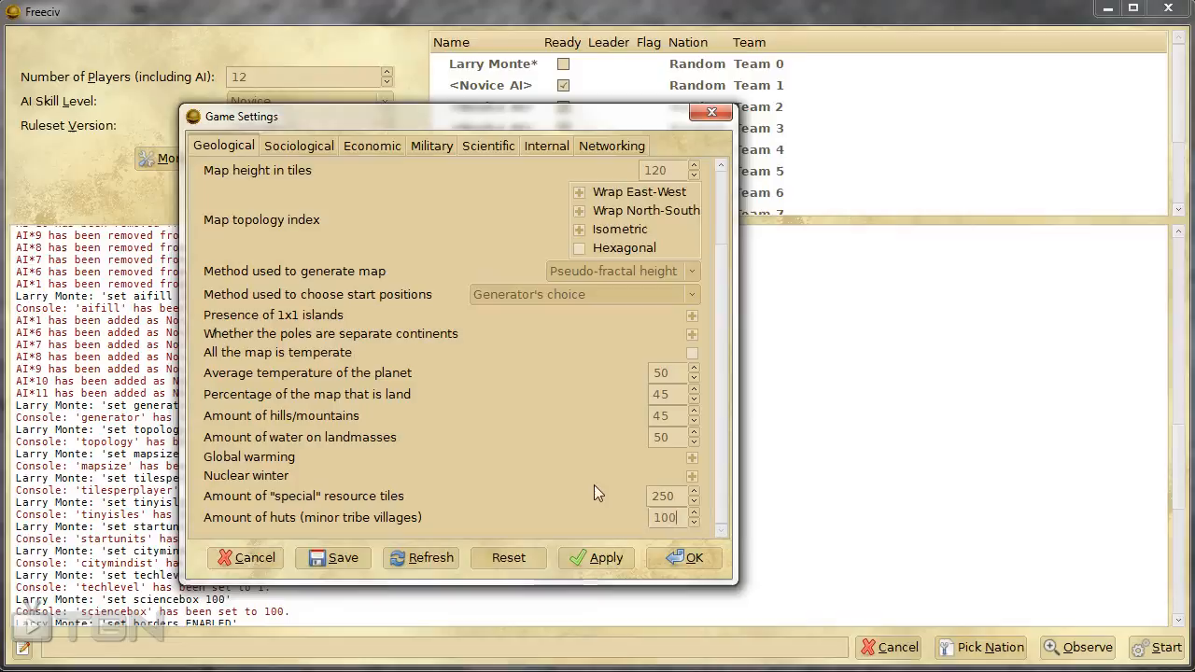
pyautogui.click(299, 145)
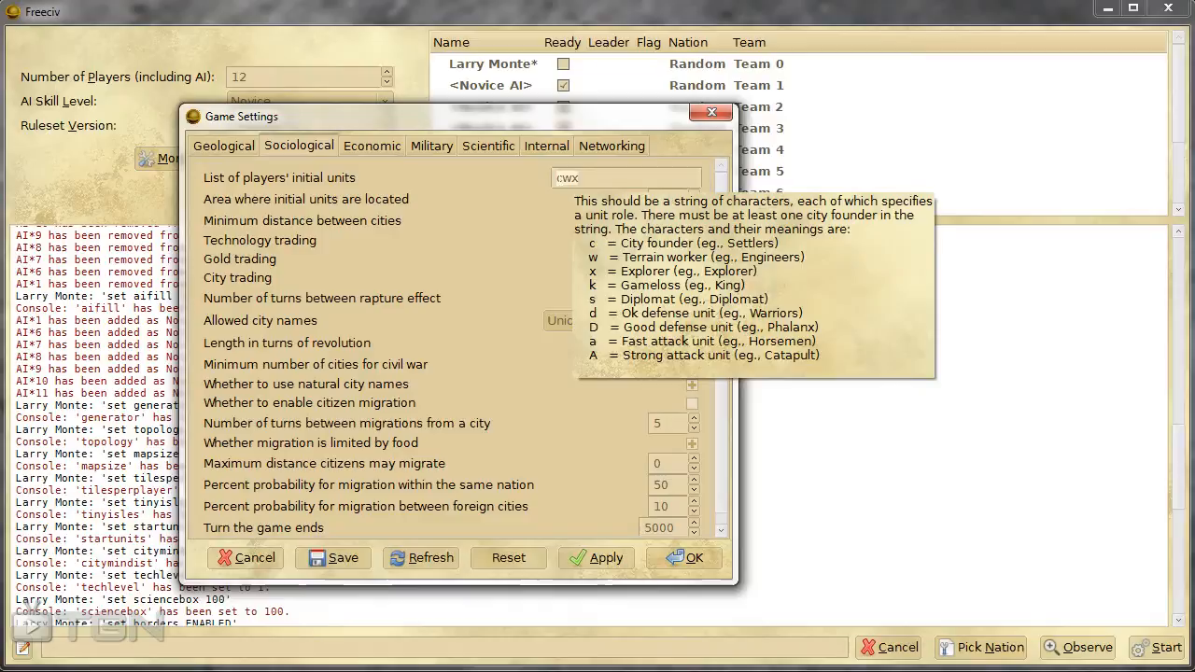
pyautogui.moveTo(381, 197)
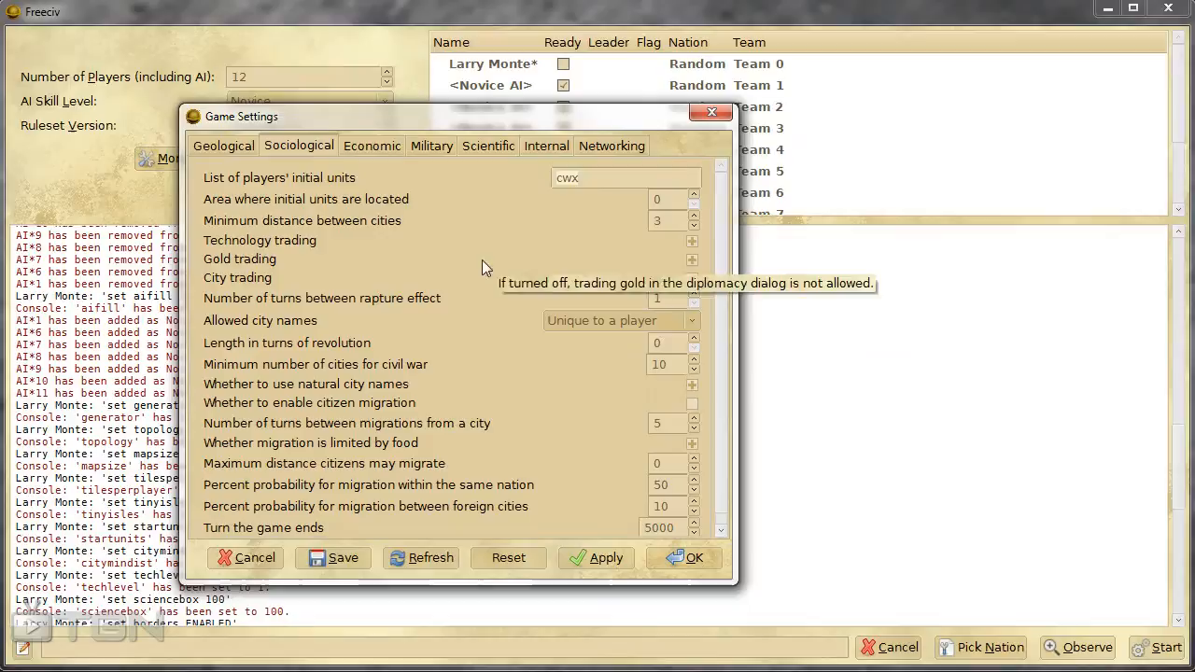
# - Look through the Military and Geological tabs, then apply the settings with OK
pyautogui.click(432, 146)
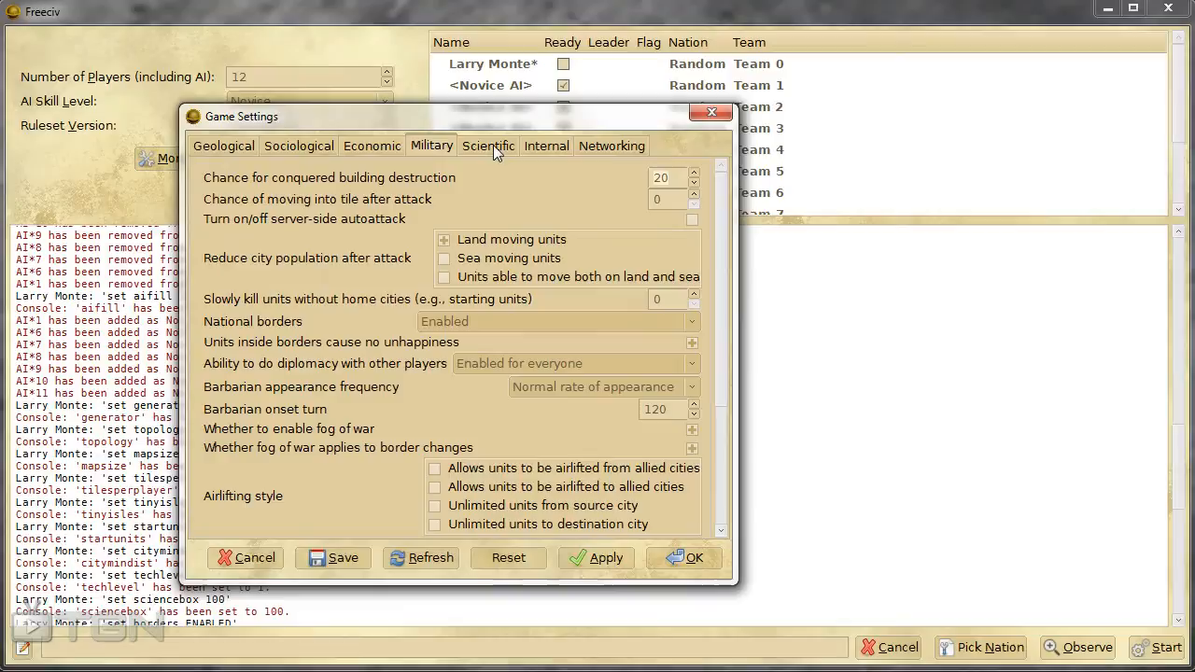
pyautogui.click(223, 145)
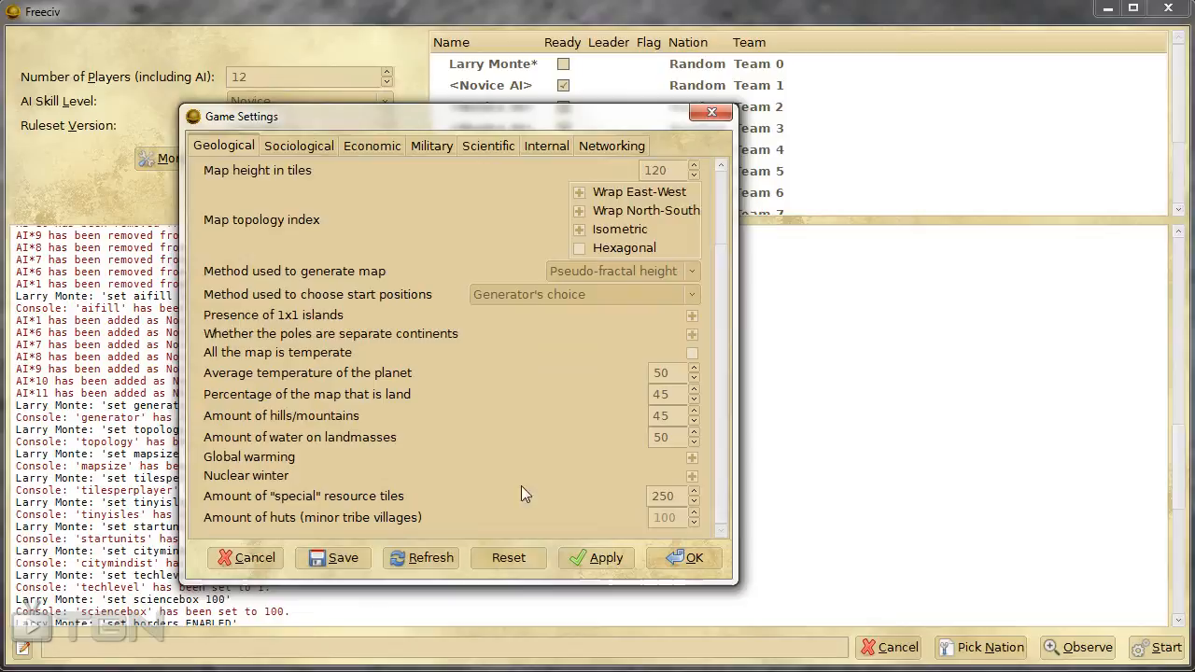
pyautogui.click(684, 558)
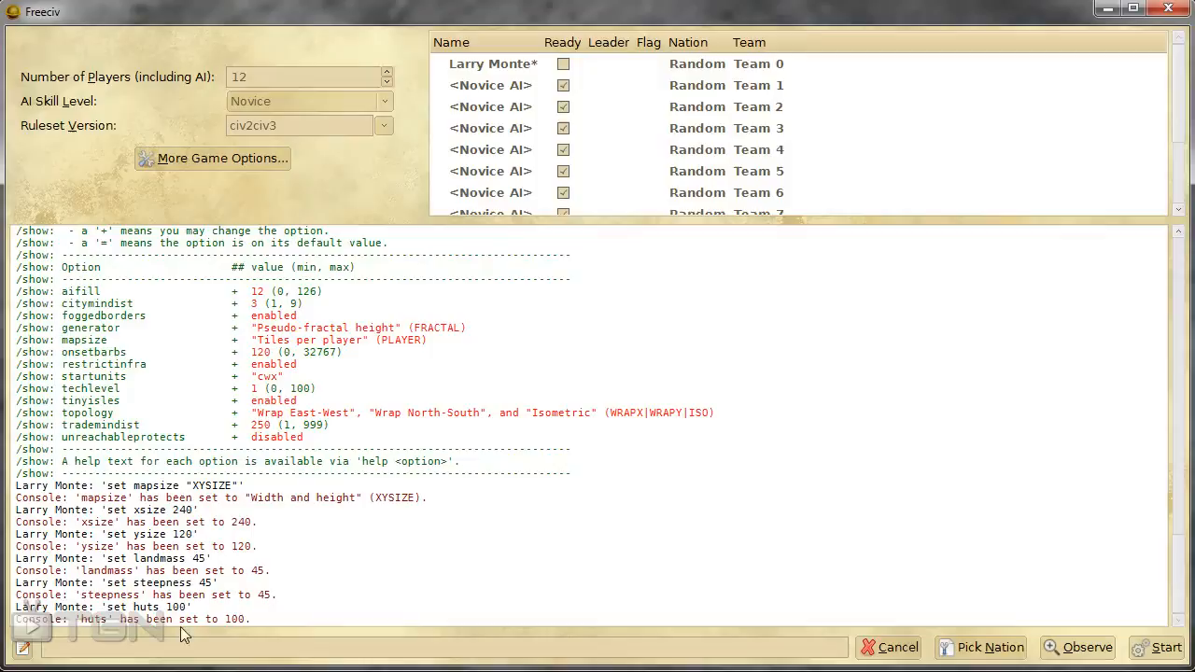
# - Pick the Canadian nation, led by Laura Secord, as the player's nation
pyautogui.click(989, 647)
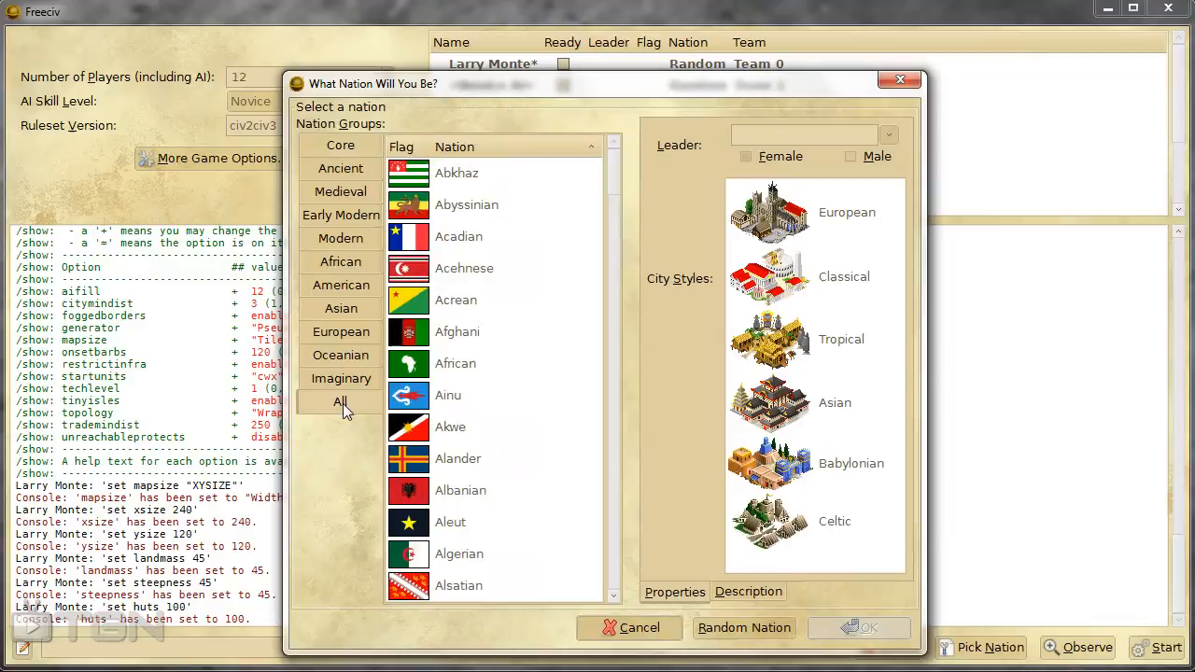
pyautogui.scroll(-3)
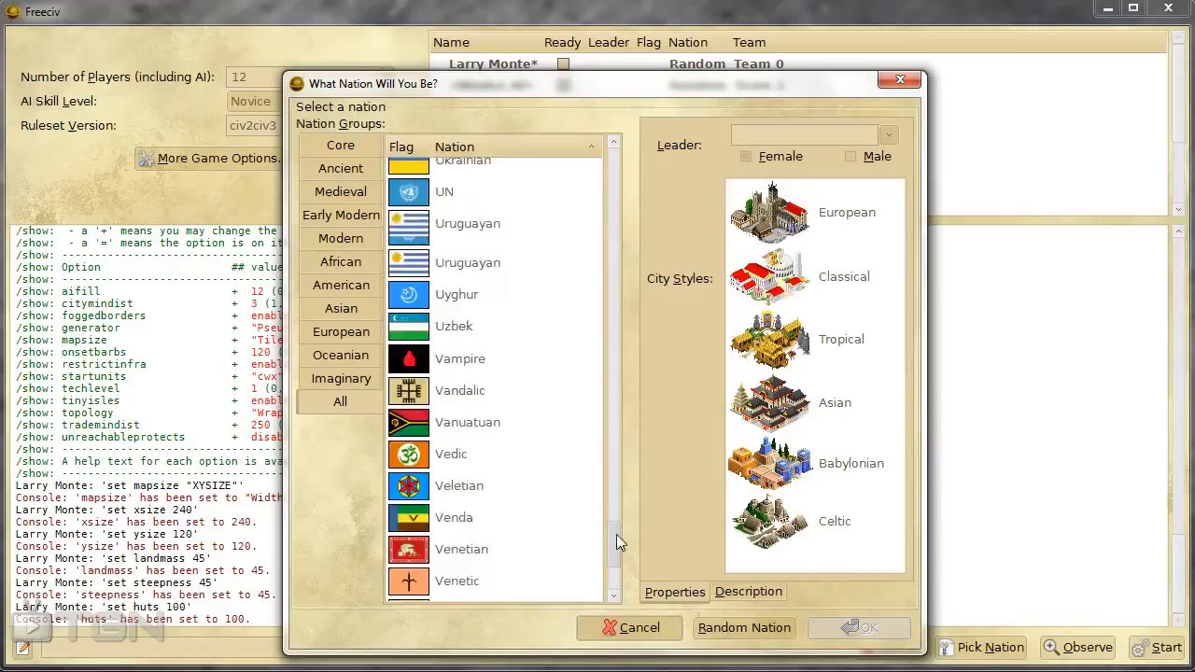
pyautogui.scroll(3)
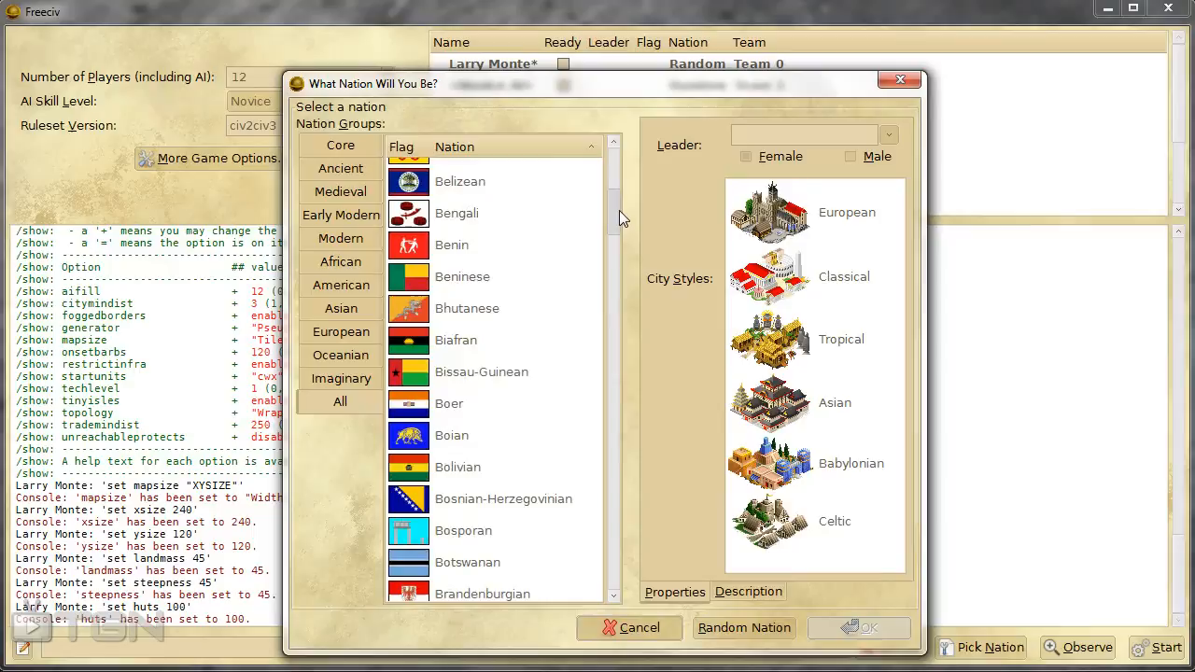
pyautogui.click(463, 502)
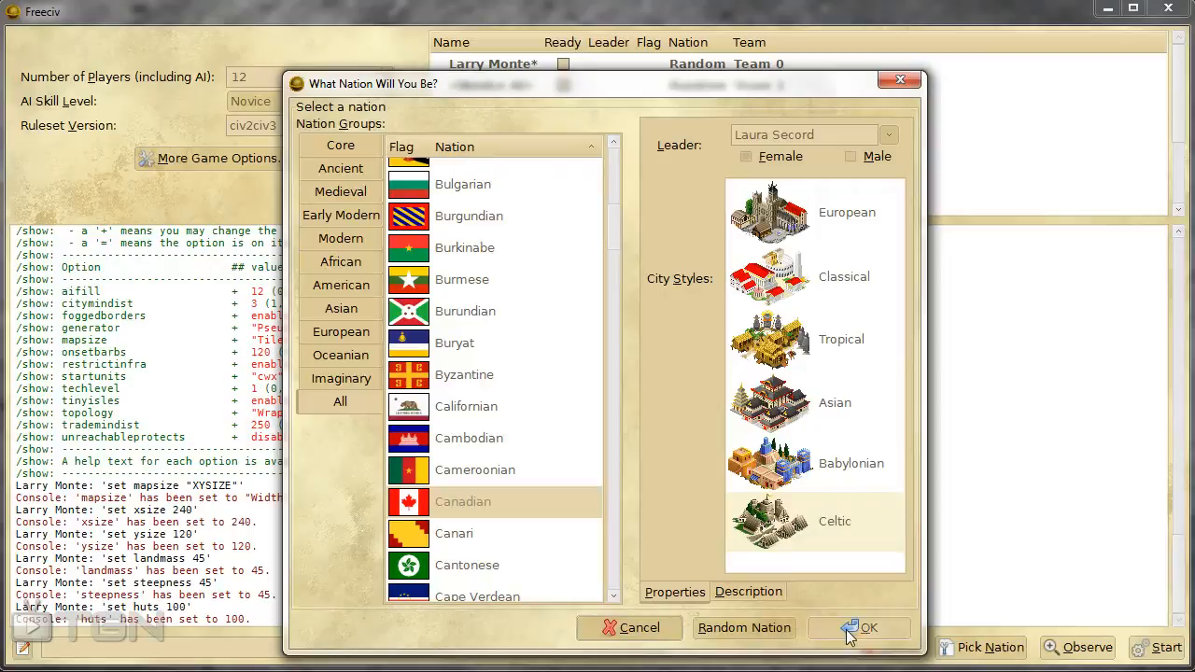
pyautogui.click(868, 627)
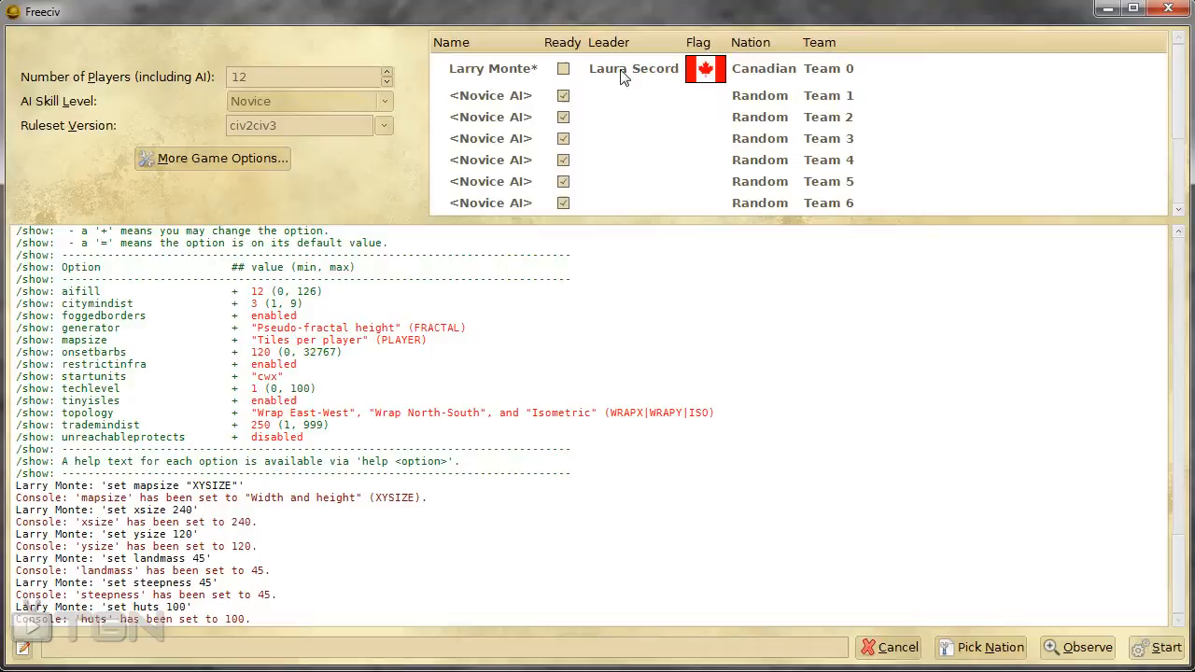
# - Reopen the game settings to recheck the 240 by 120 map size on the Geological tab
pyautogui.click(213, 158)
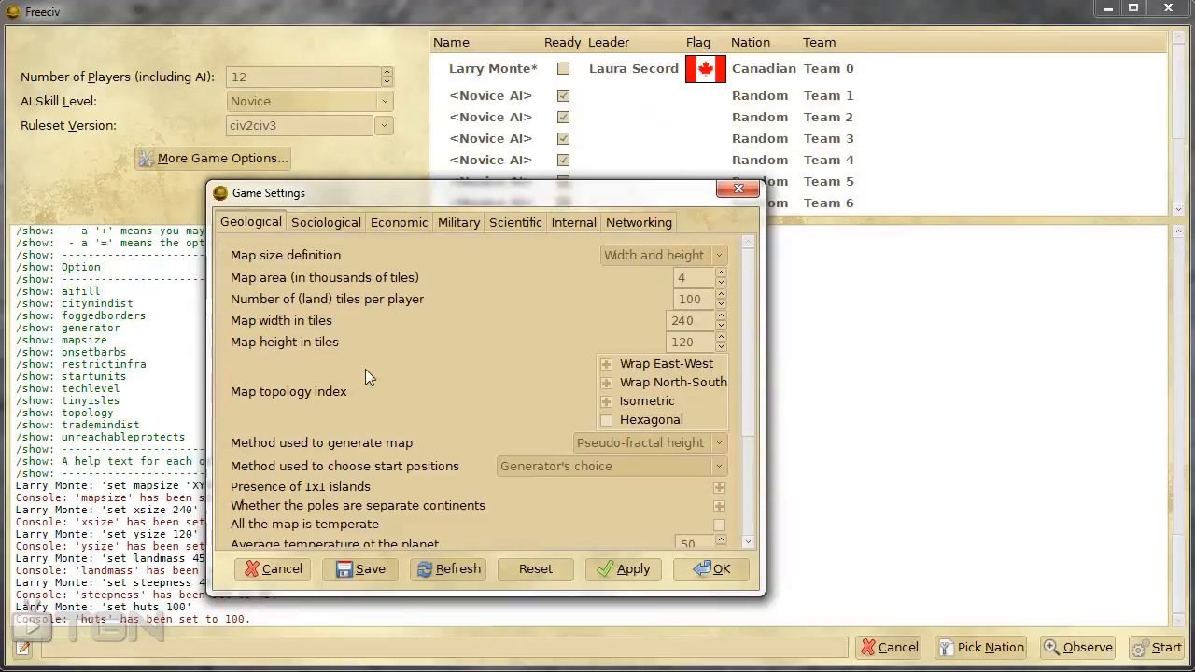
pyautogui.moveTo(660, 270)
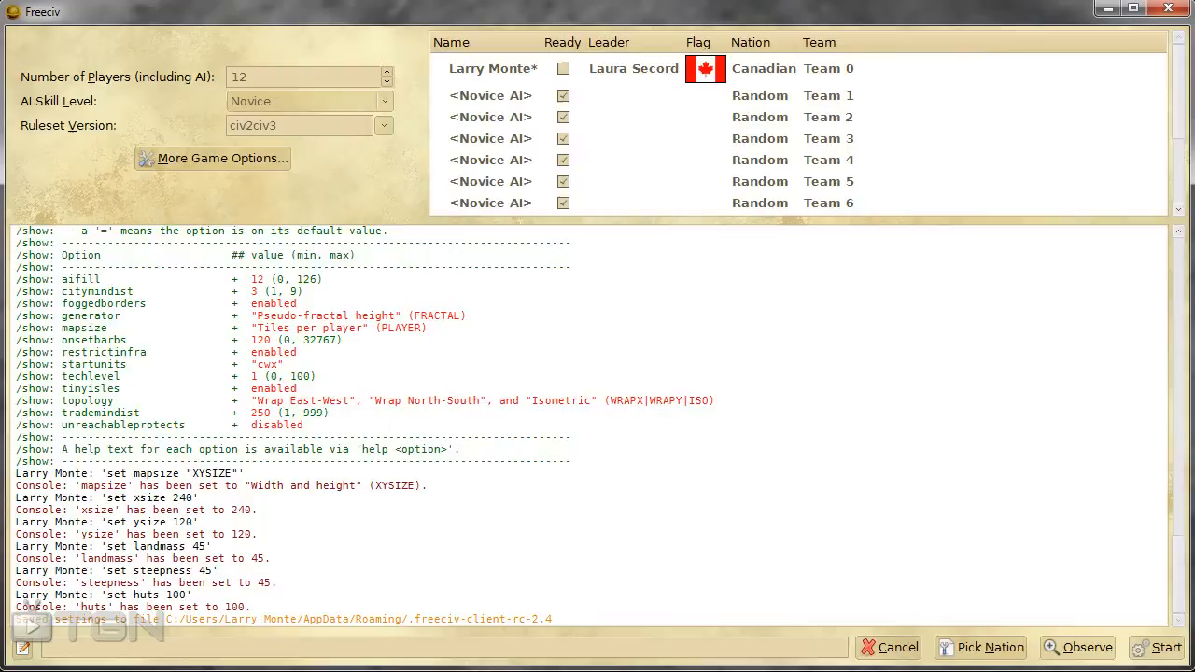
# - Switch to the SDL client and open its client Options window
pyautogui.click(896, 647)
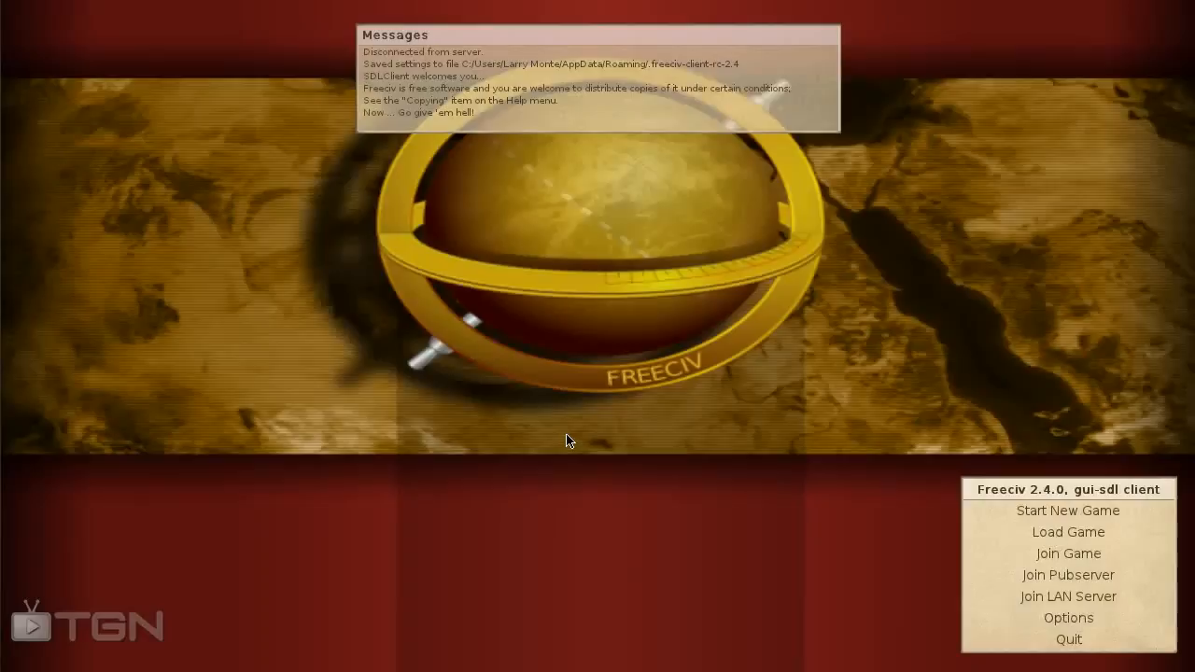
pyautogui.moveTo(667, 424)
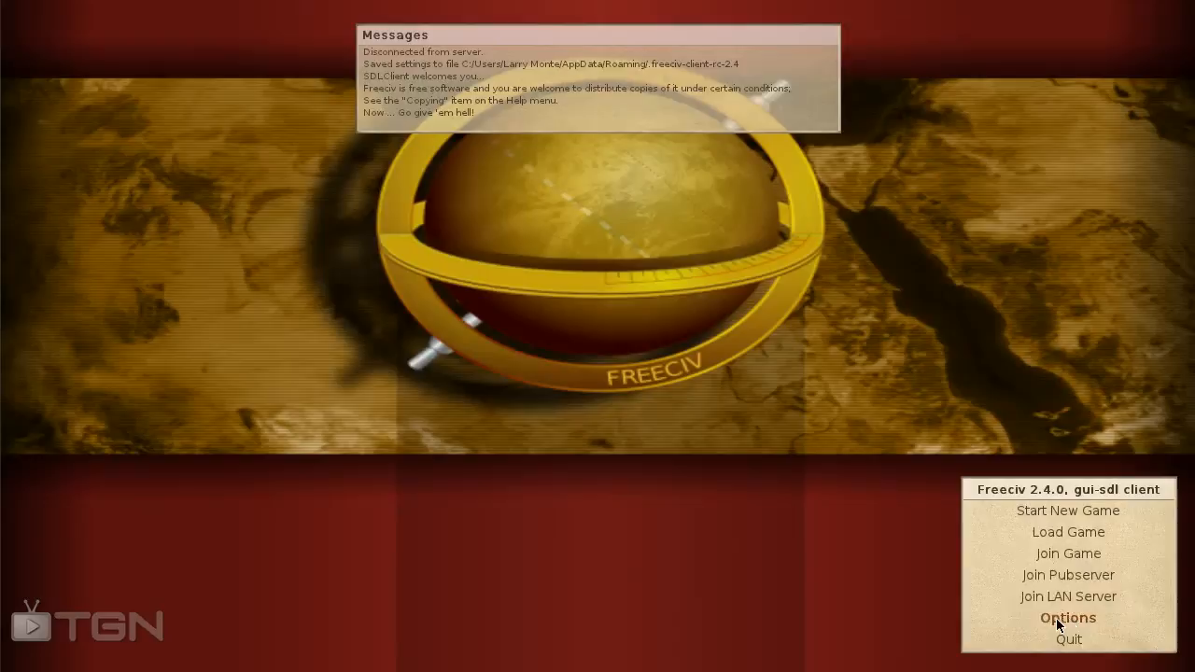
pyautogui.click(1068, 617)
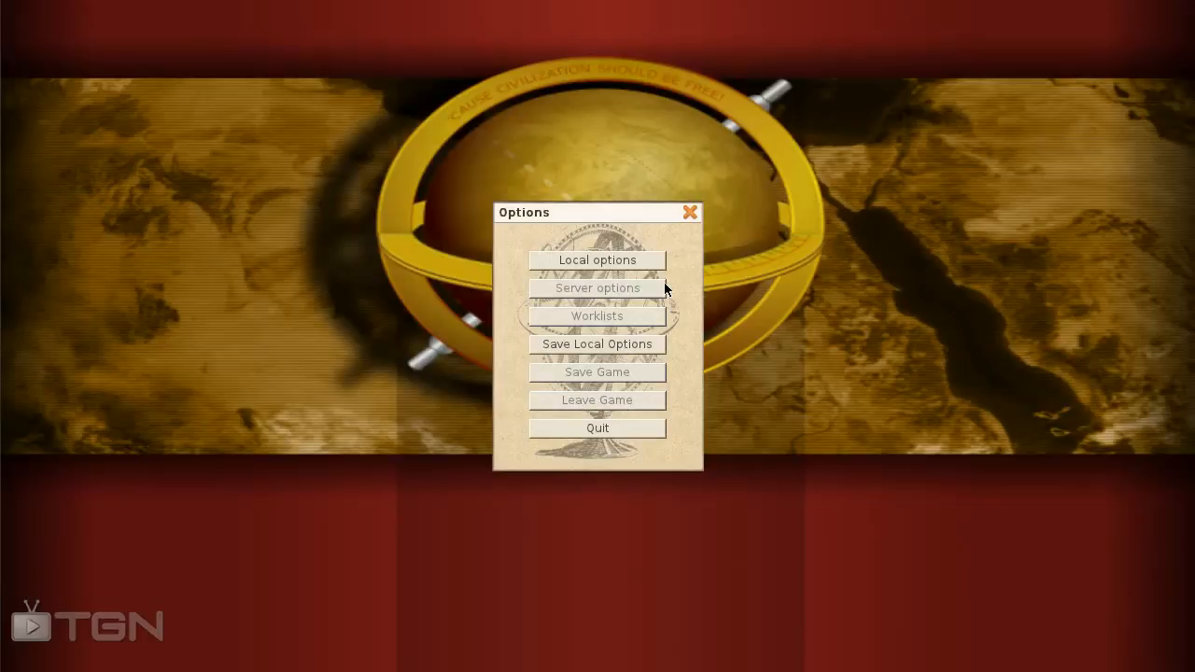
pyautogui.moveTo(691, 213)
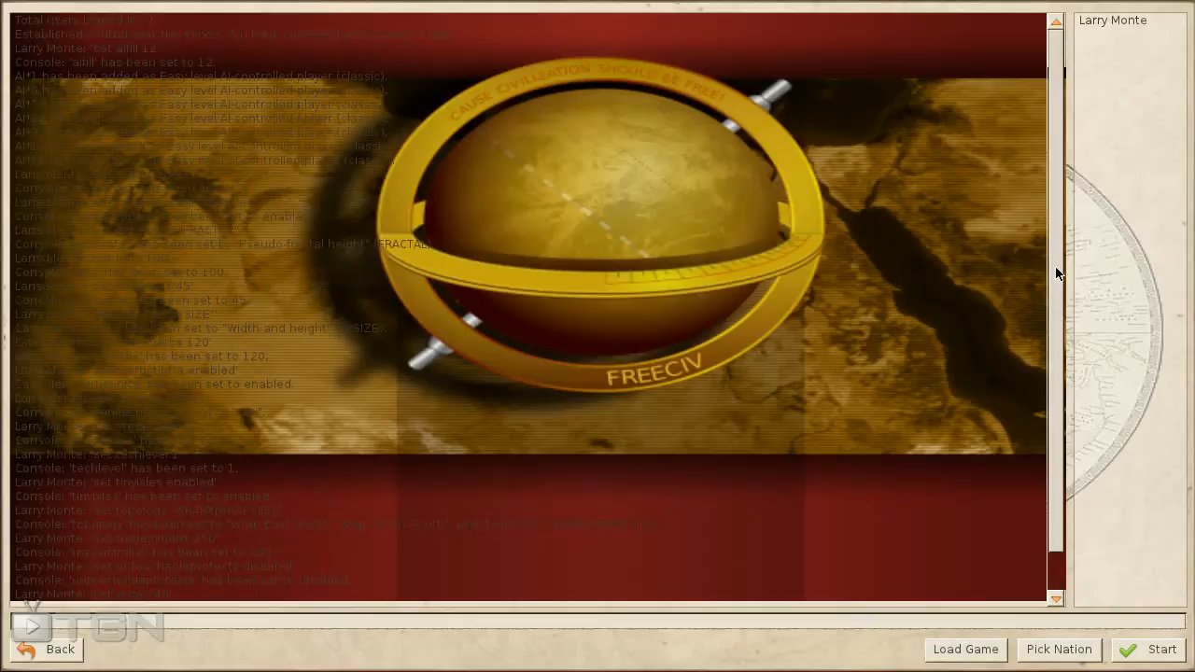
pyautogui.scroll(-3)
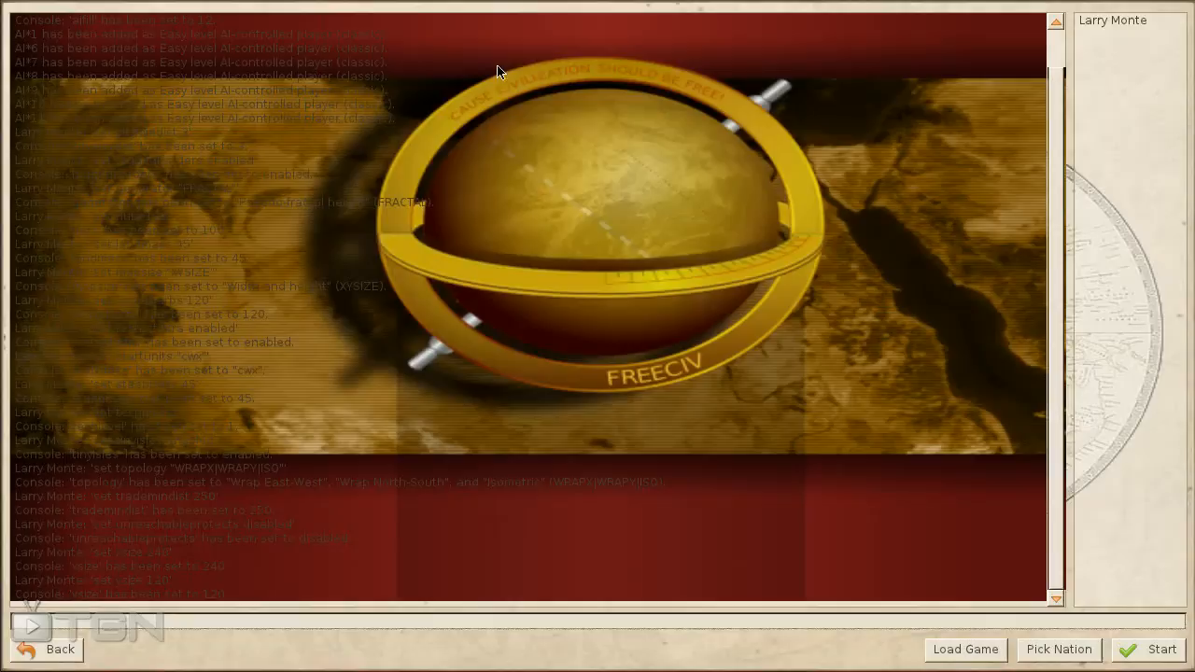
pyautogui.moveTo(274, 534)
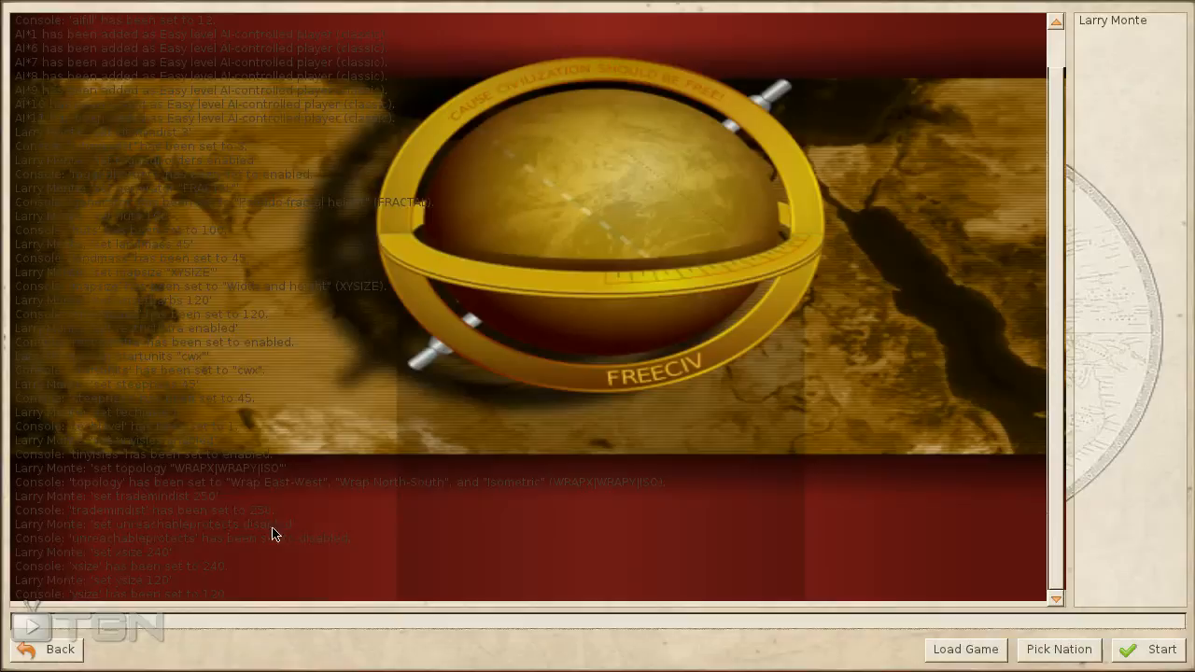
pyautogui.moveTo(128, 566)
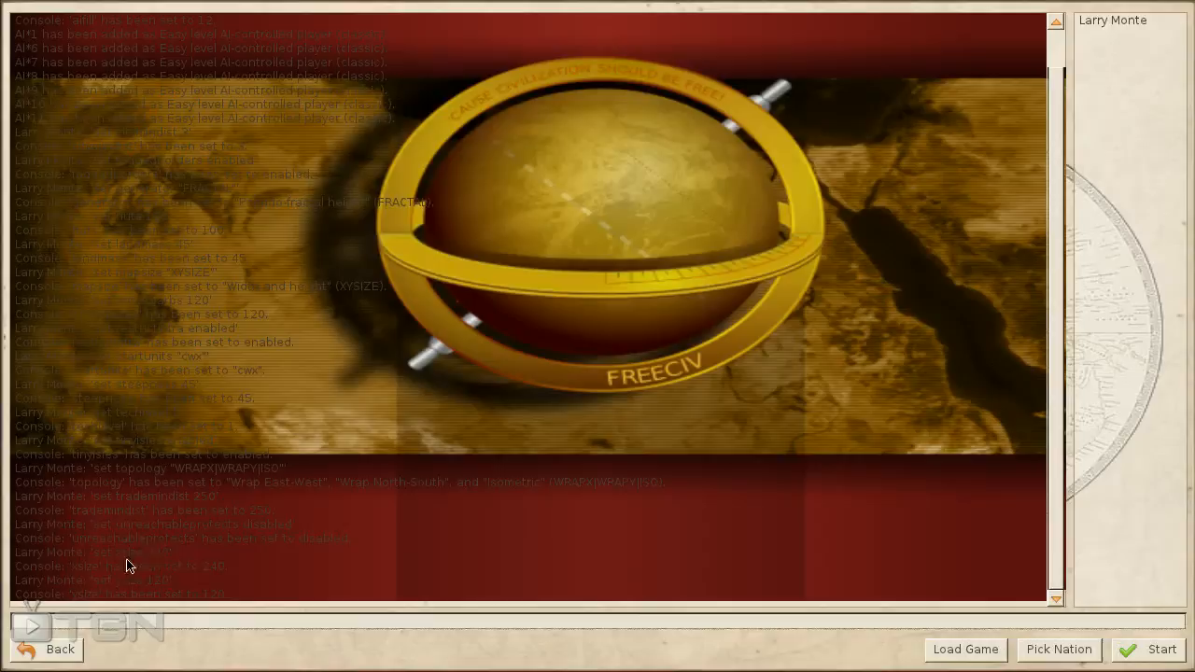
pyautogui.moveTo(1118, 260)
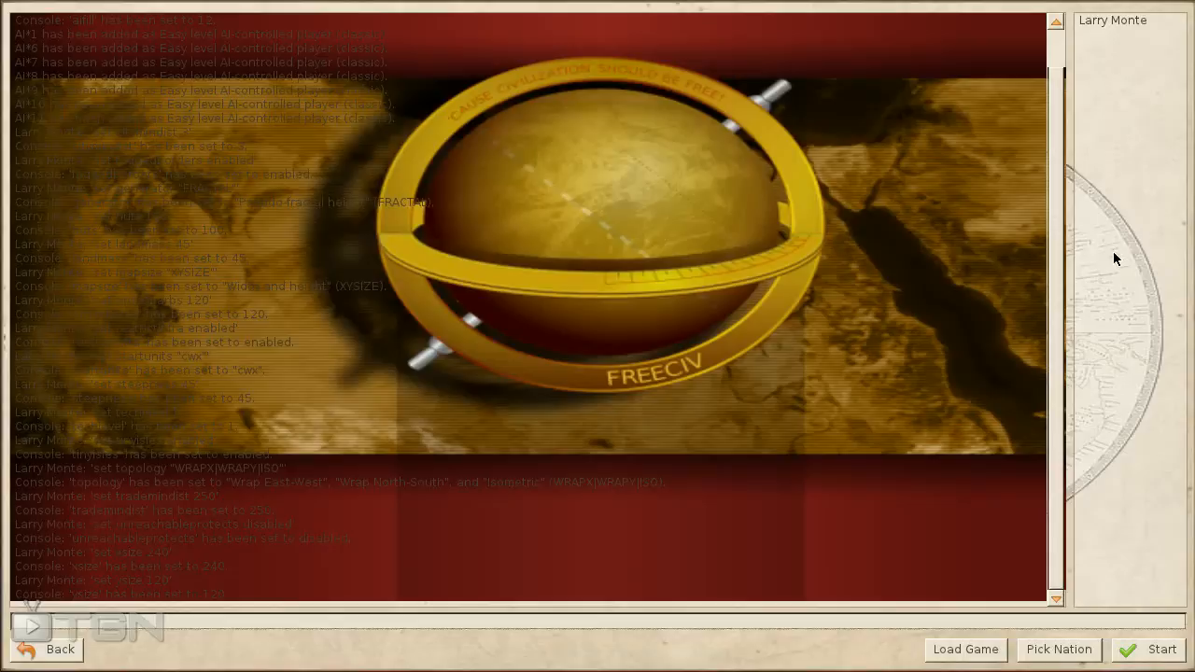
pyautogui.moveTo(705, 216)
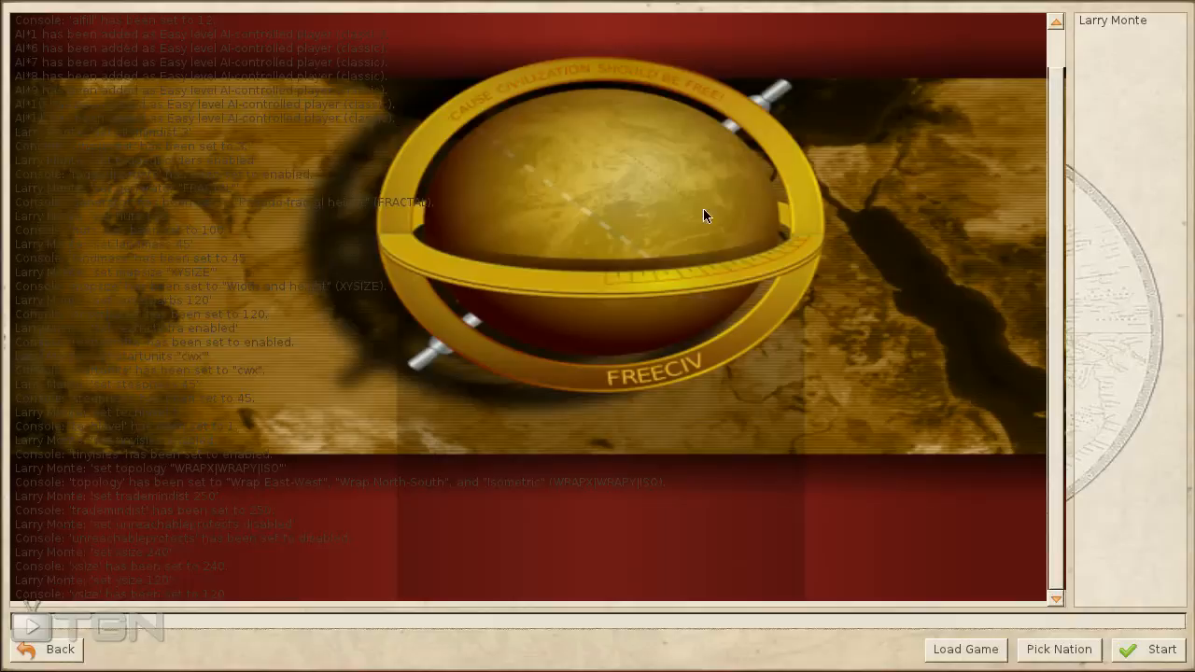
pyautogui.moveTo(358, 415)
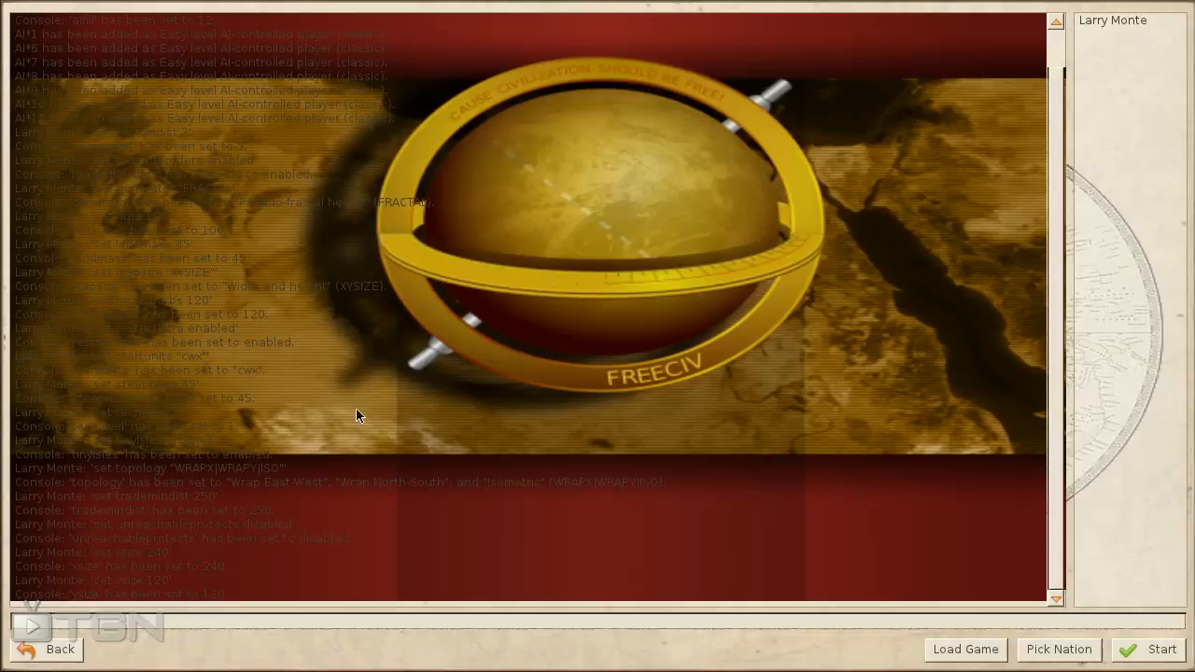
pyautogui.moveTo(387, 628)
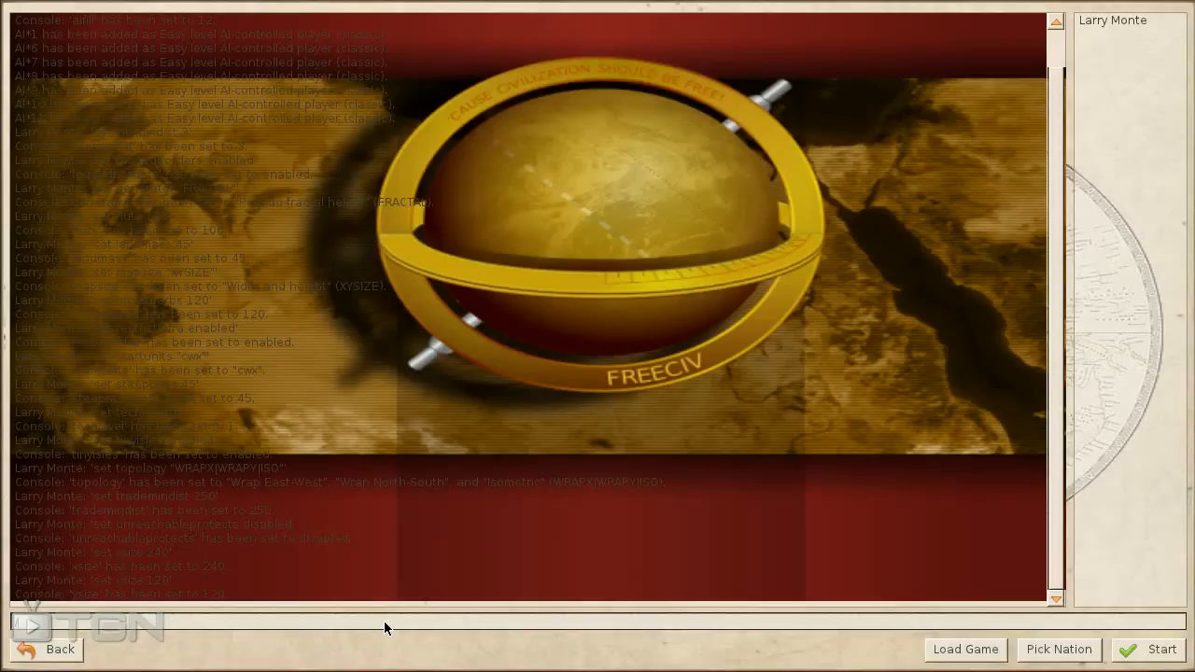
pyautogui.scroll(-3)
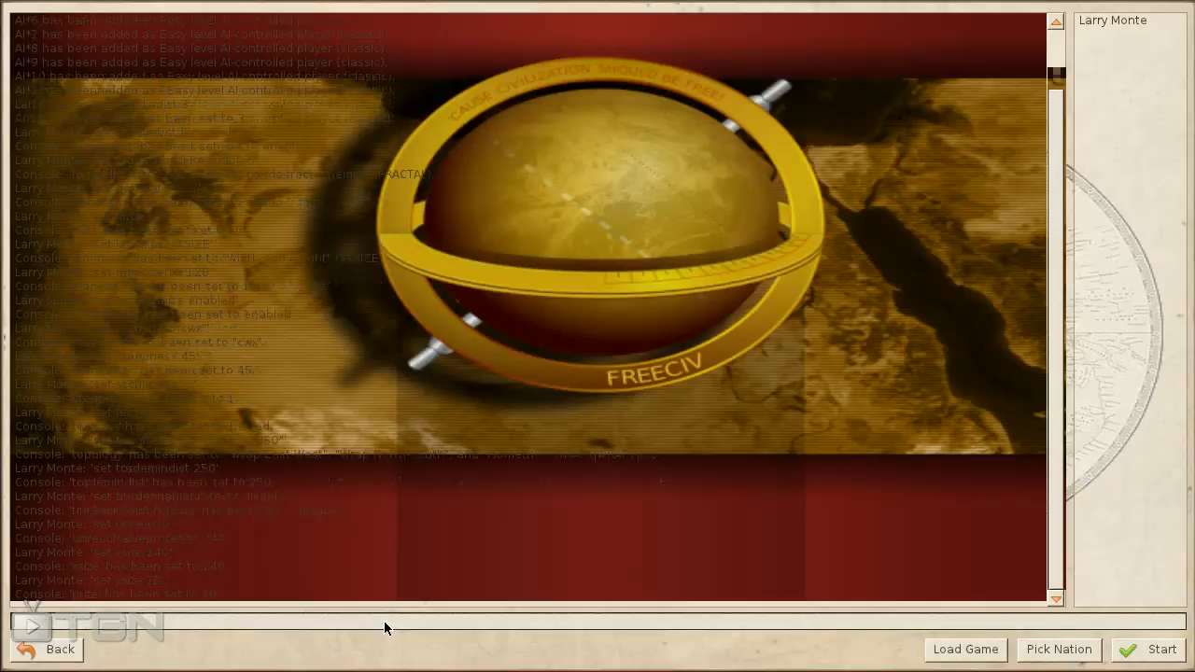
pyautogui.scroll(-3)
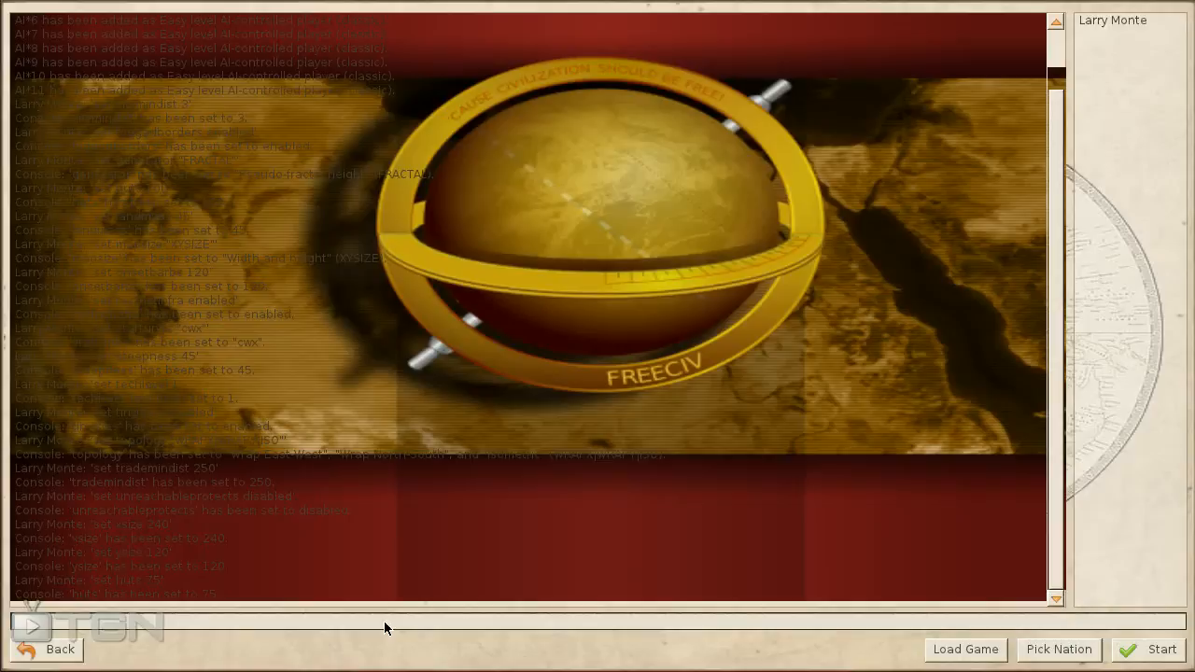
pyautogui.moveTo(654, 164)
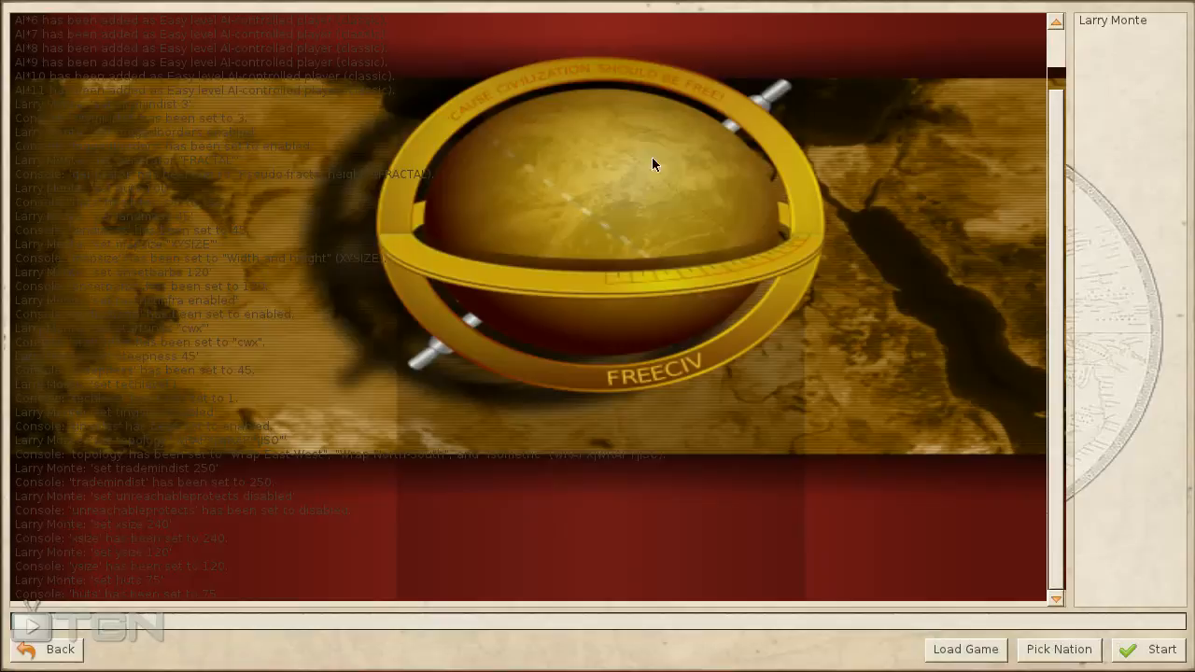
pyautogui.moveTo(372, 444)
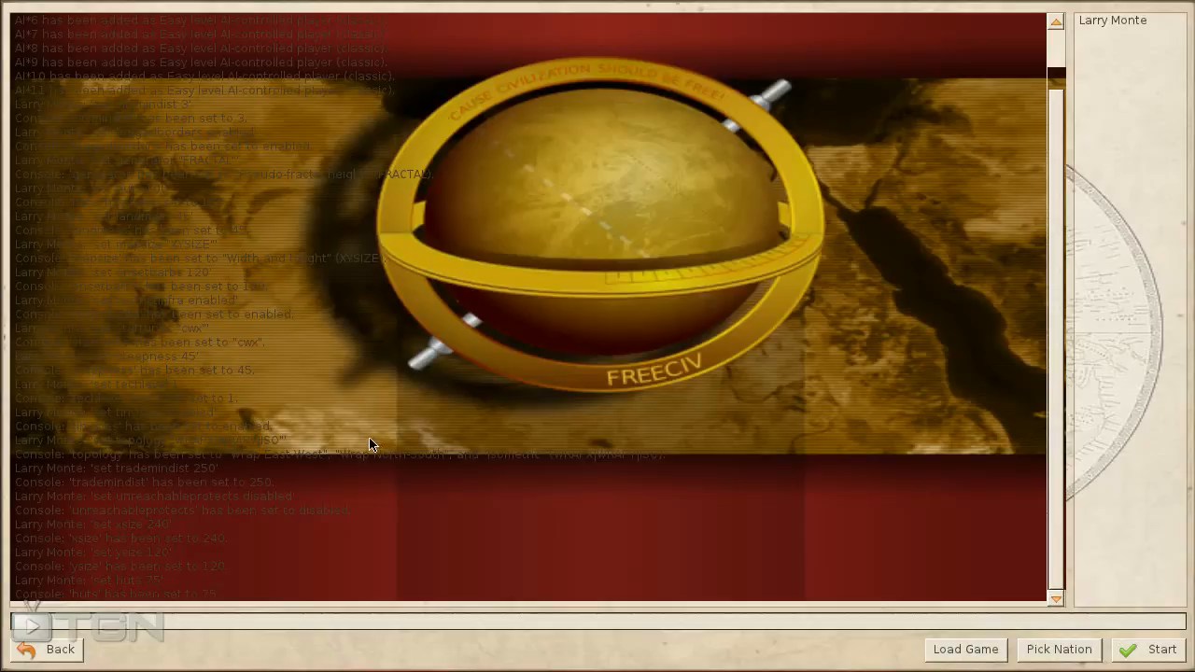
pyautogui.moveTo(828, 368)
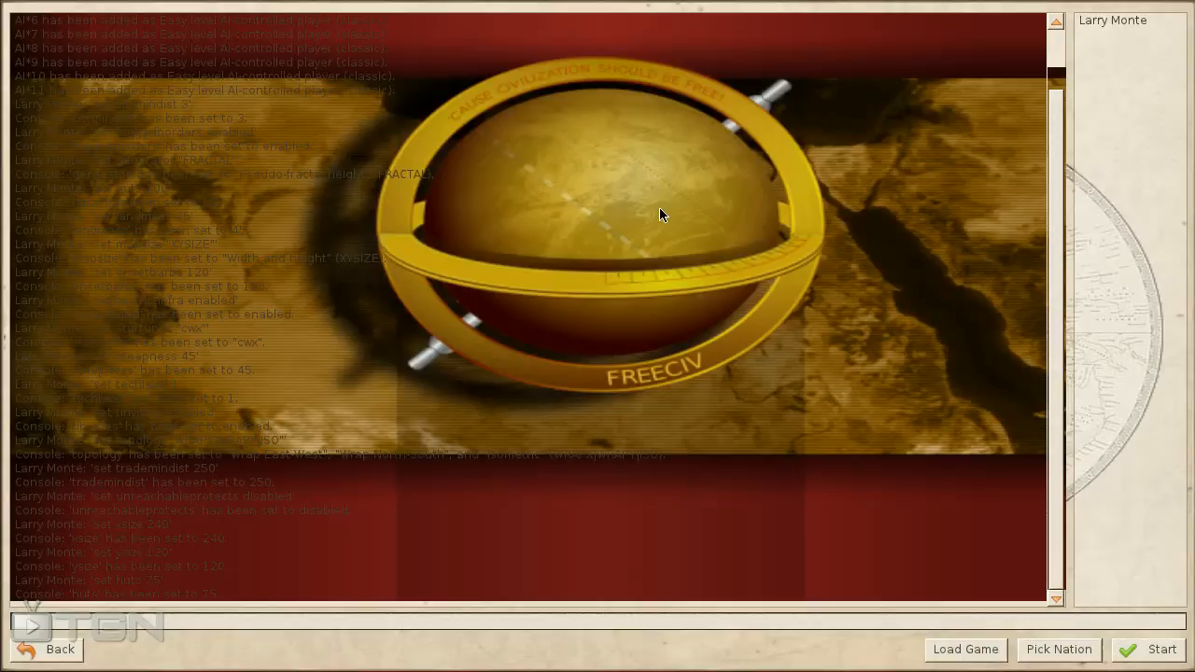
pyautogui.moveTo(574, 208)
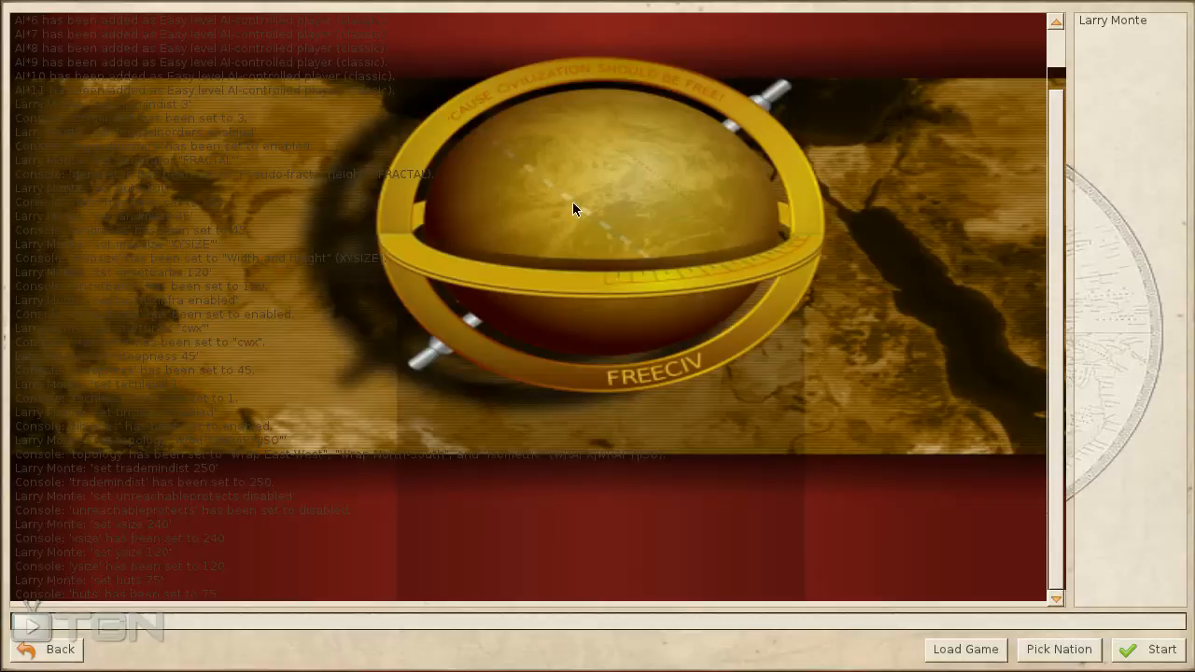
pyautogui.moveTo(690, 222)
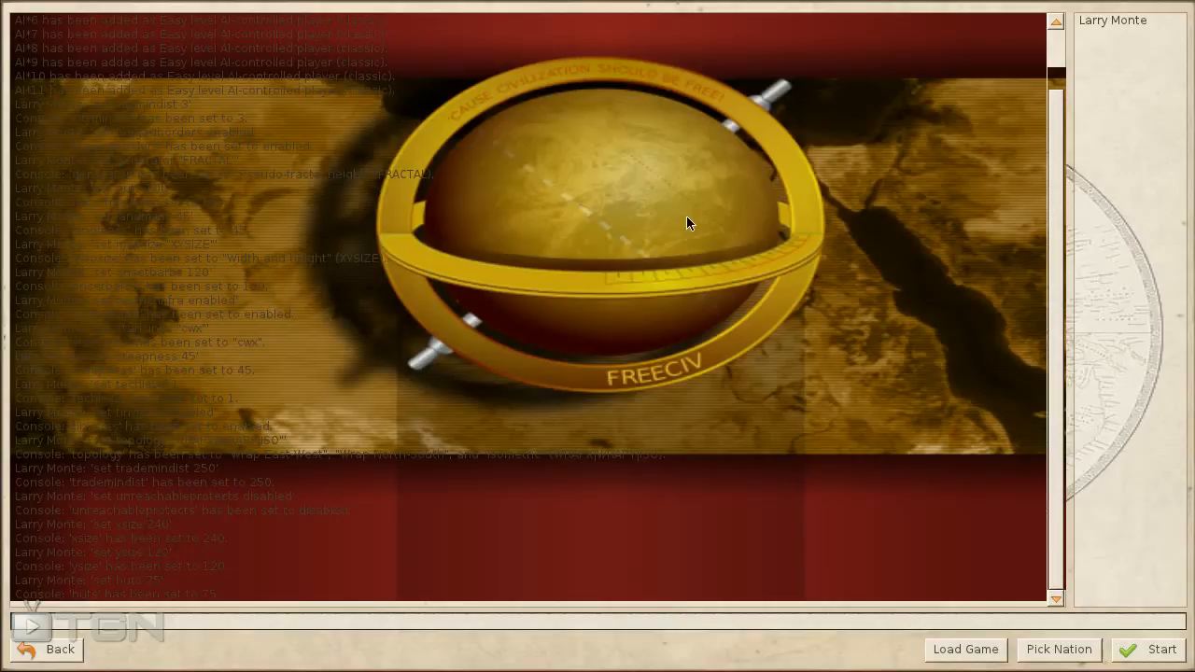
pyautogui.moveTo(719, 497)
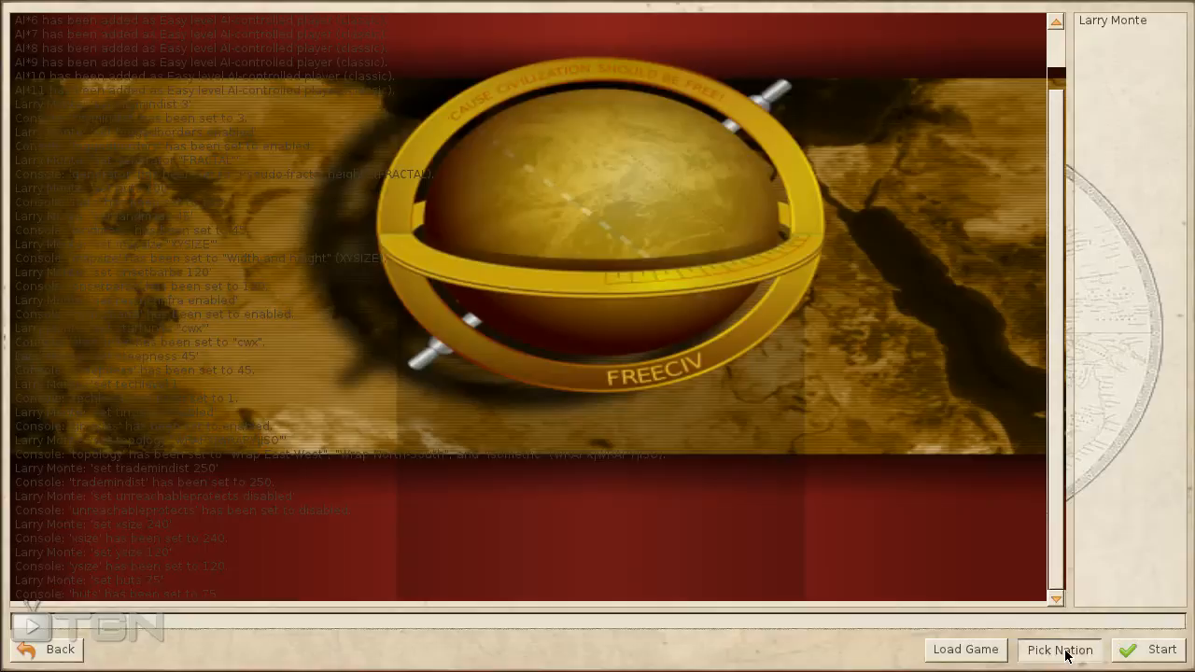
# - Pick the nation and start the game as the Zulus in 4000 BCE
pyautogui.click(1059, 650)
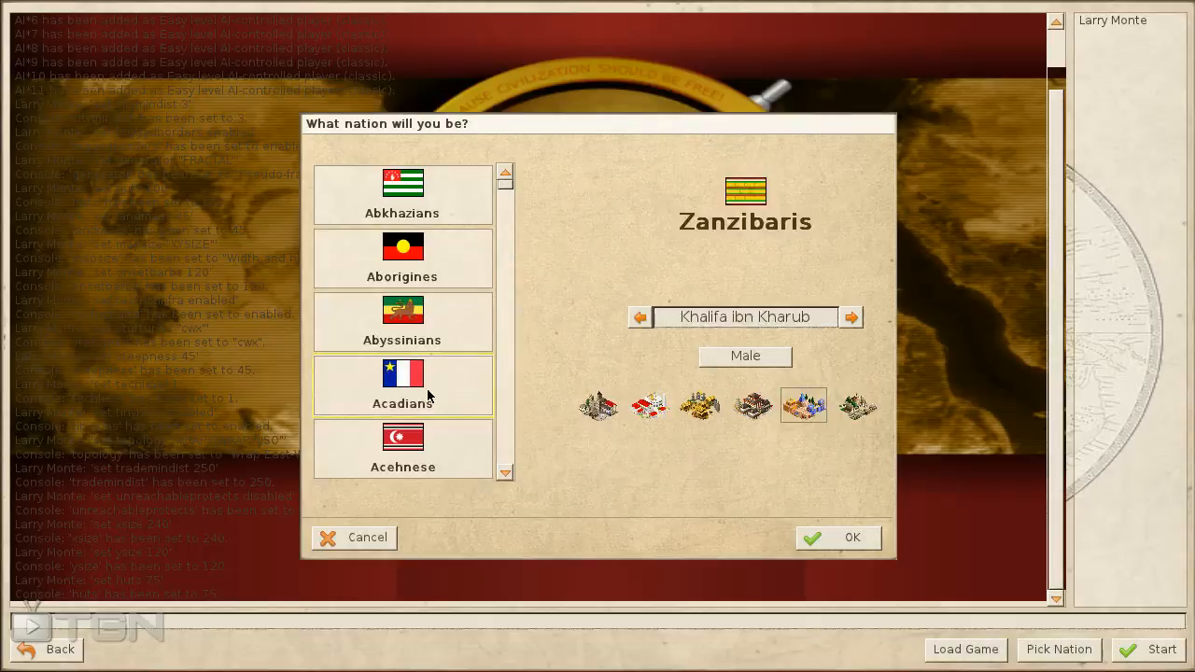
pyautogui.click(851, 537)
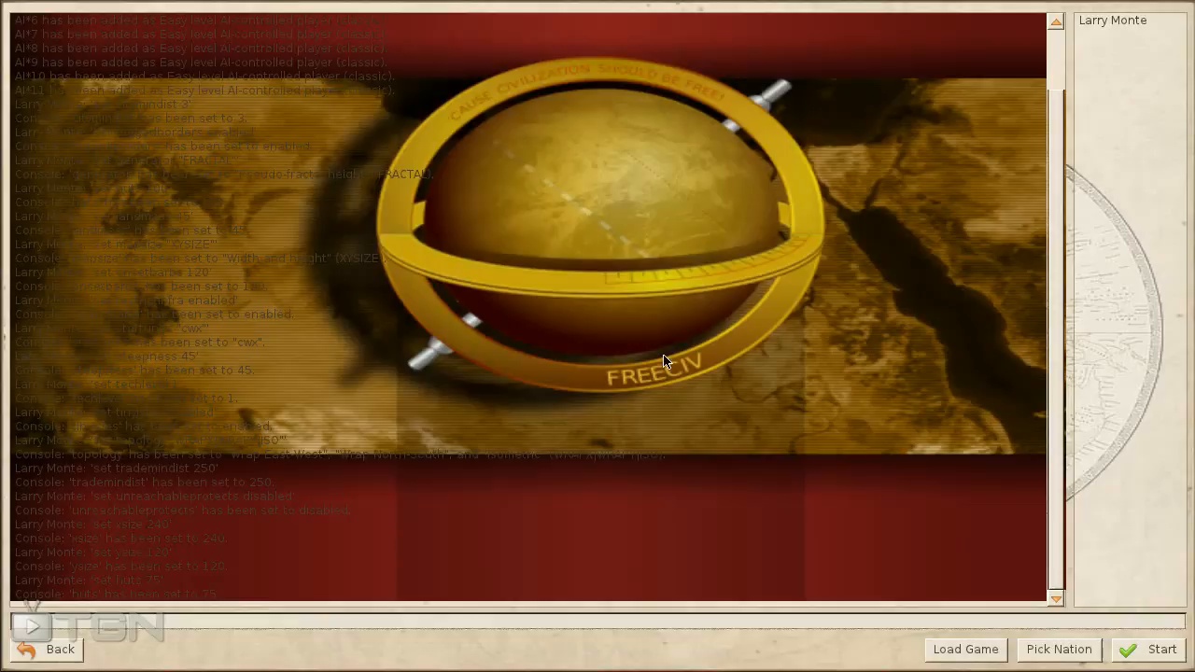
pyautogui.moveTo(573, 236)
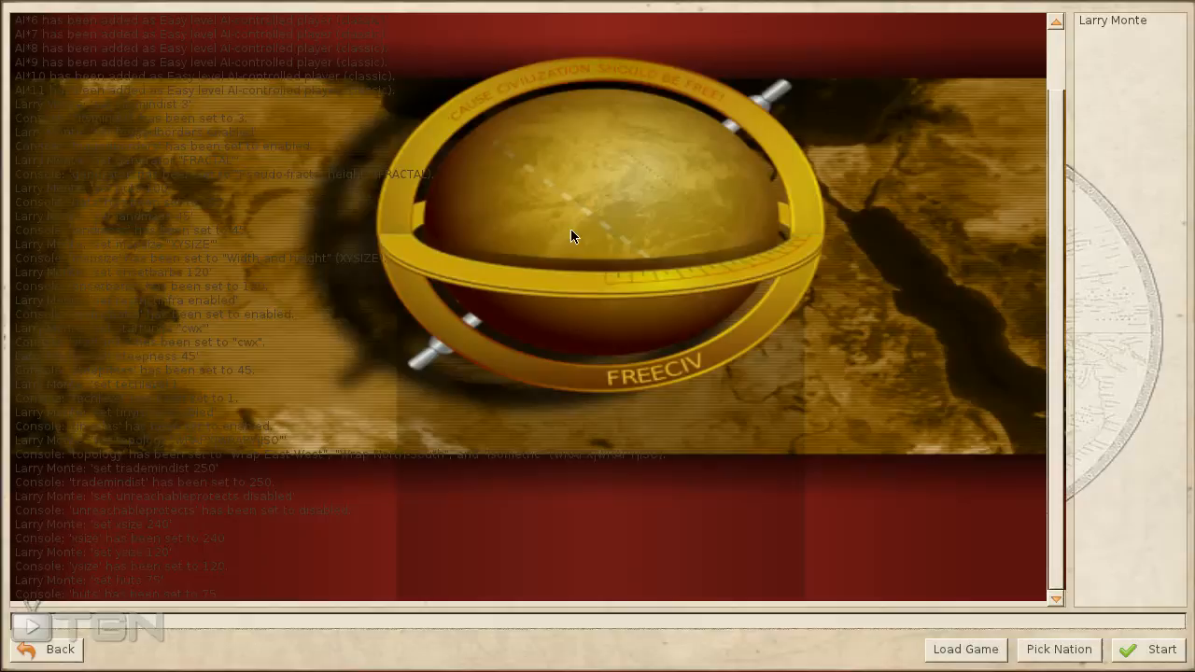
pyautogui.click(1152, 649)
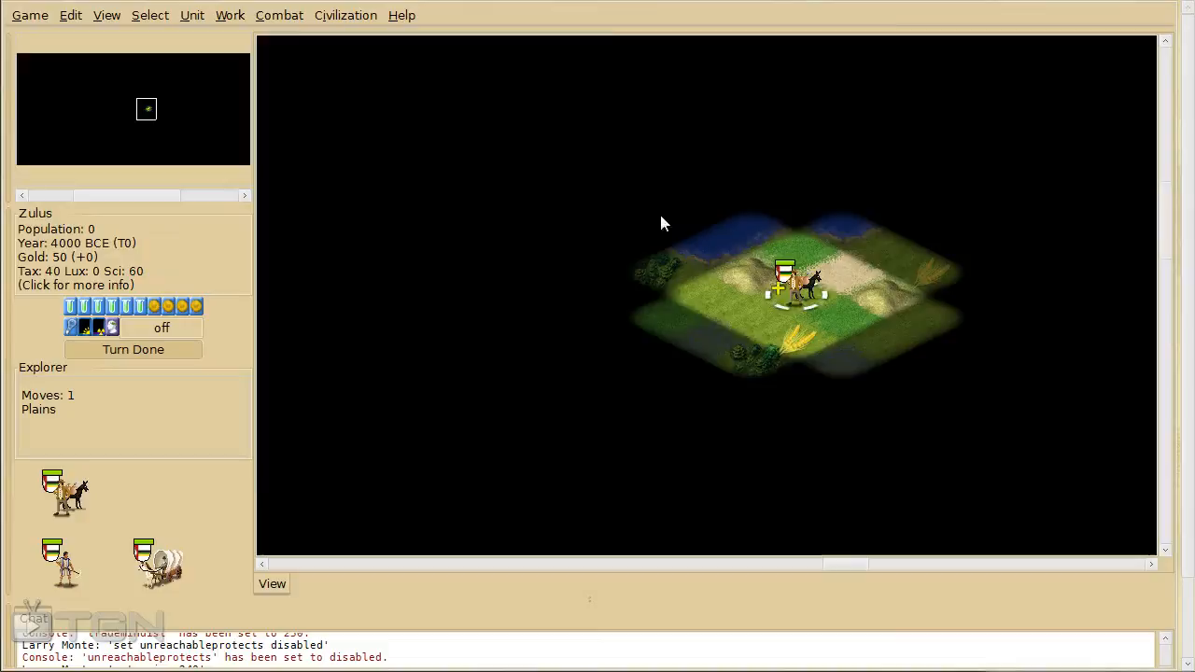
# - Open the Cities report, whose list is still empty at 4000 BCE
pyautogui.click(106, 14)
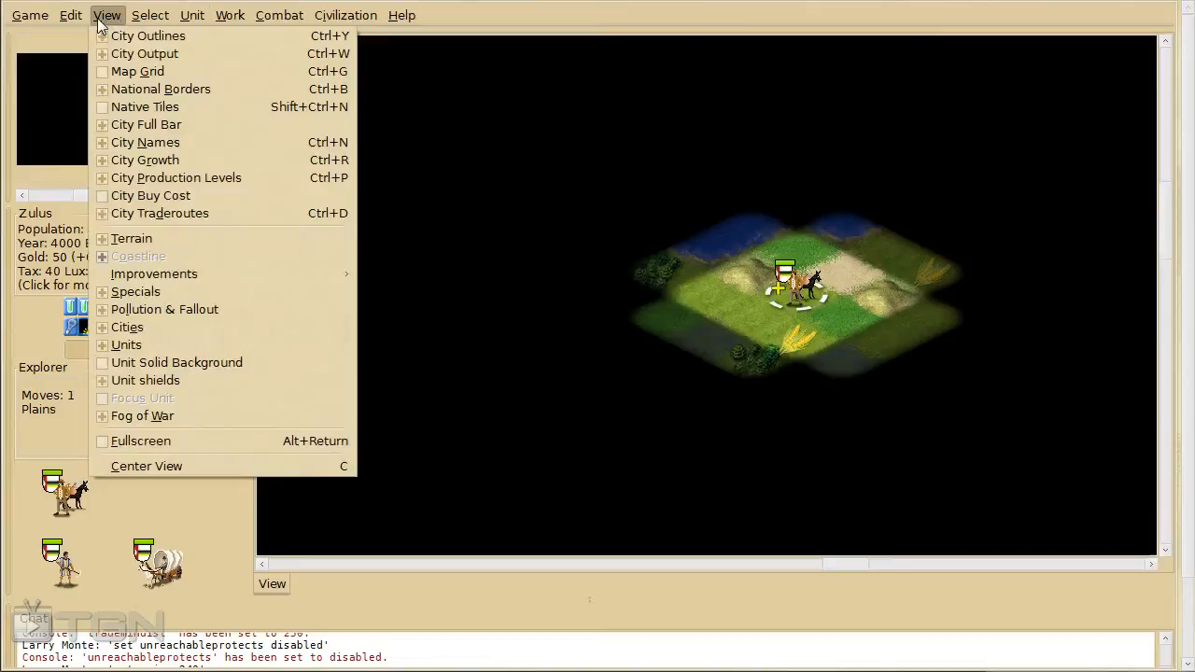
pyautogui.click(193, 14)
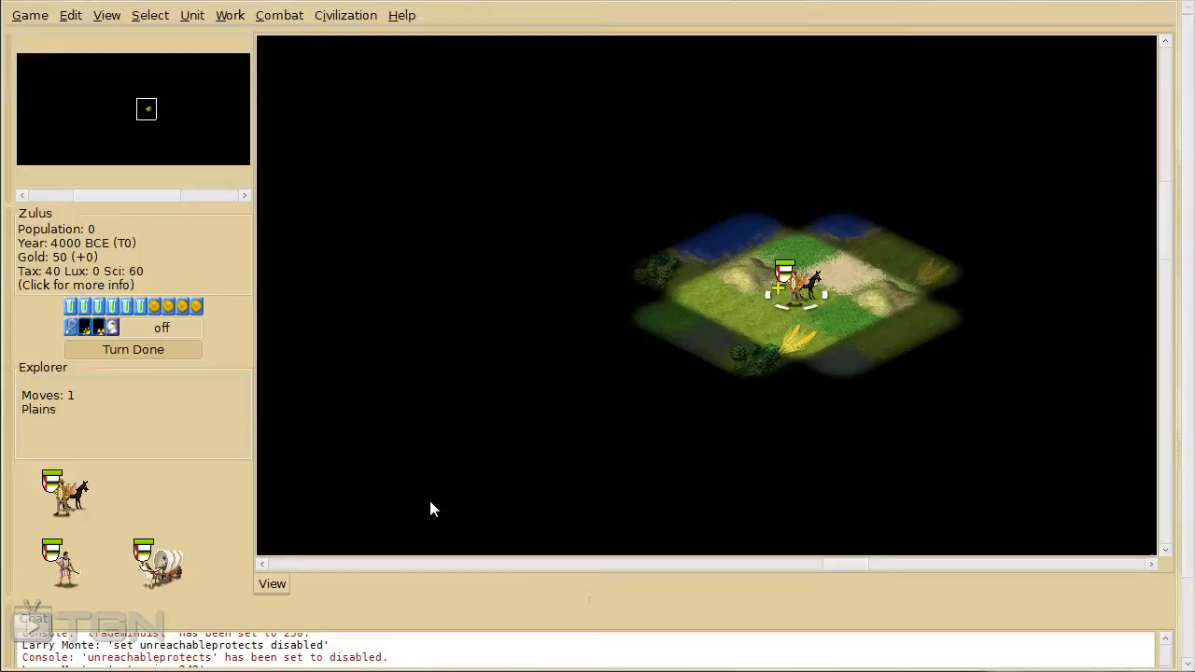
pyautogui.click(453, 582)
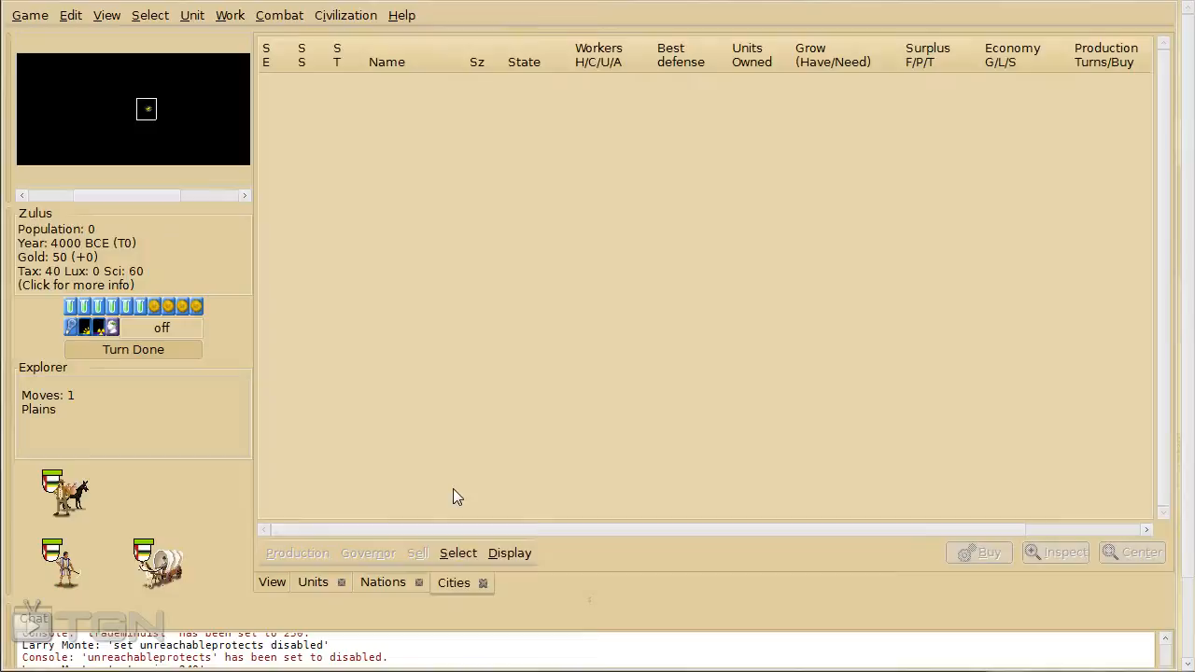
# - Change current research from Masonry to Pottery in the tech tree
pyautogui.click(617, 582)
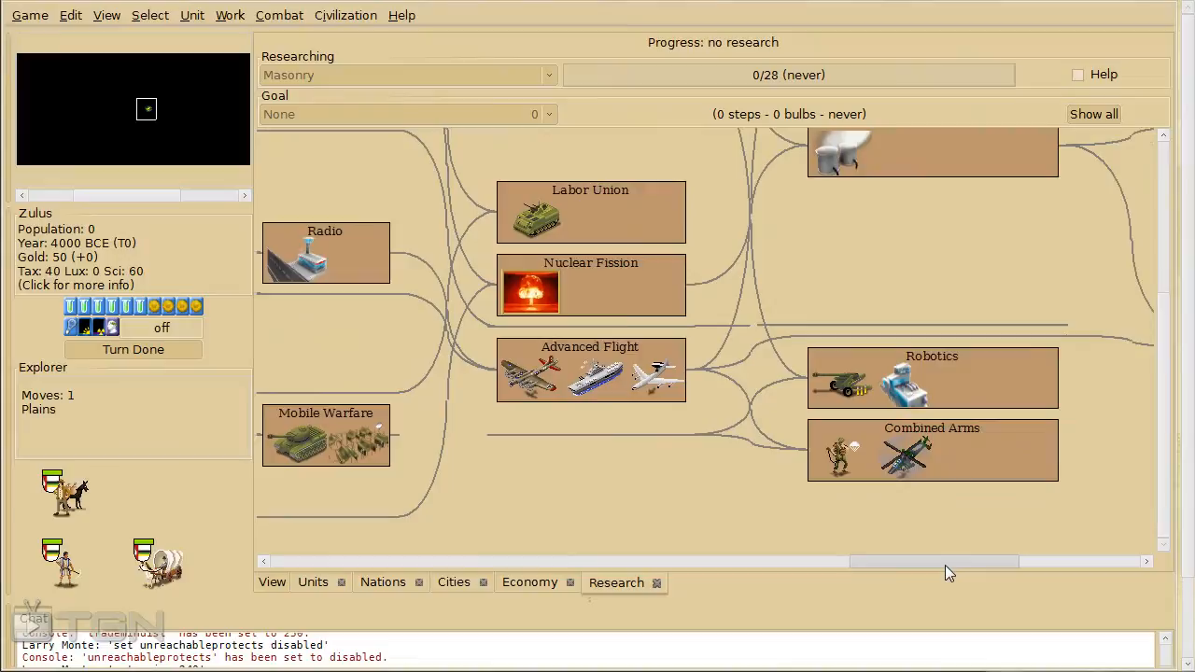
pyautogui.hscroll(-3)
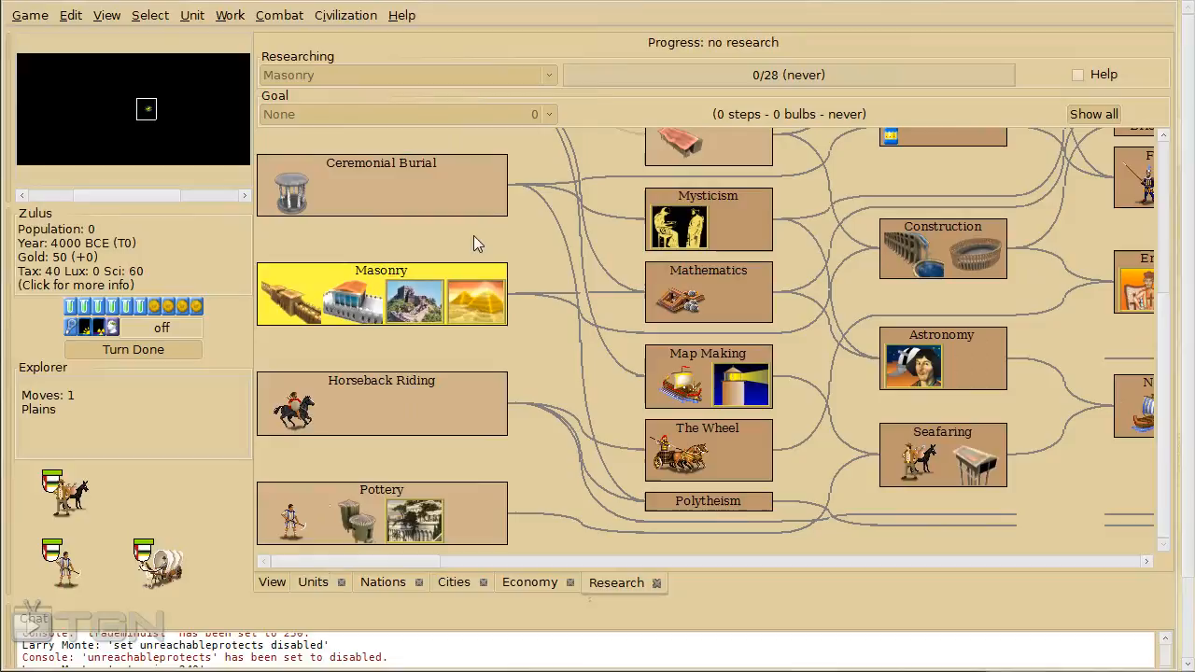
pyautogui.click(381, 513)
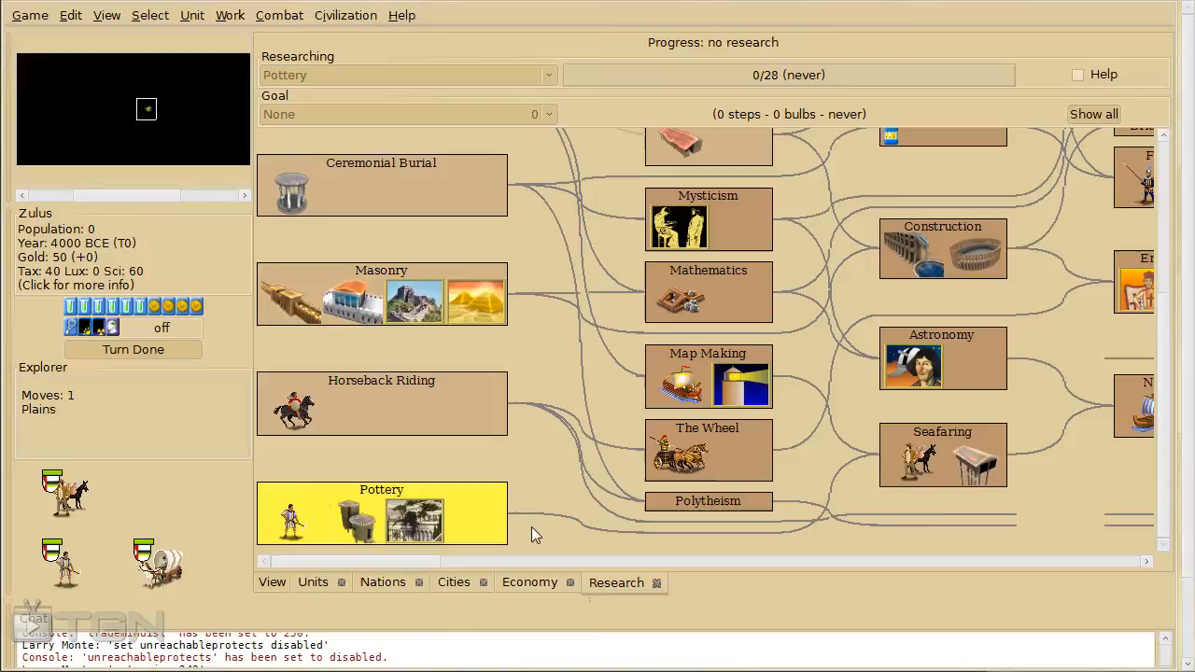
pyautogui.moveTo(272, 591)
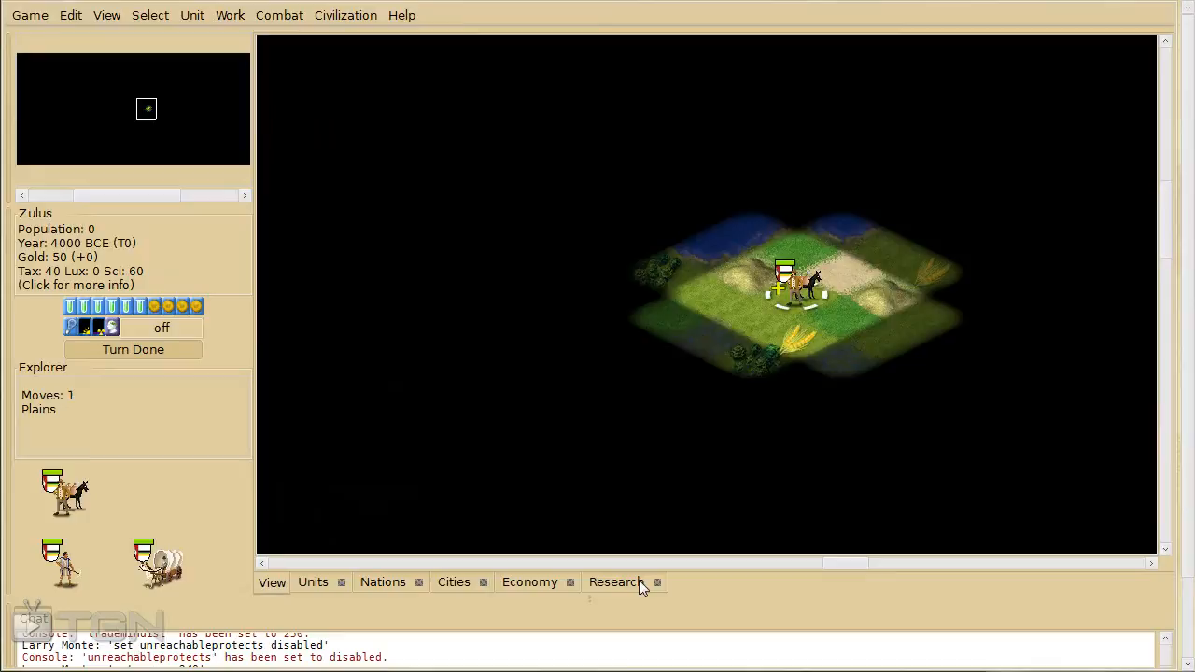
# - Show the Game Options submenu: Local Client, Message and Remote Server options
pyautogui.click(382, 582)
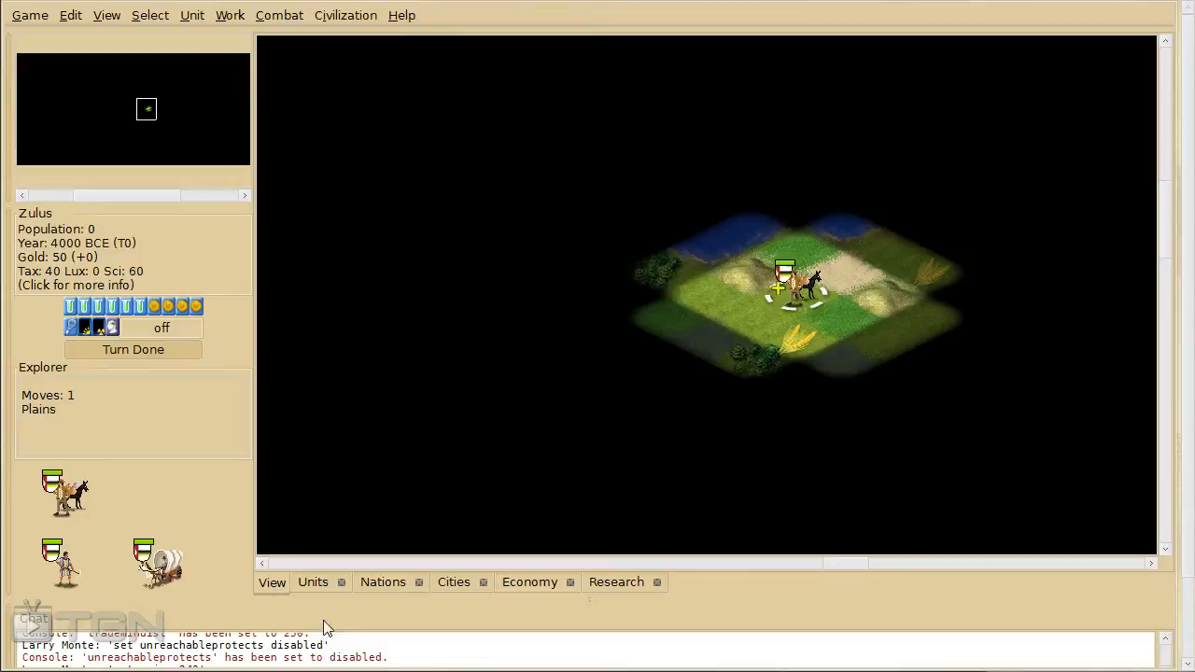
pyautogui.moveTo(574, 171)
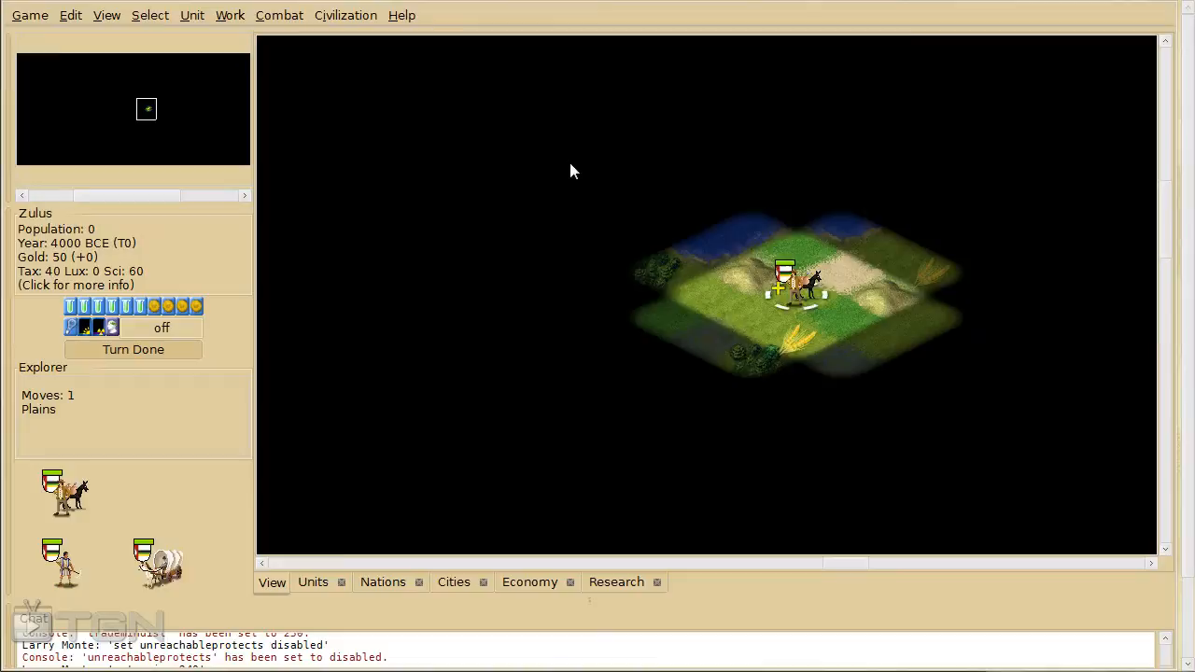
pyautogui.click(29, 15)
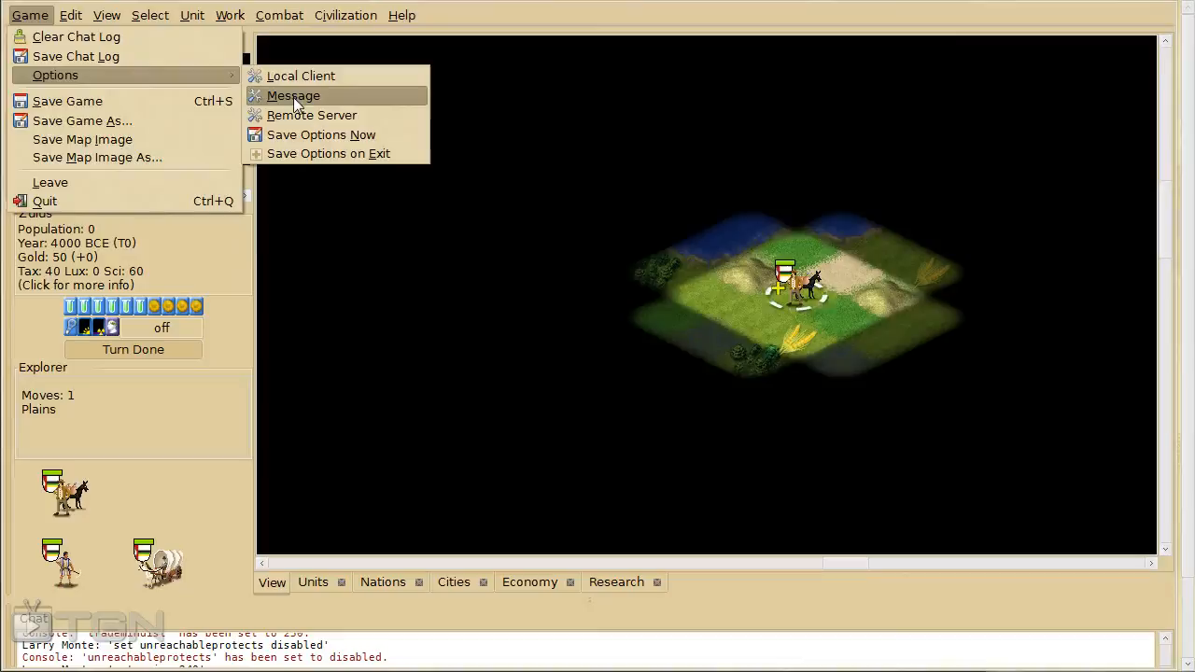
pyautogui.click(293, 95)
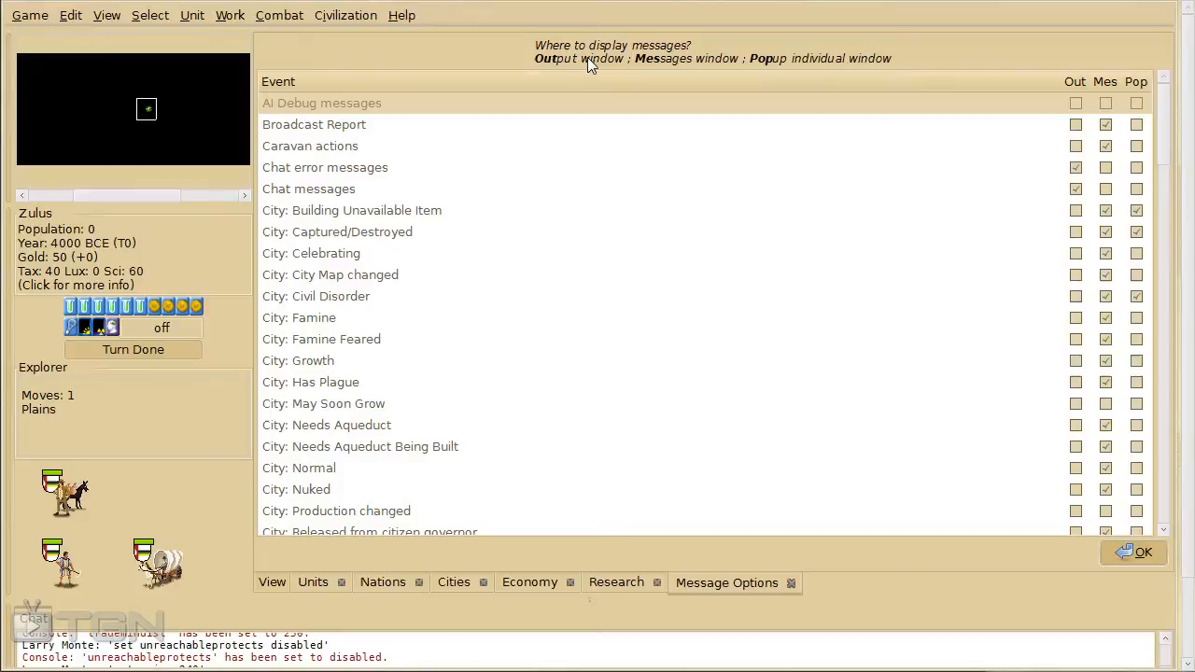
pyautogui.moveTo(779, 116)
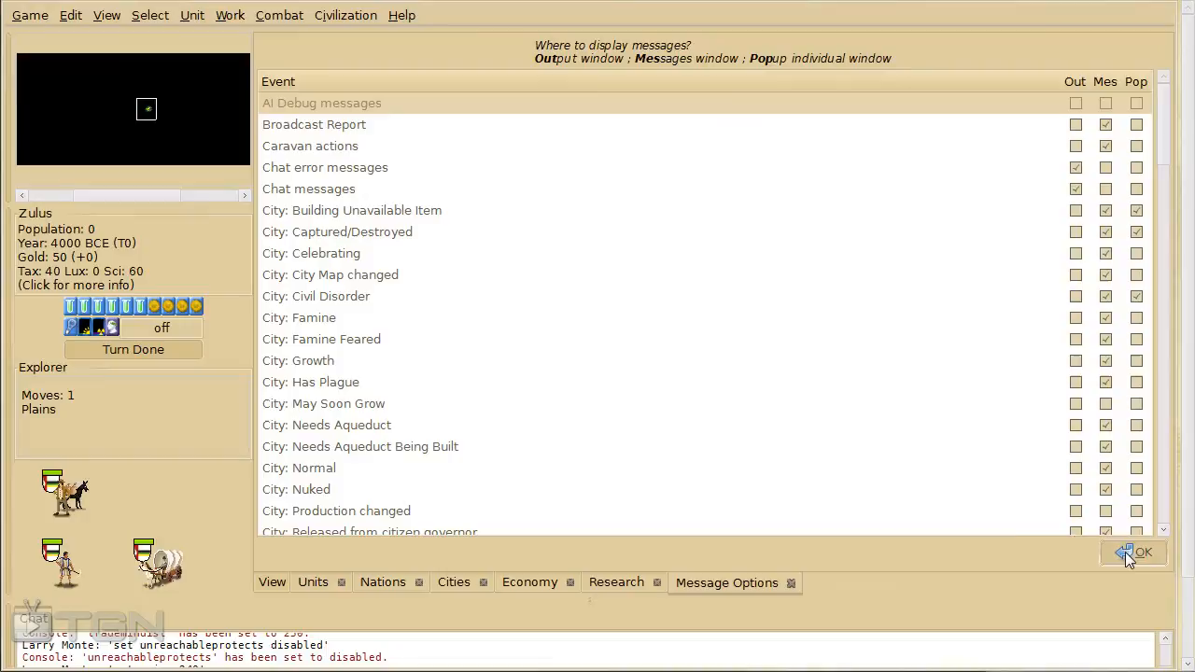
pyautogui.click(1141, 553)
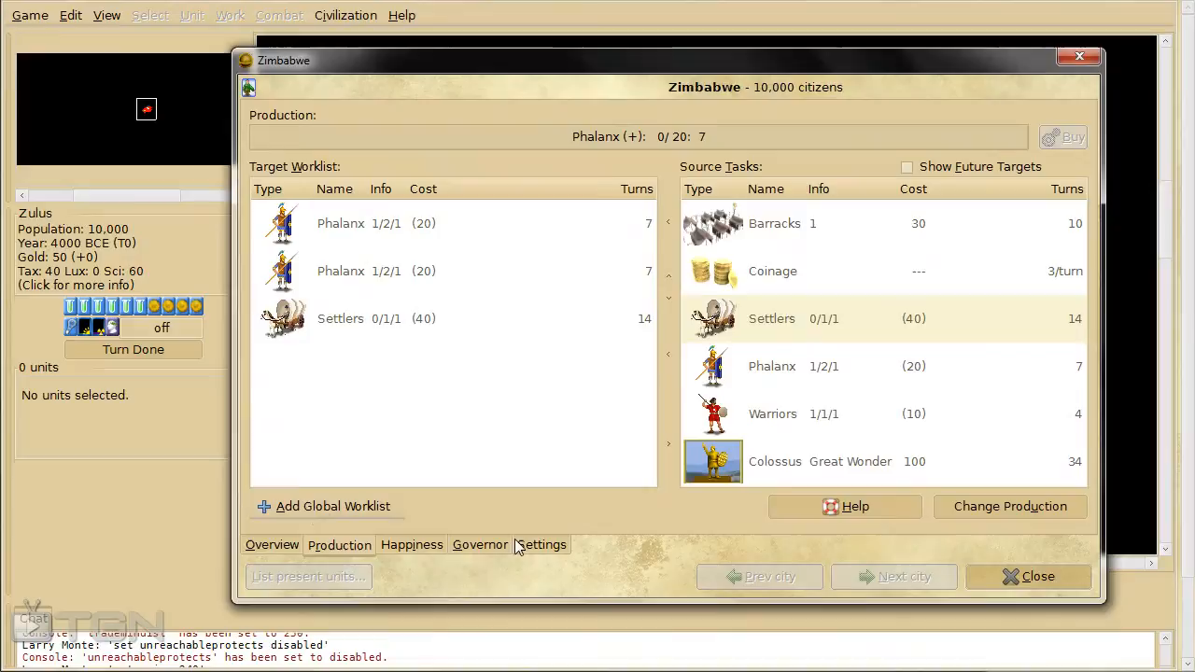
# - View Zimbabwe's Overview, Production, Happiness and Governor tabs, ending on the governor presets
pyautogui.click(272, 544)
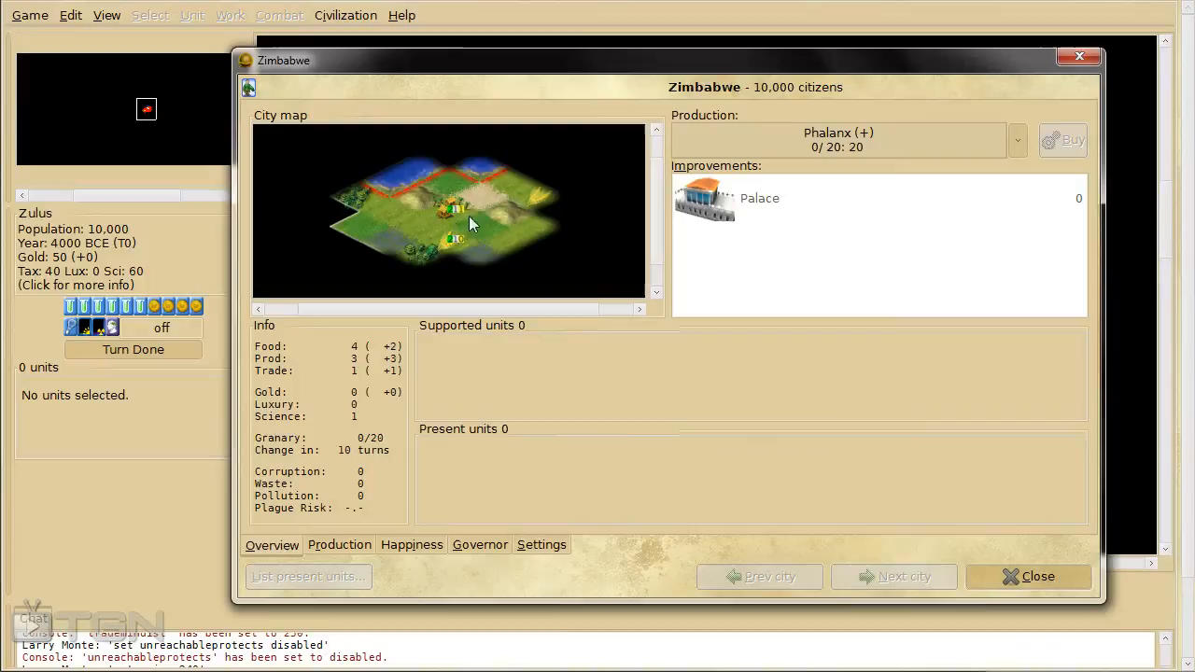
pyautogui.click(339, 545)
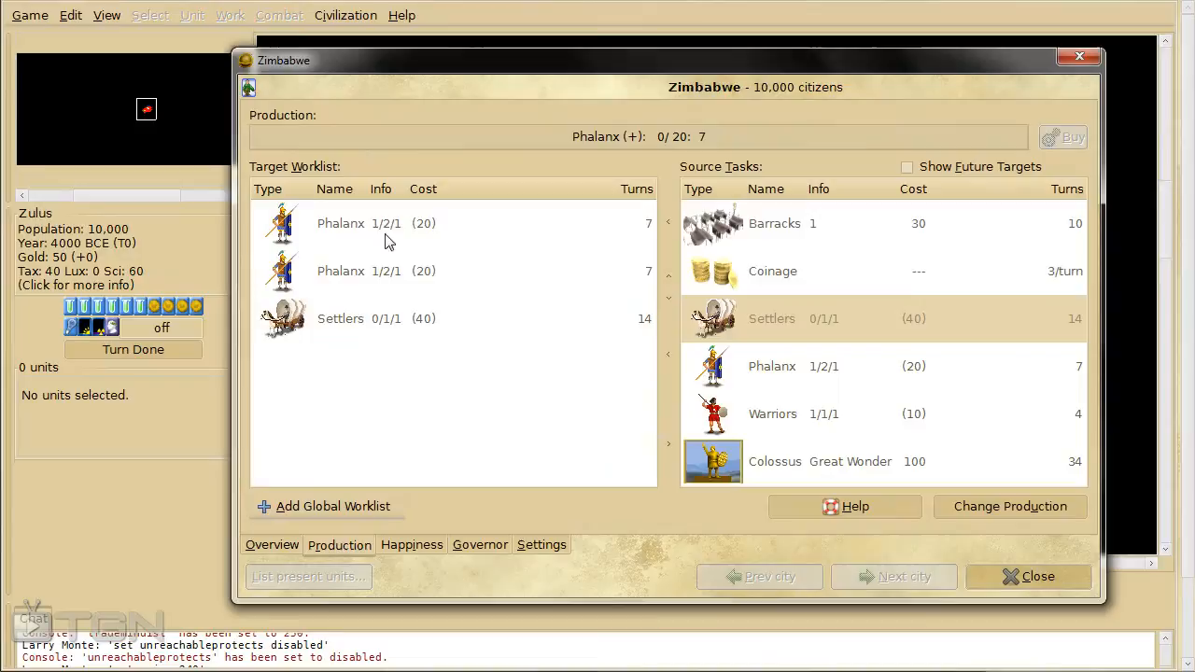
pyautogui.click(411, 545)
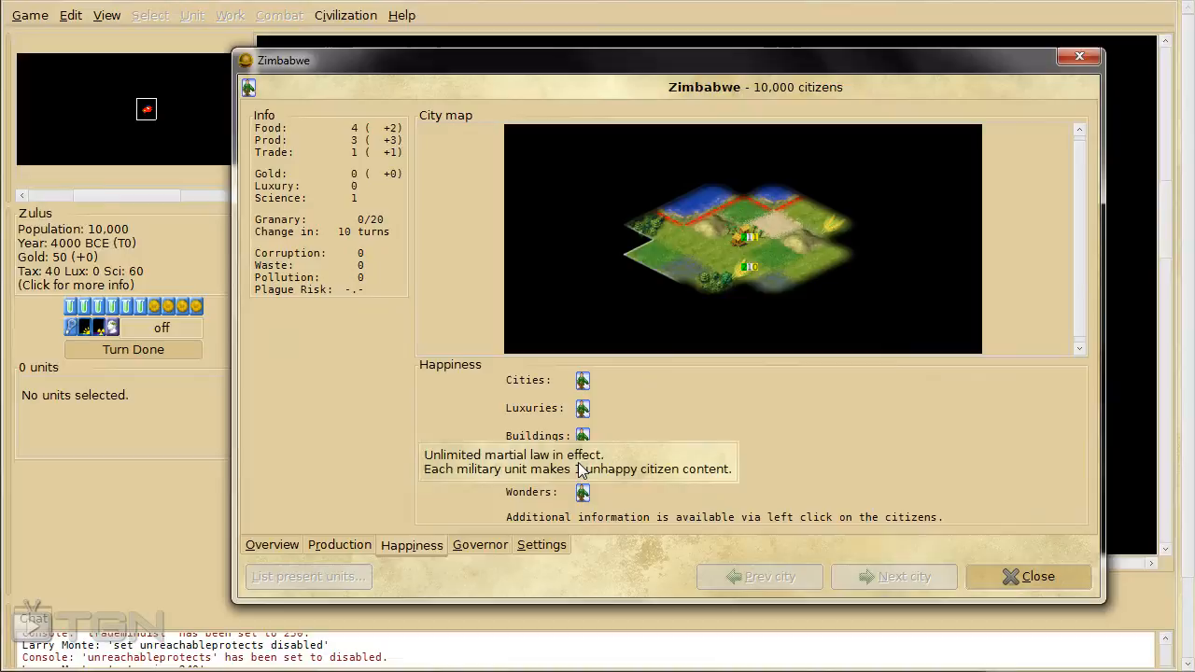
pyautogui.click(479, 544)
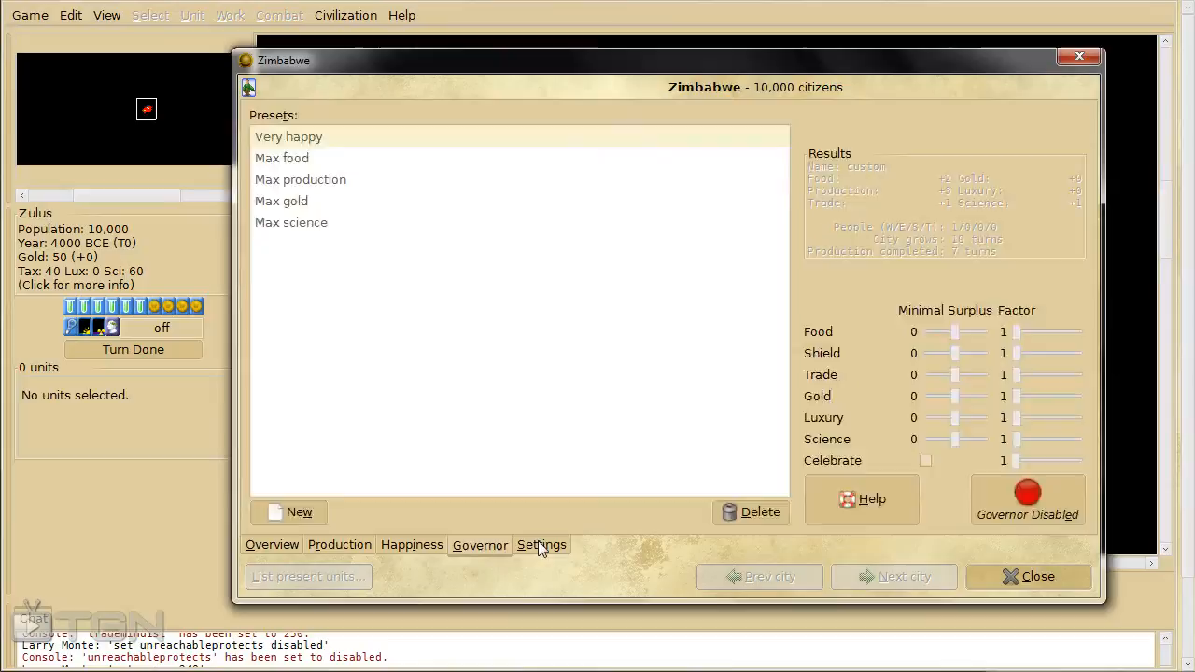
# - Return to Zimbabwe's Overview tab and close the city window
pyautogui.click(542, 544)
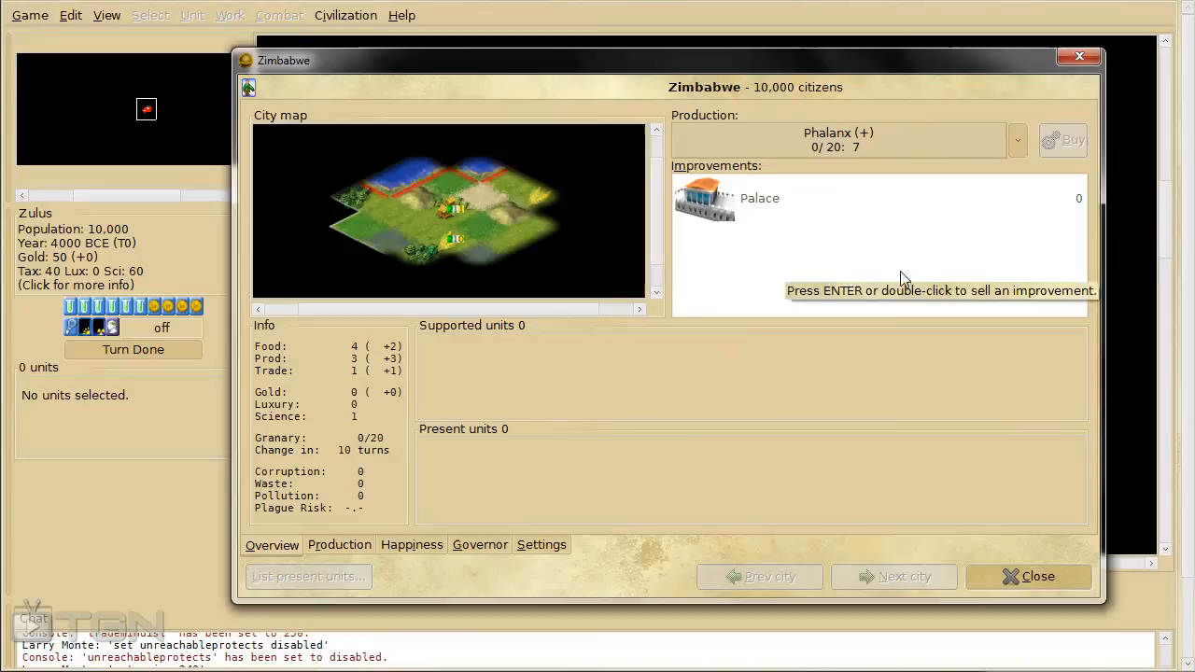
pyautogui.click(1028, 576)
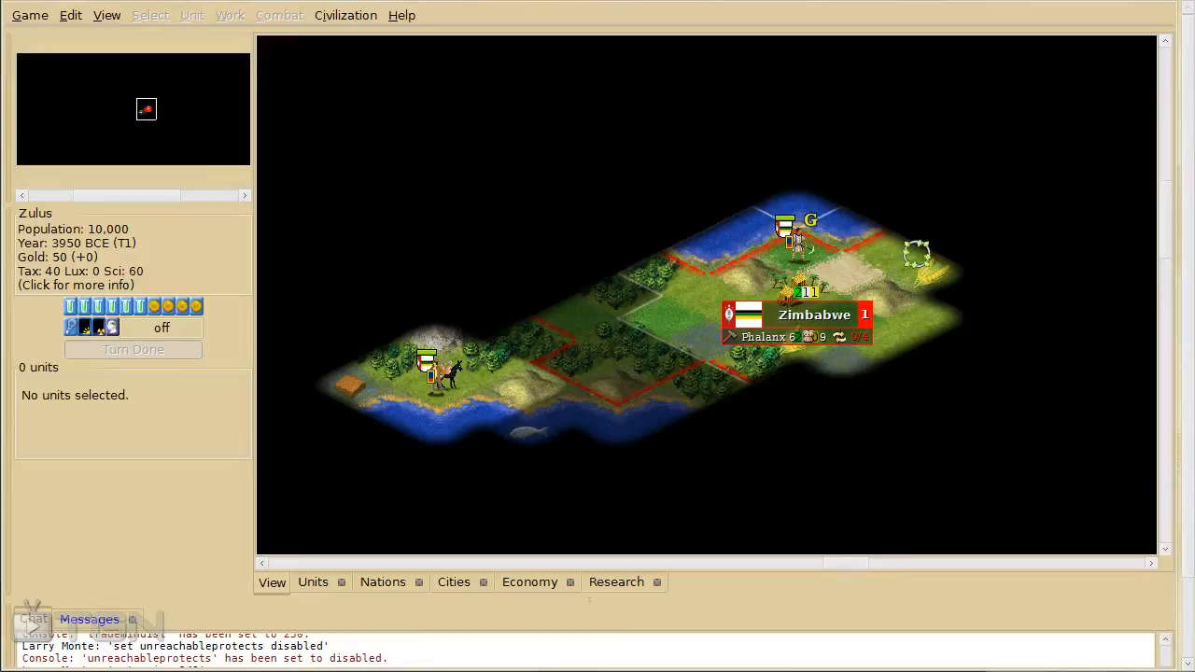
# - End turns repeatedly until turn 4, with the workers one turn from their target
pyautogui.click(133, 349)
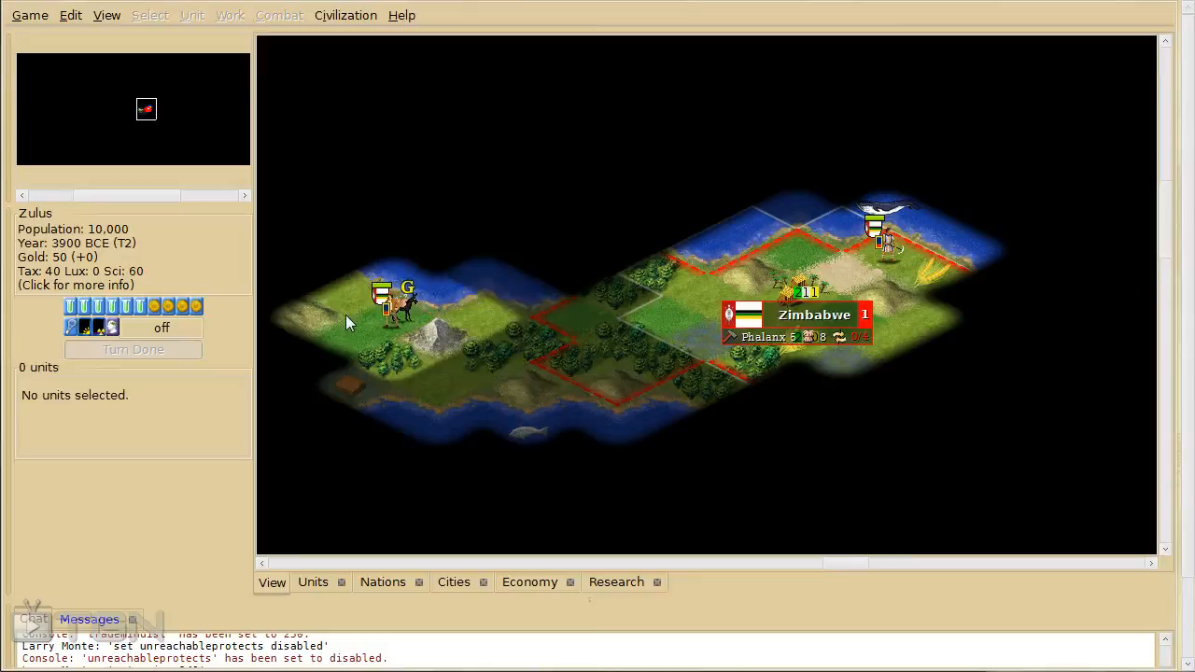
pyautogui.click(131, 349)
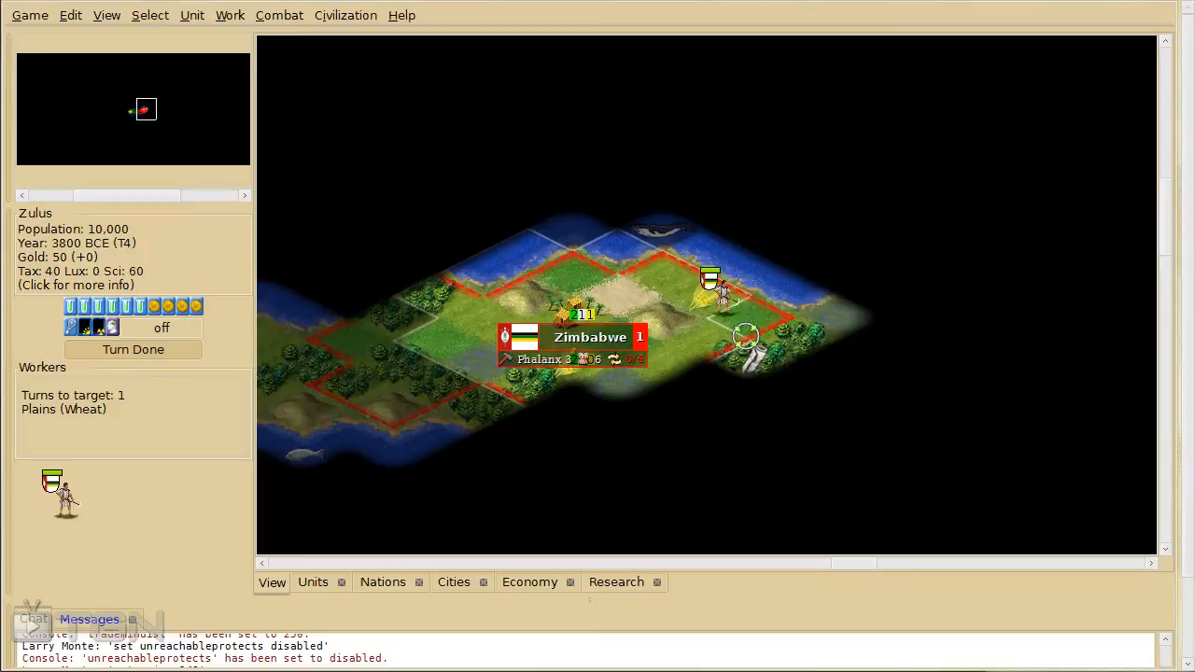
pyautogui.click(132, 348)
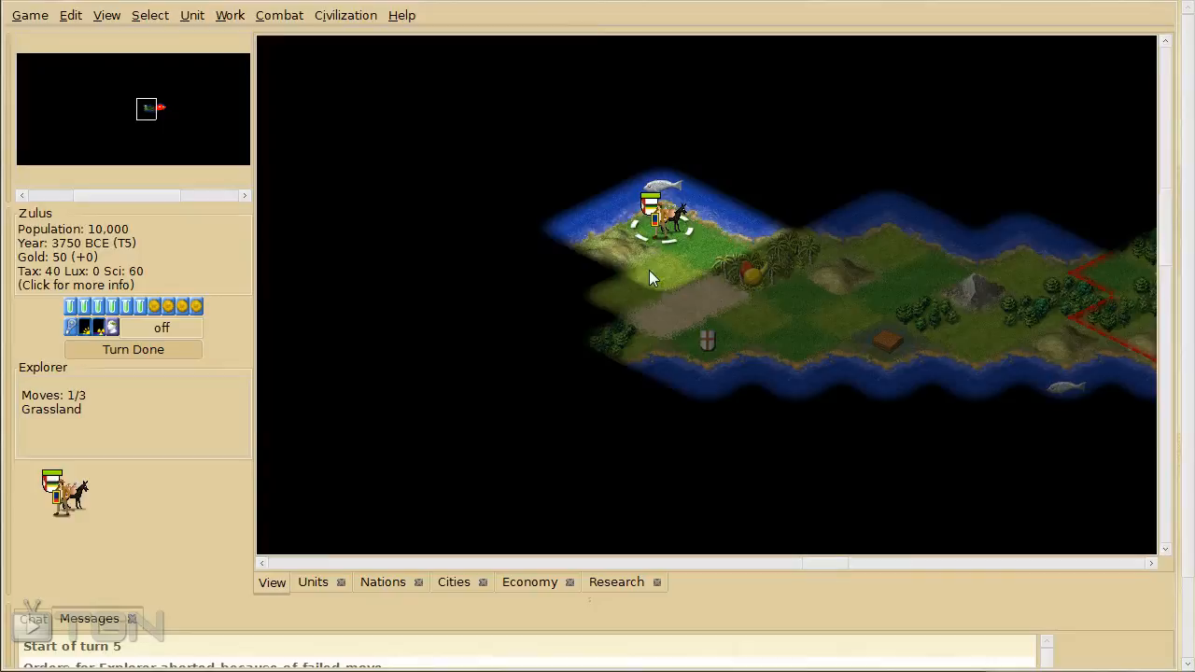
pyautogui.moveTo(700, 311)
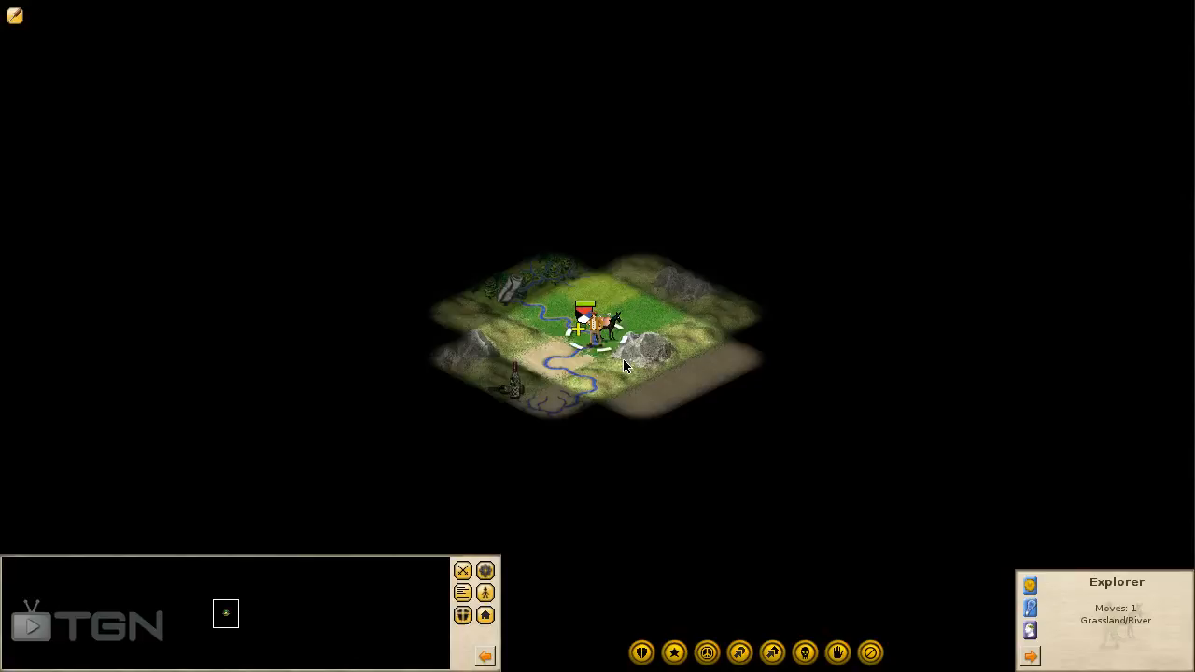
pyautogui.moveTo(361, 626)
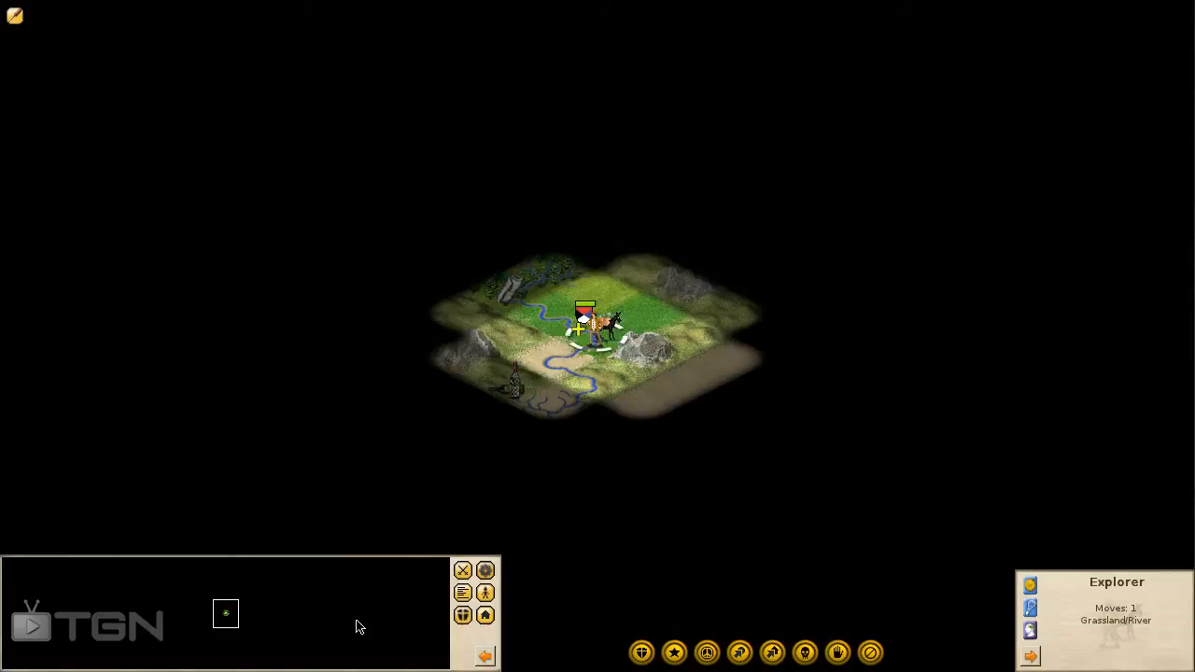
# - Select the Settlers unit standing on the river grassland
pyautogui.click(405, 321)
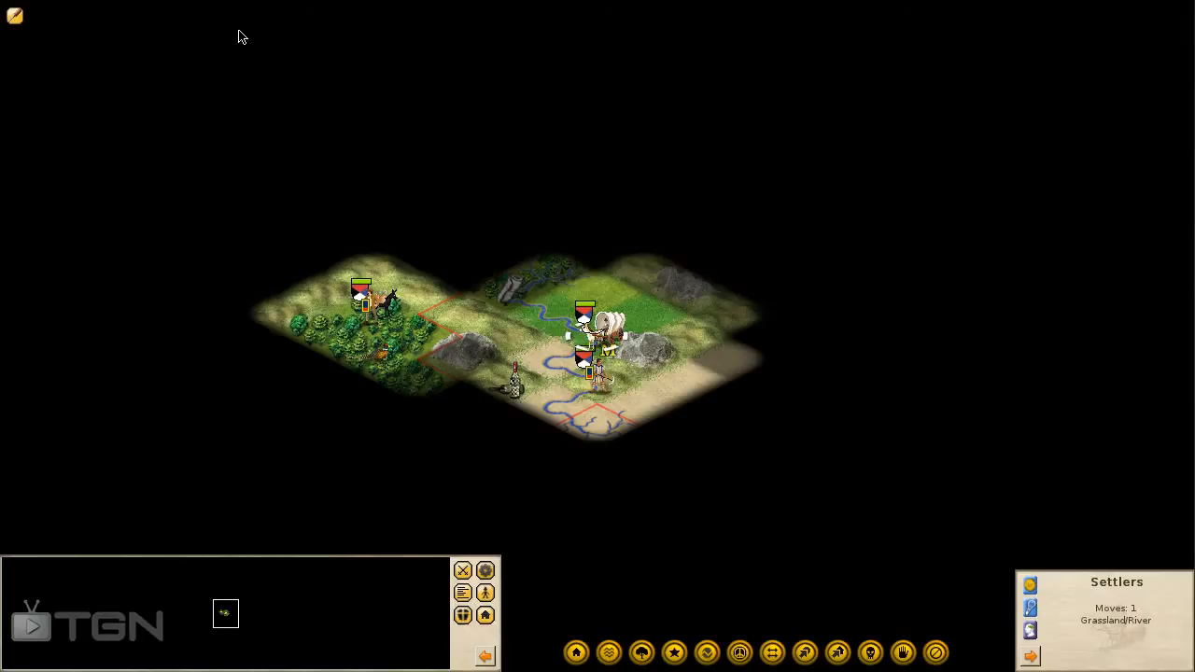
pyautogui.moveTo(576, 652)
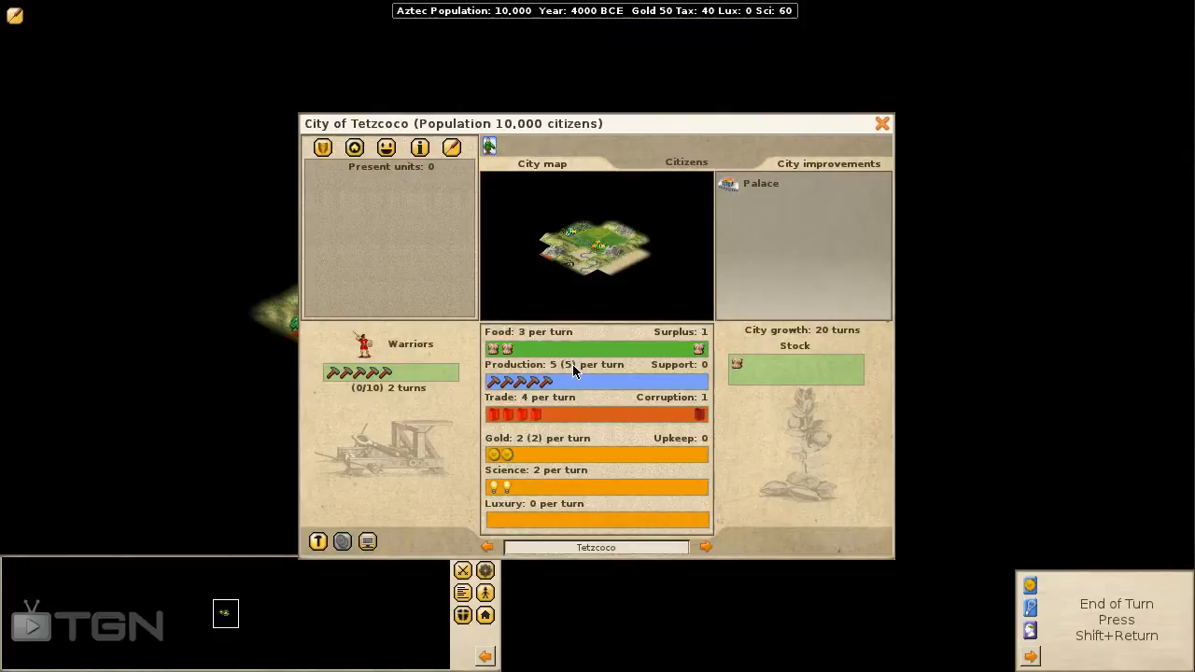
pyautogui.moveTo(486, 546)
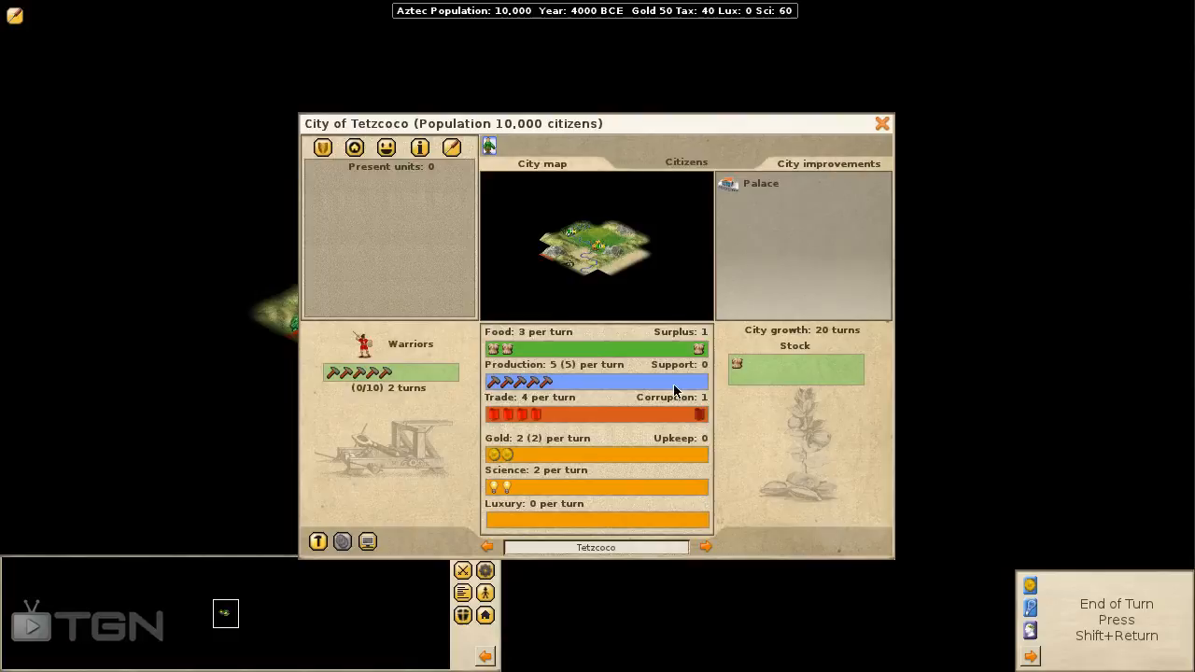
pyautogui.moveTo(839, 335)
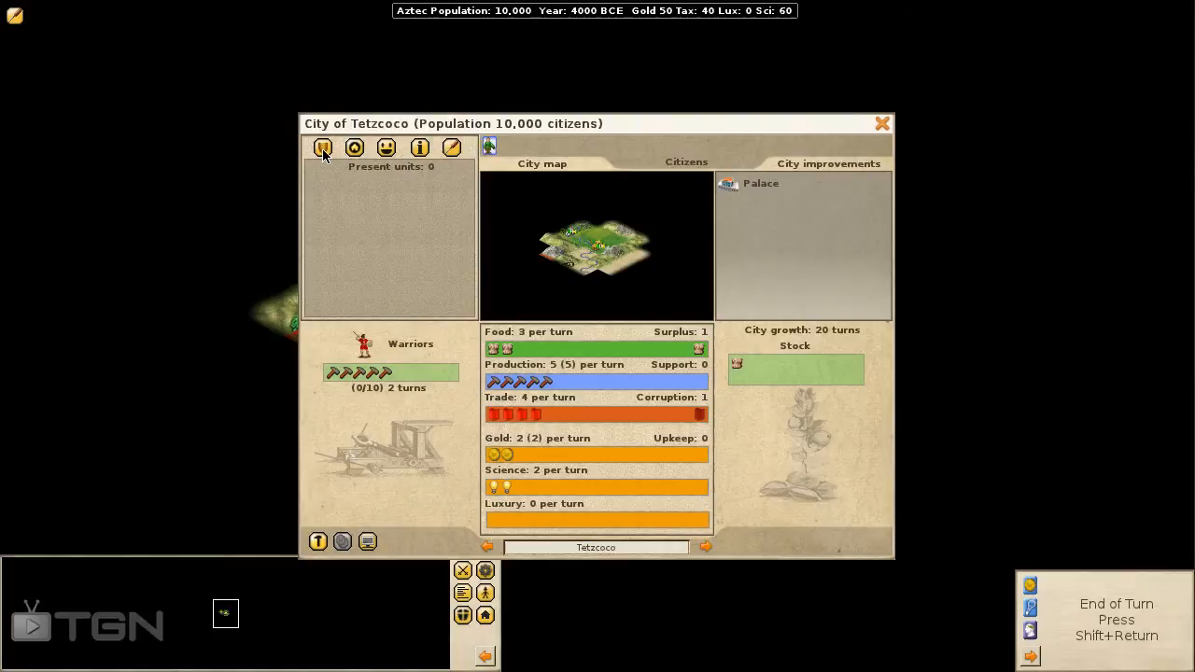
# - Open Tetzcoco's production choices: Barracks, Temple, Coinage and Settlers
pyautogui.click(419, 148)
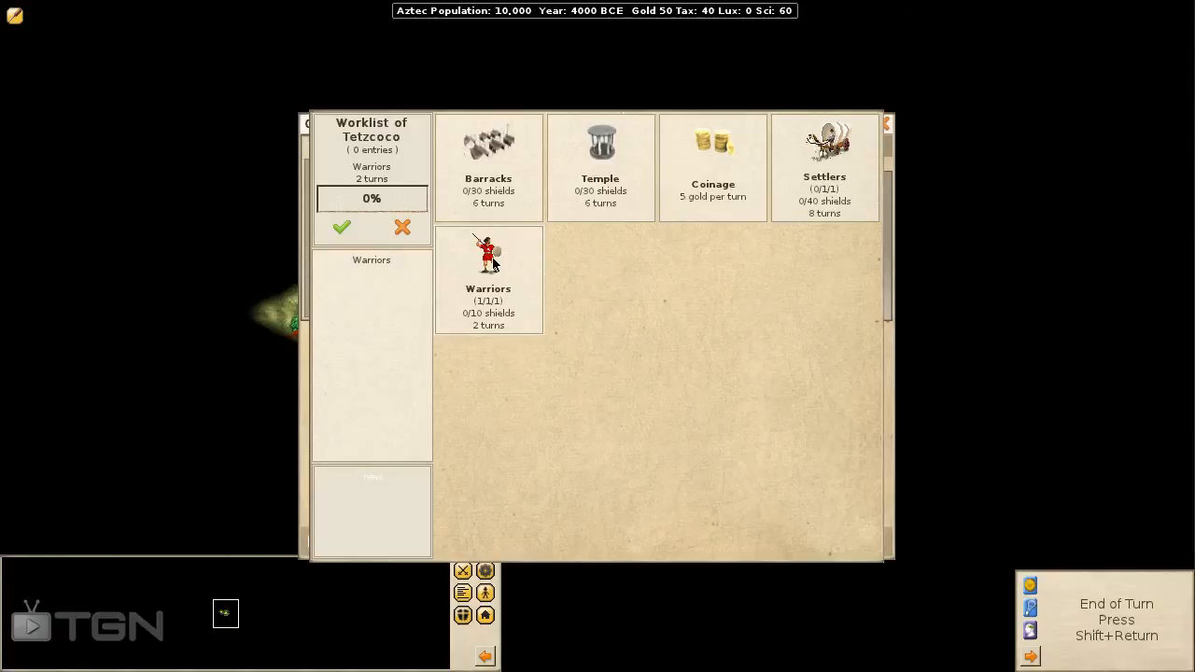
pyautogui.moveTo(429, 385)
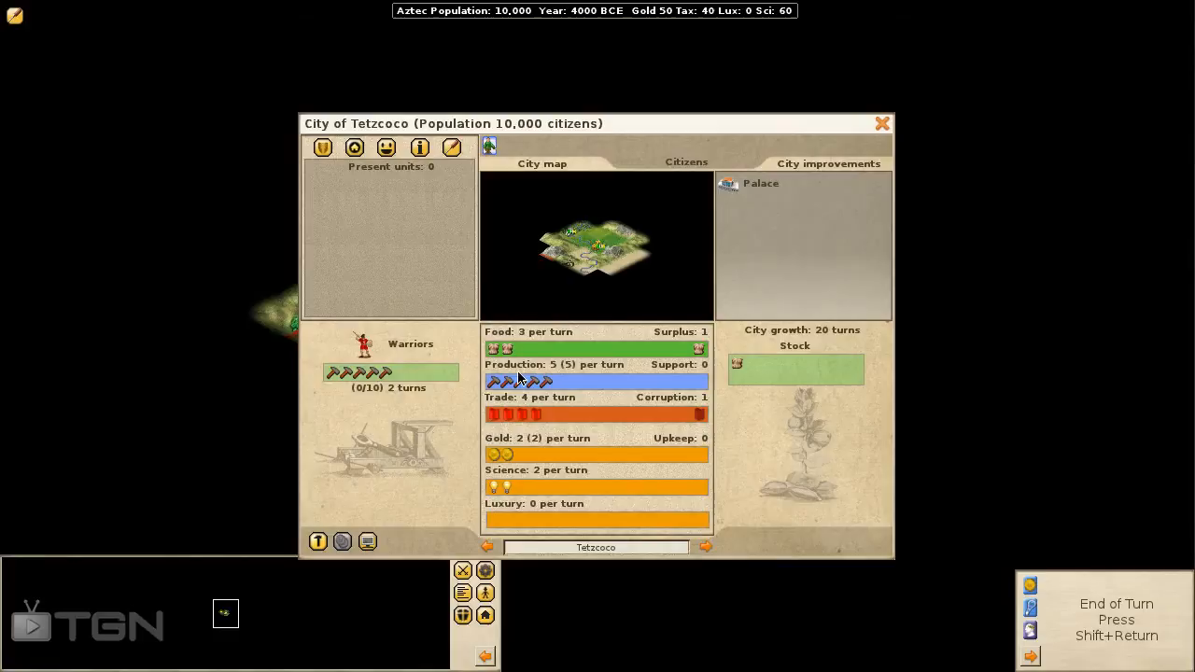
pyautogui.moveTo(510, 197)
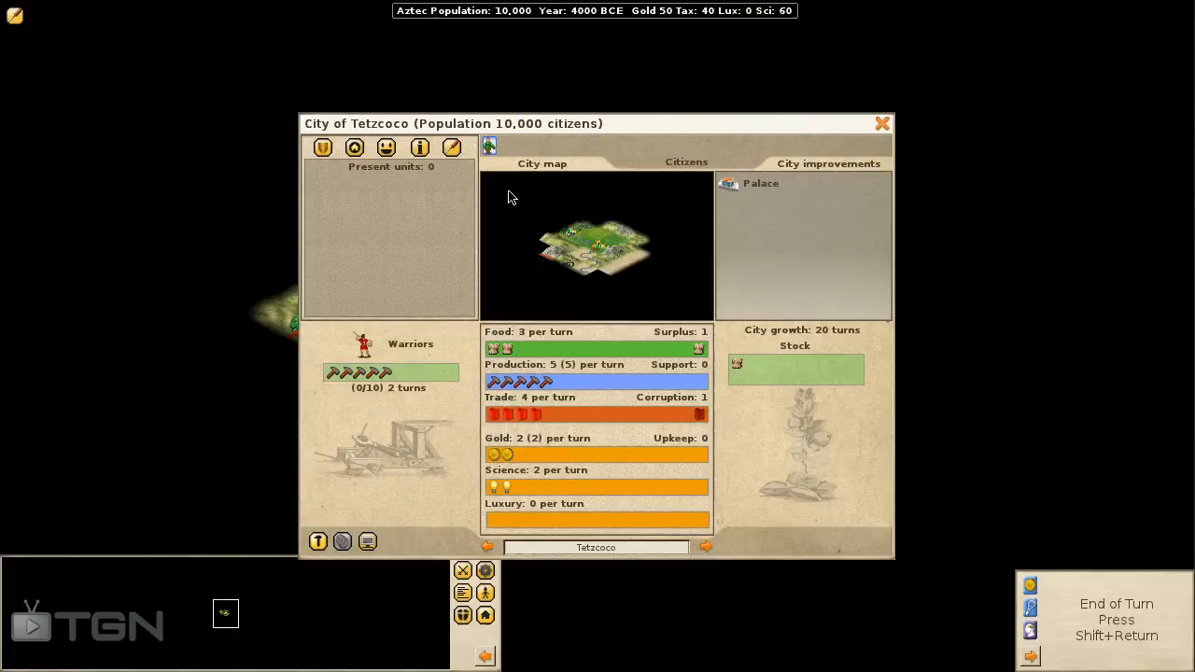
pyautogui.moveTo(560, 239)
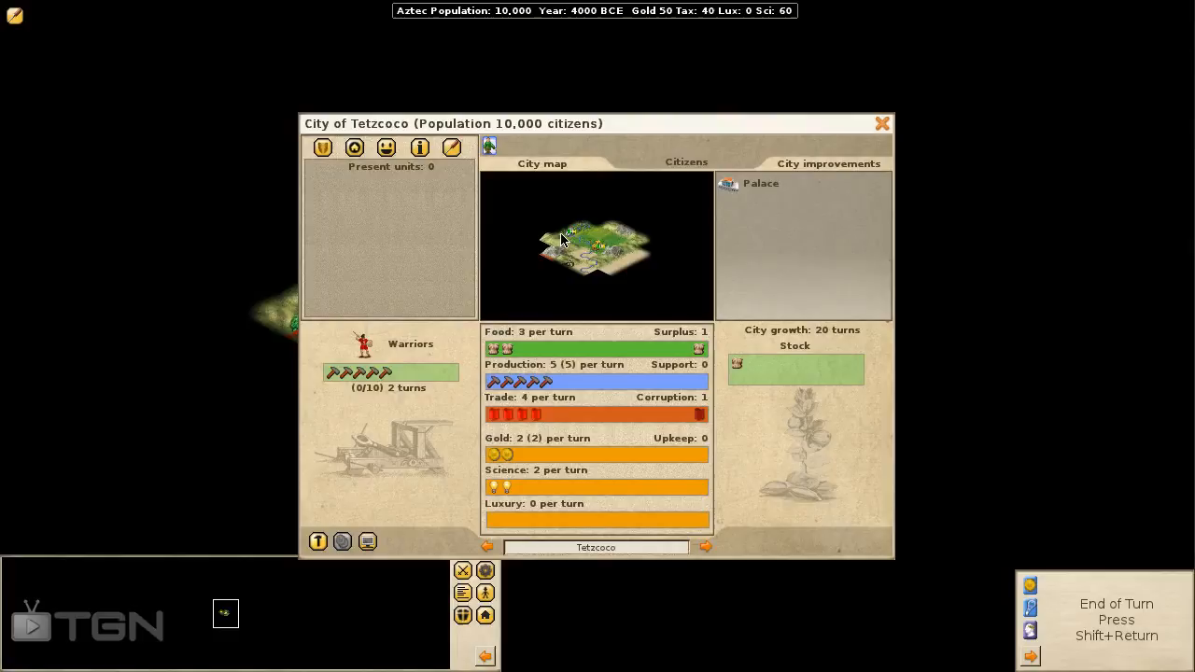
pyautogui.moveTo(122, 313)
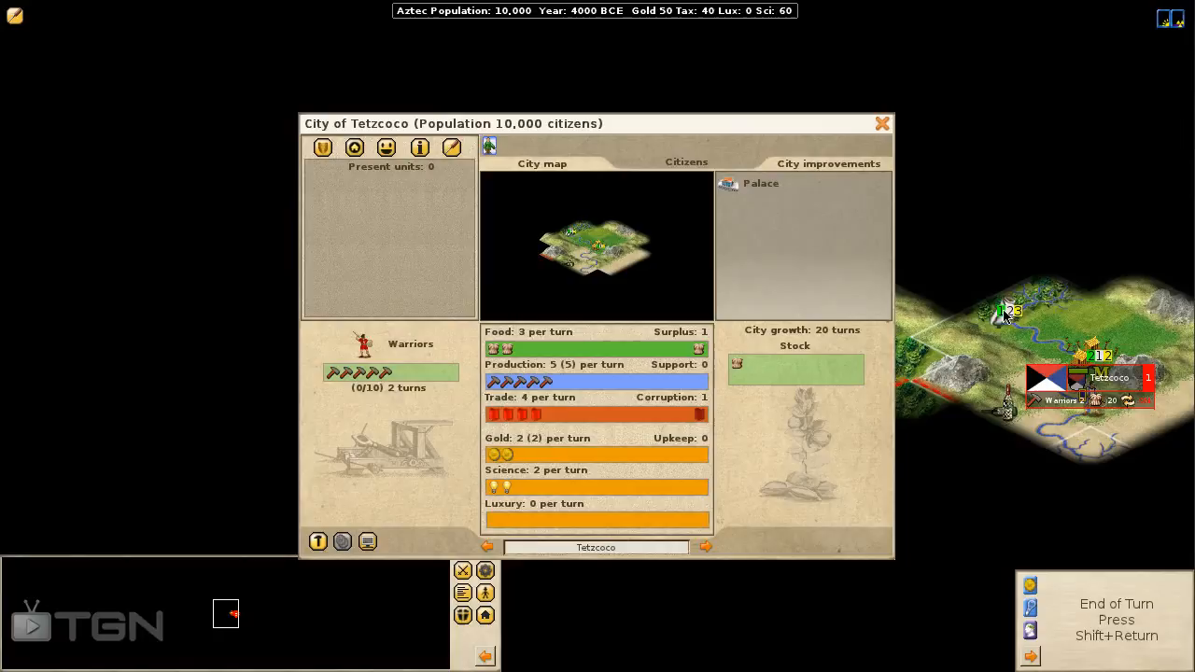
pyautogui.moveTo(937, 299)
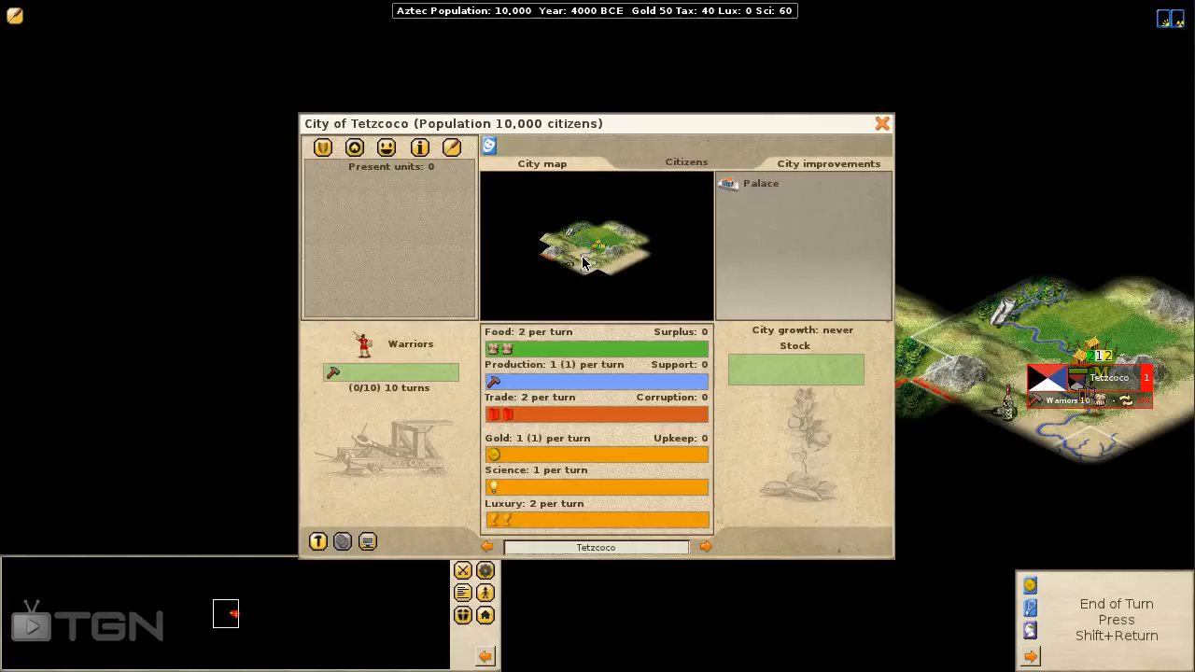
pyautogui.moveTo(571, 252)
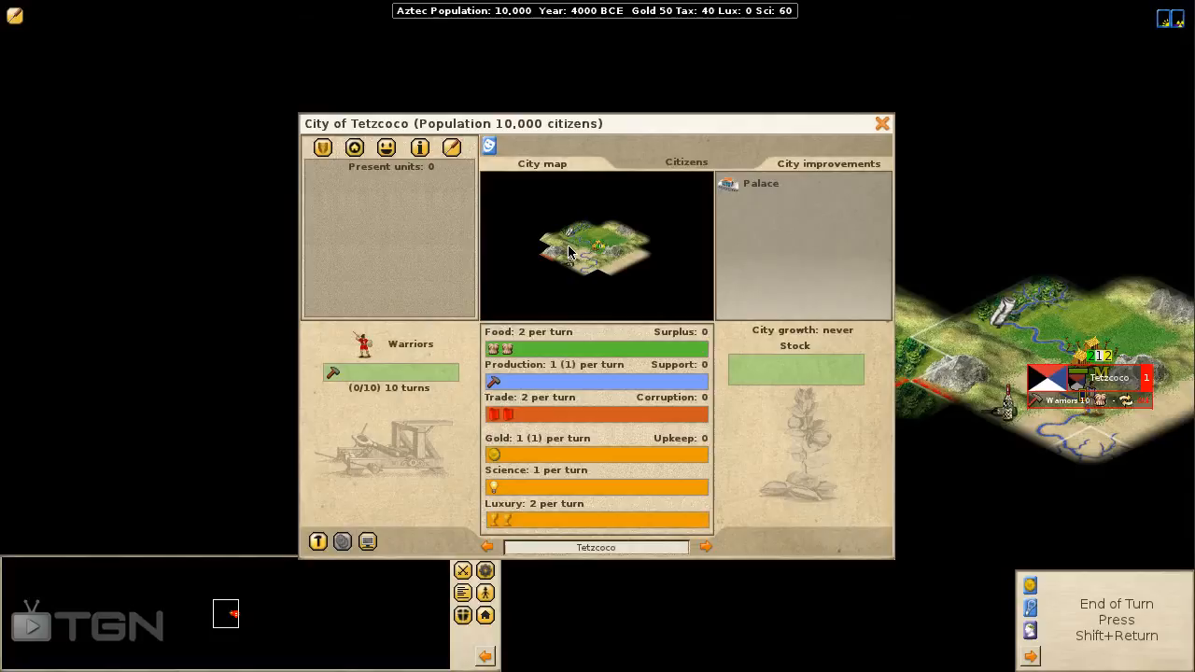
# - Move Tetzcoco's idle citizen onto a food-rich tile and close the city window
pyautogui.click(579, 244)
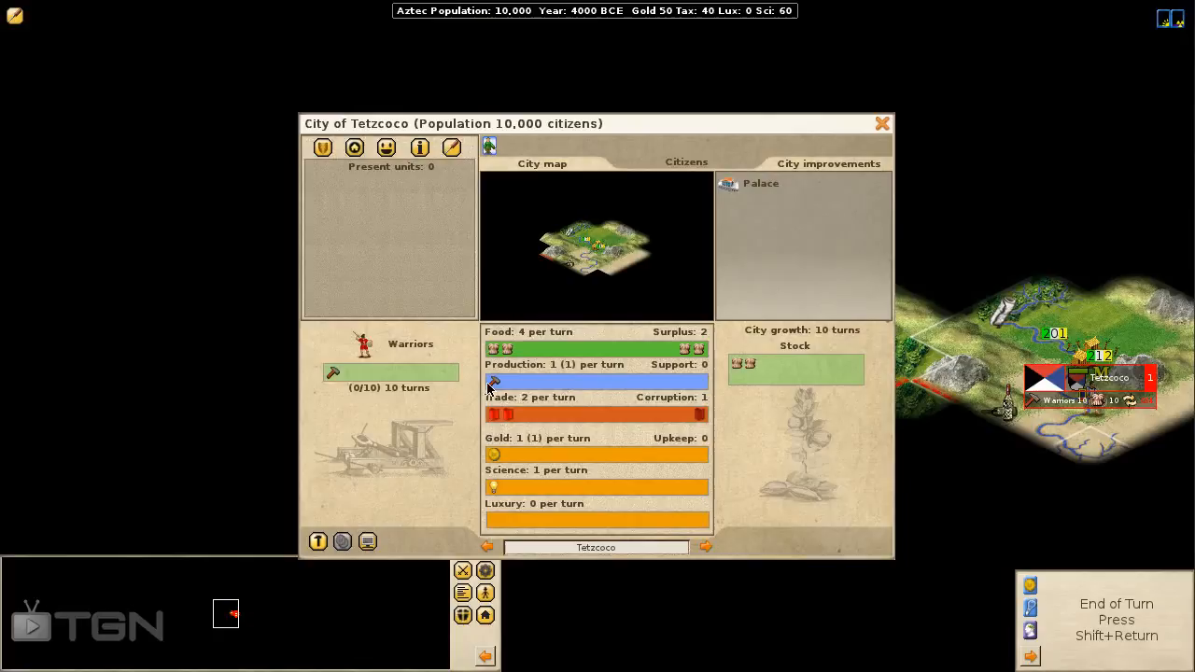
pyautogui.click(882, 123)
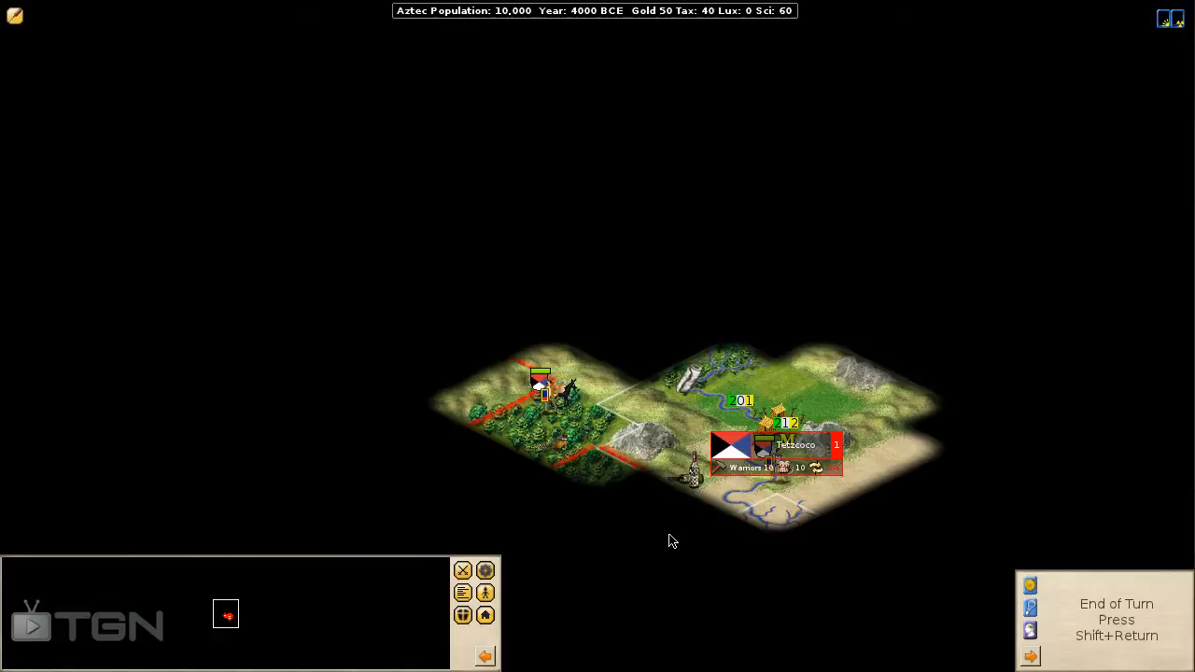
# - End two turns, reaching 3750 BCE with 55 gold
pyautogui.press('shift+Return')
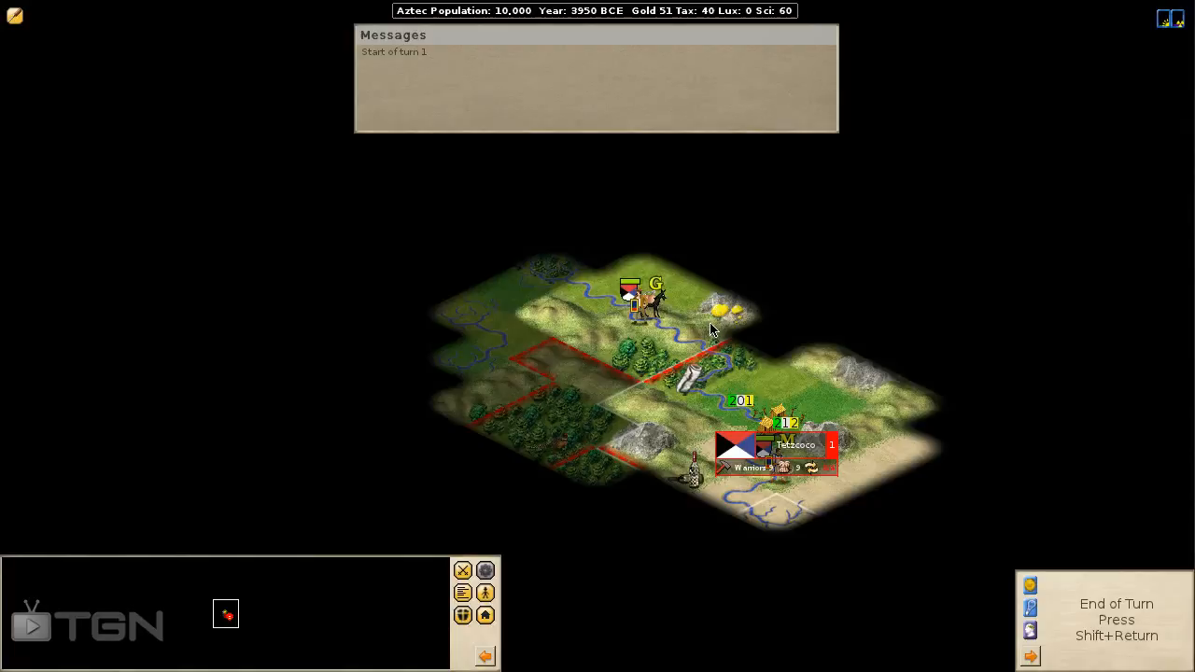
pyautogui.press('shift+Return')
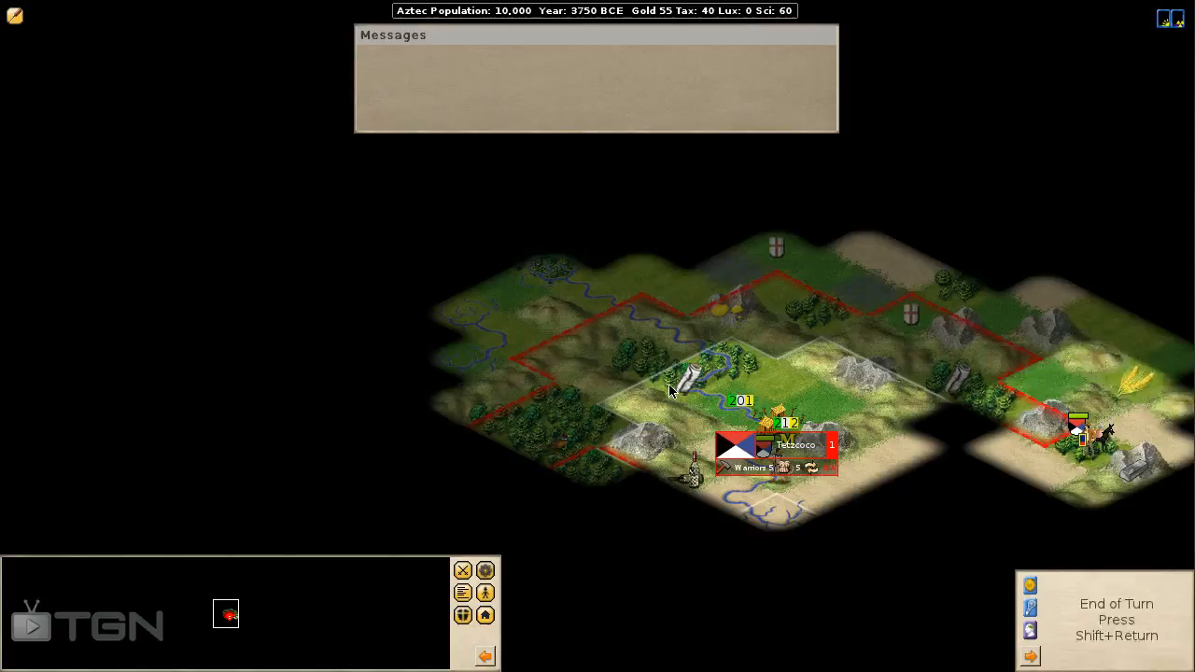
# - End the turn to reach turn 7 in 3650 BCE with 57 gold
pyautogui.press('shift+Return')
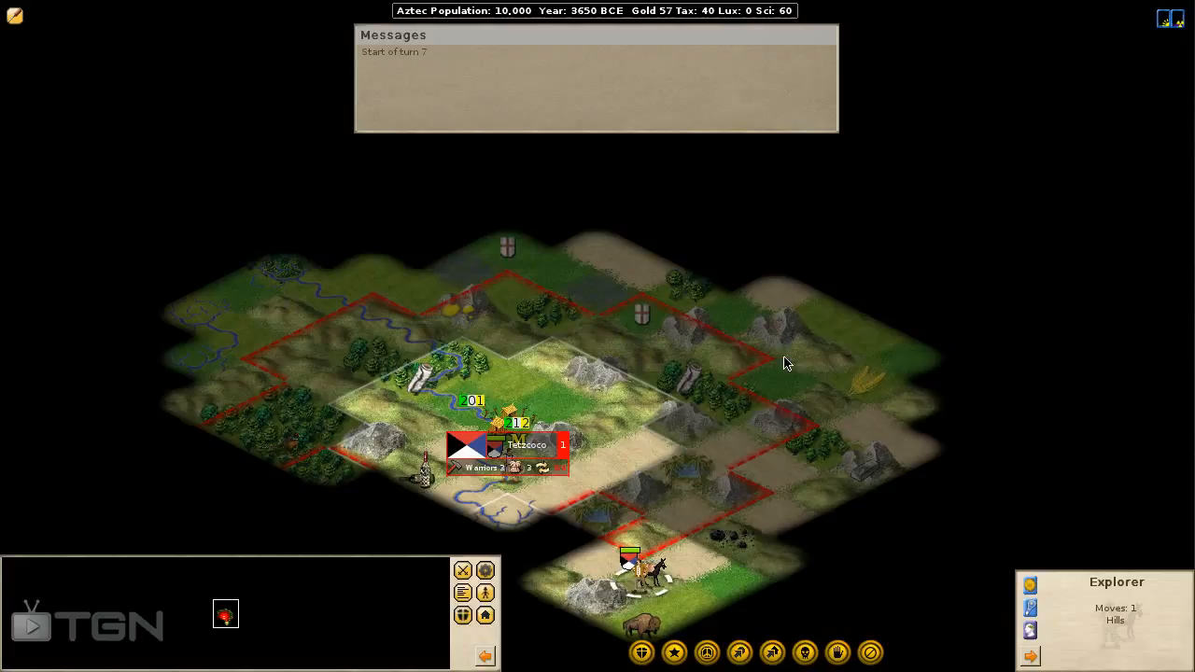
pyautogui.moveTo(549, 313)
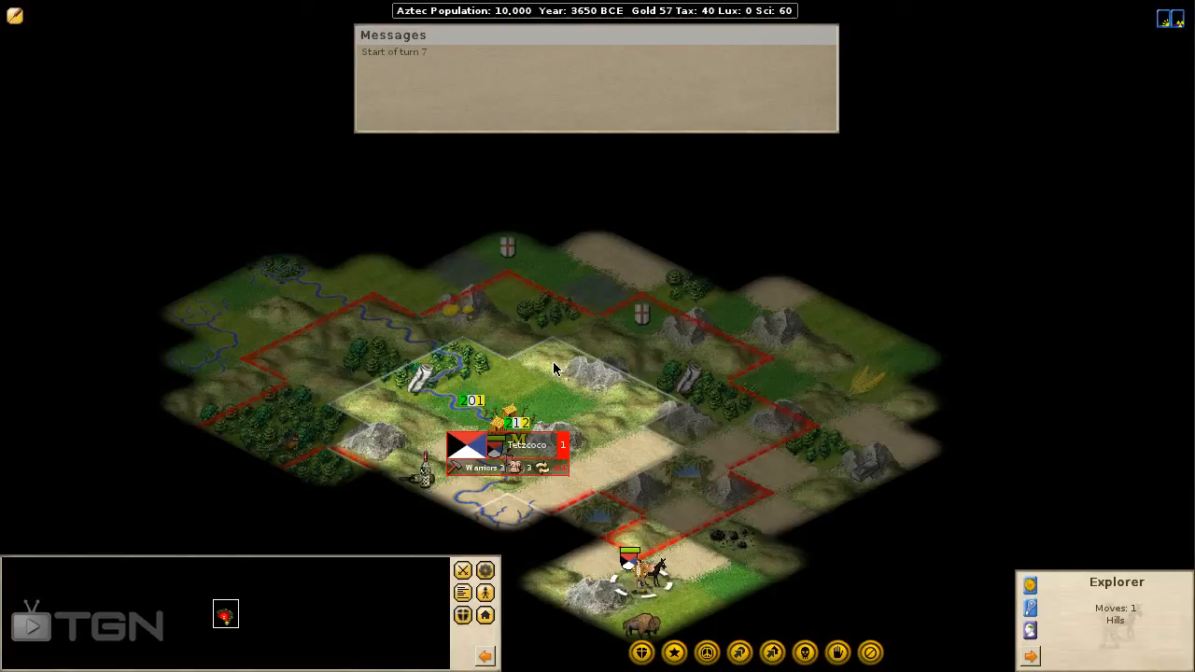
pyautogui.moveTo(512, 362)
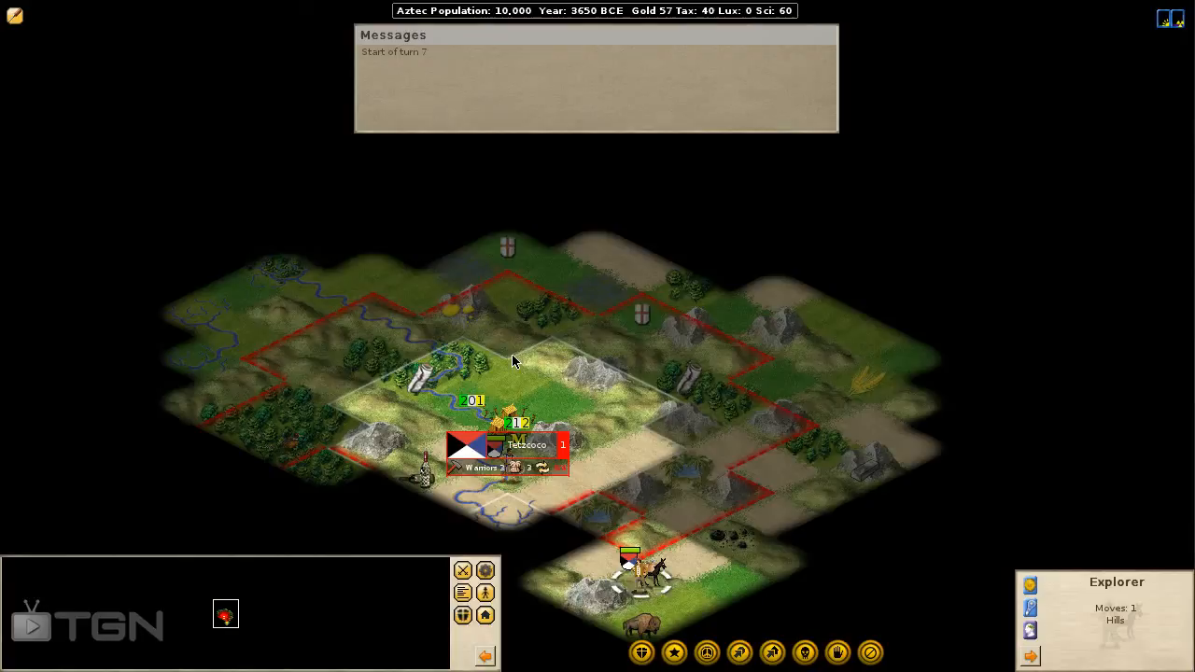
pyautogui.moveTo(551, 358)
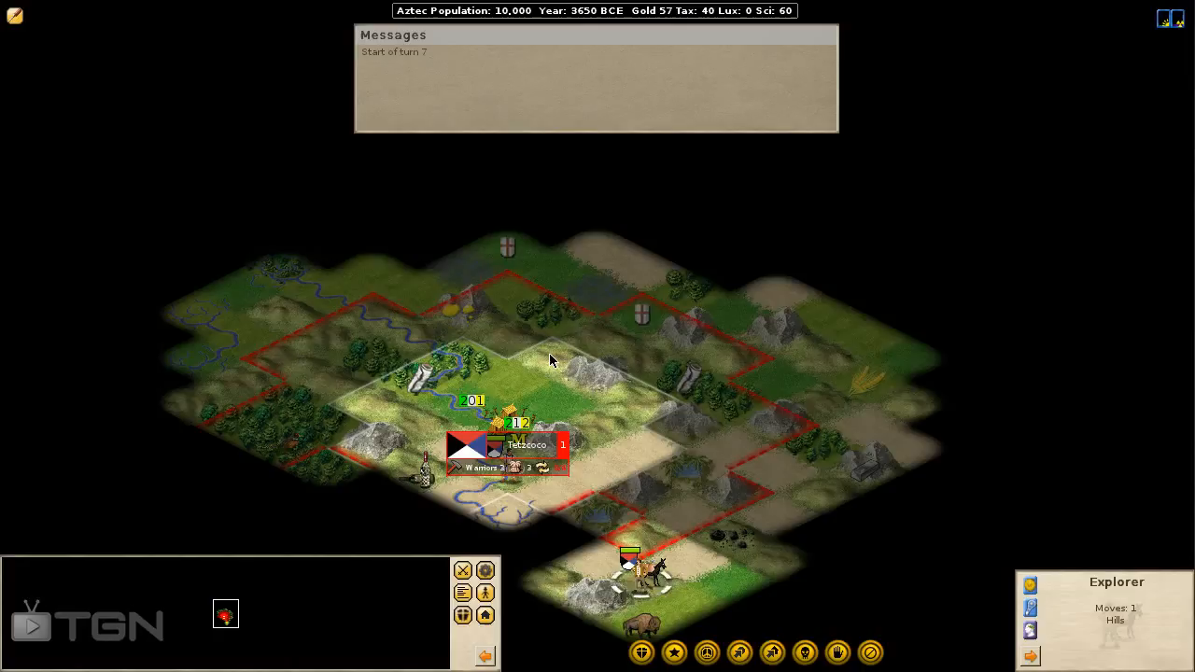
pyautogui.moveTo(601, 395)
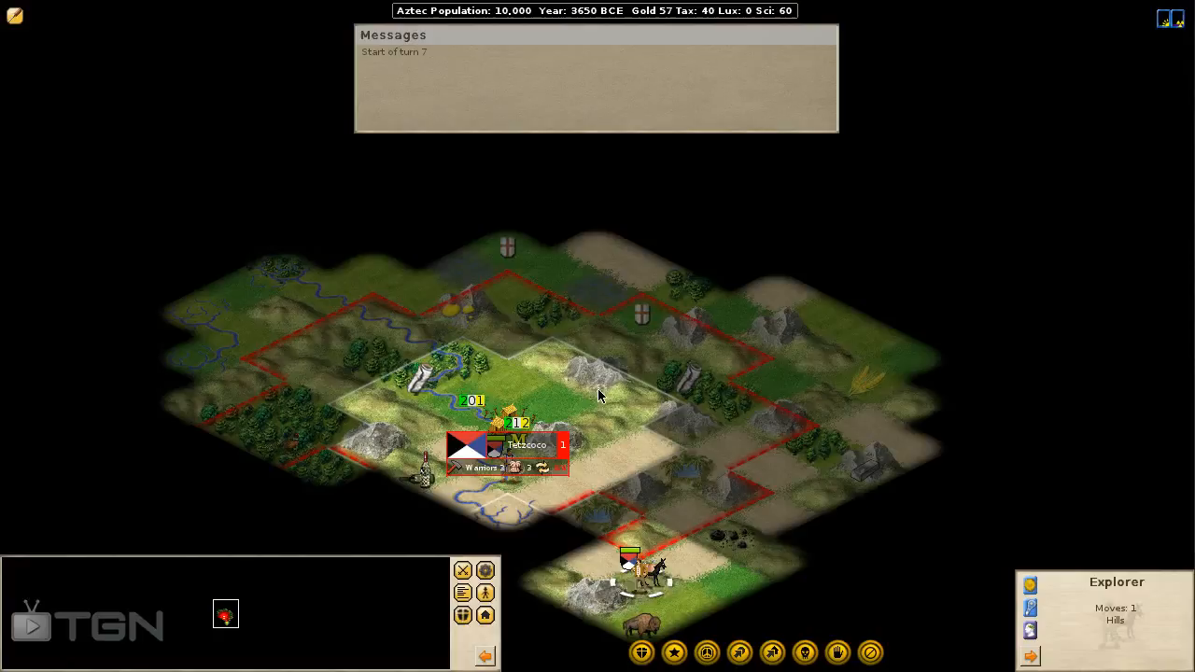
pyautogui.moveTo(699, 511)
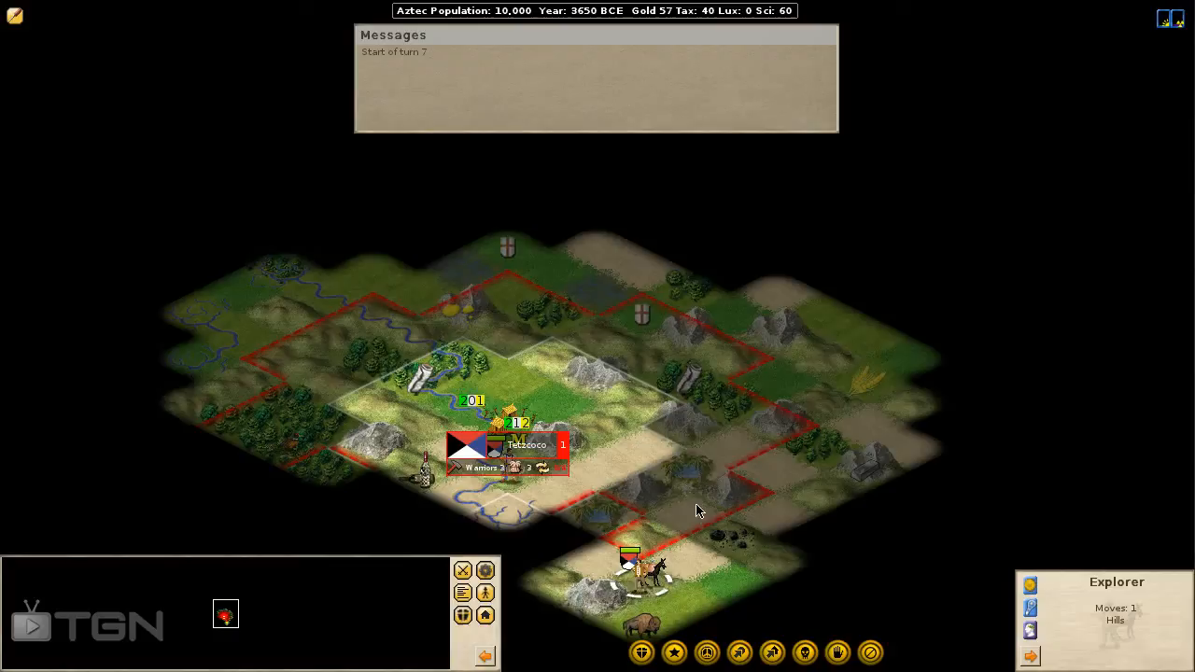
pyautogui.moveTo(755, 483)
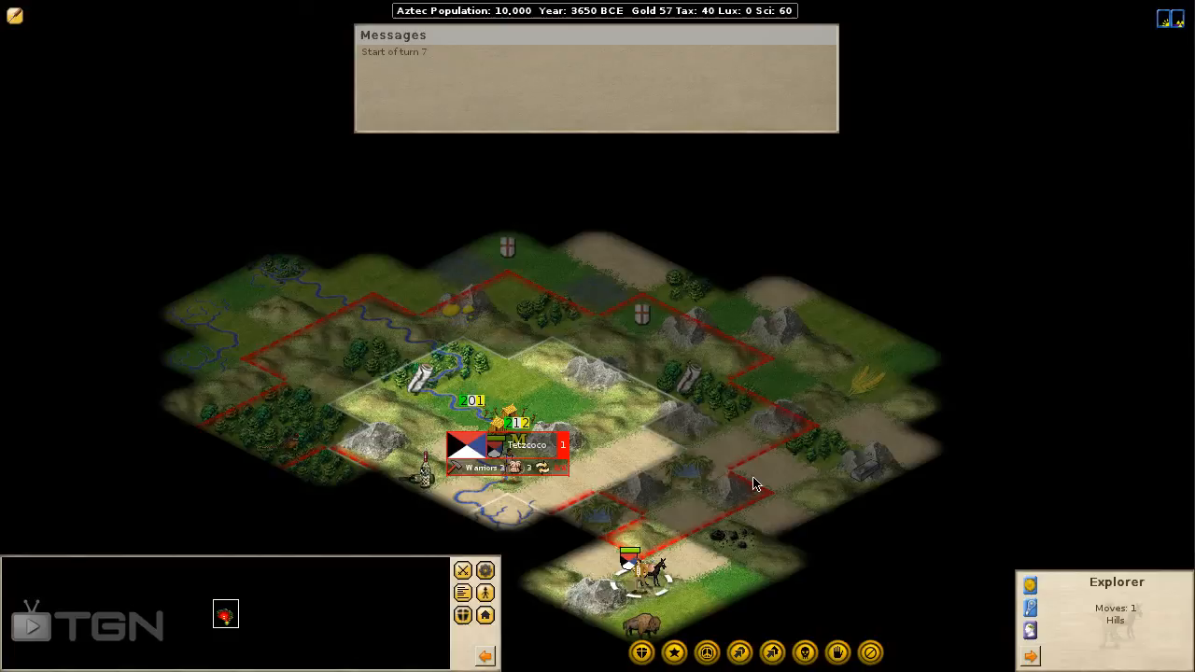
pyautogui.moveTo(747, 339)
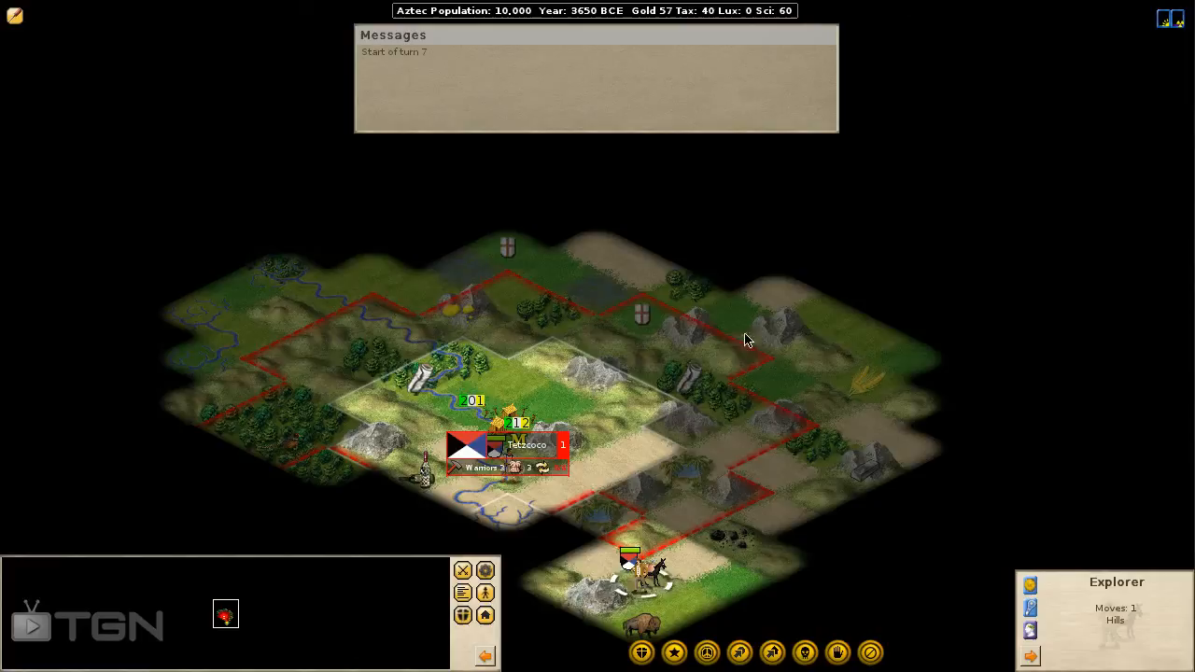